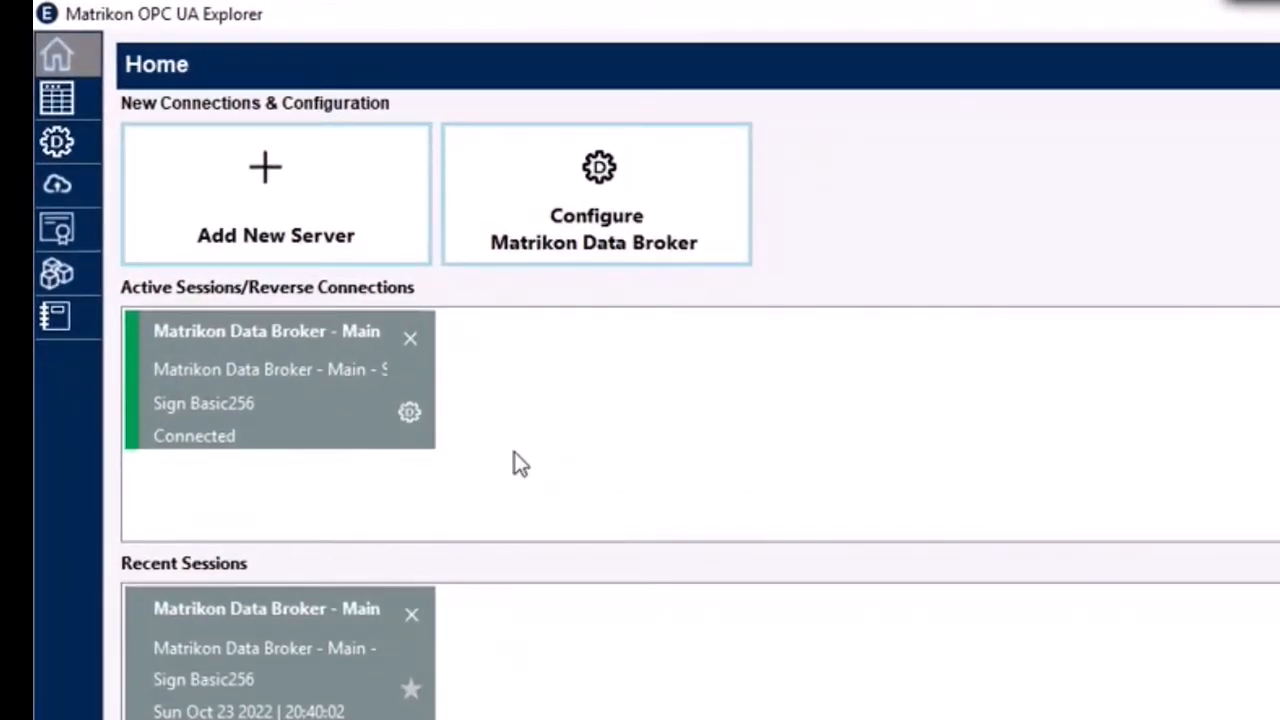
{"action": "mouse_move", "coordinate": [260, 390]}
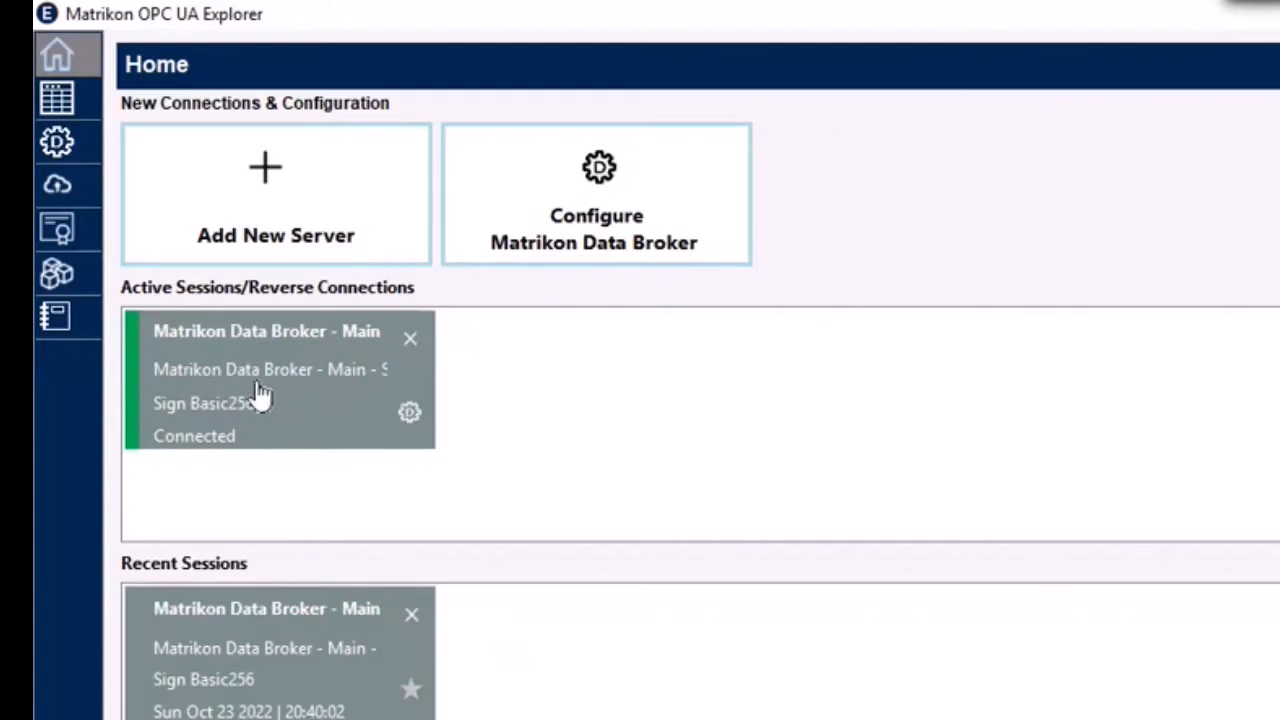
{"action": "mouse_move", "coordinate": [228, 457]}
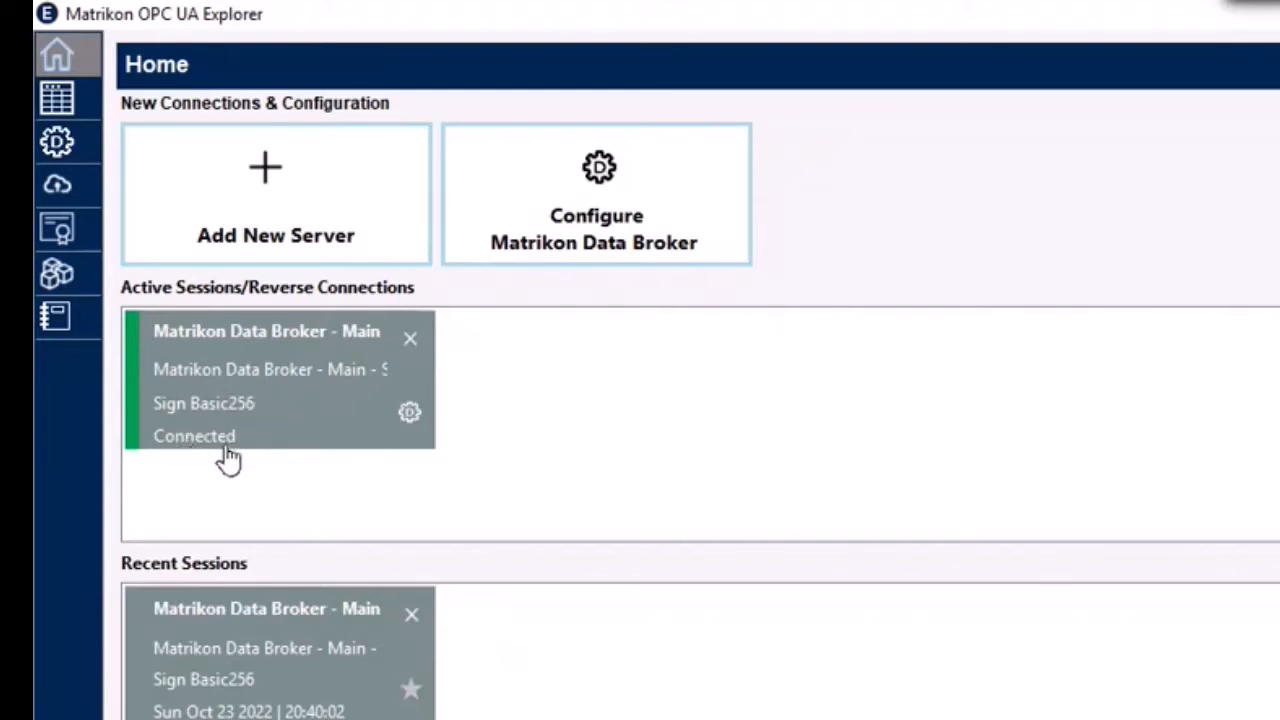
{"action": "mouse_move", "coordinate": [150, 440]}
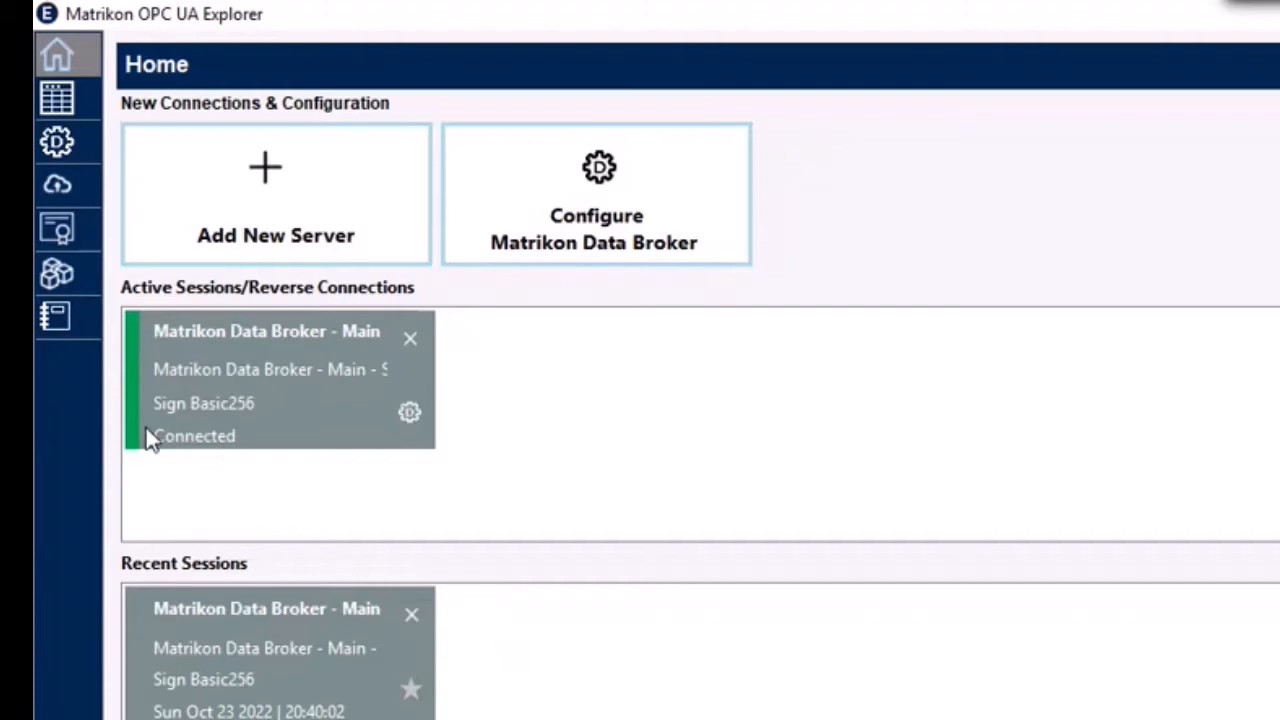
{"action": "mouse_move", "coordinate": [200, 448]}
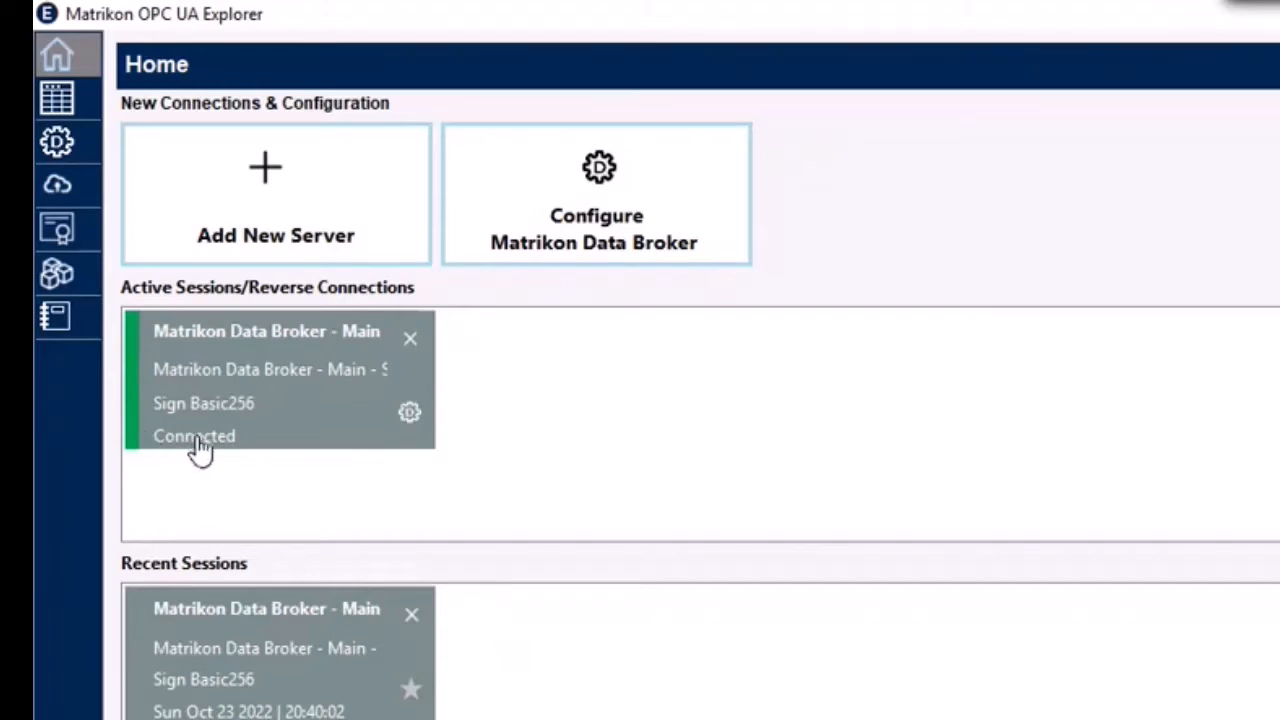
{"action": "mouse_move", "coordinate": [57, 57]}
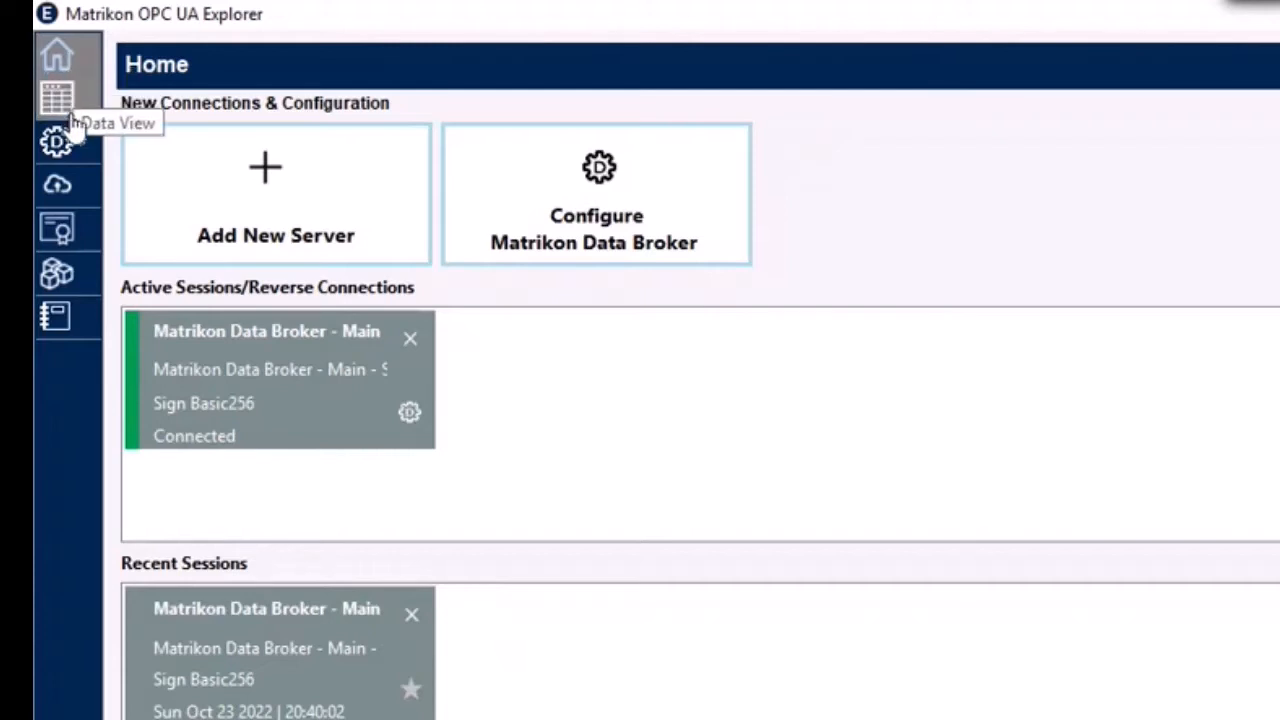
{"action": "mouse_move", "coordinate": [57, 228]}
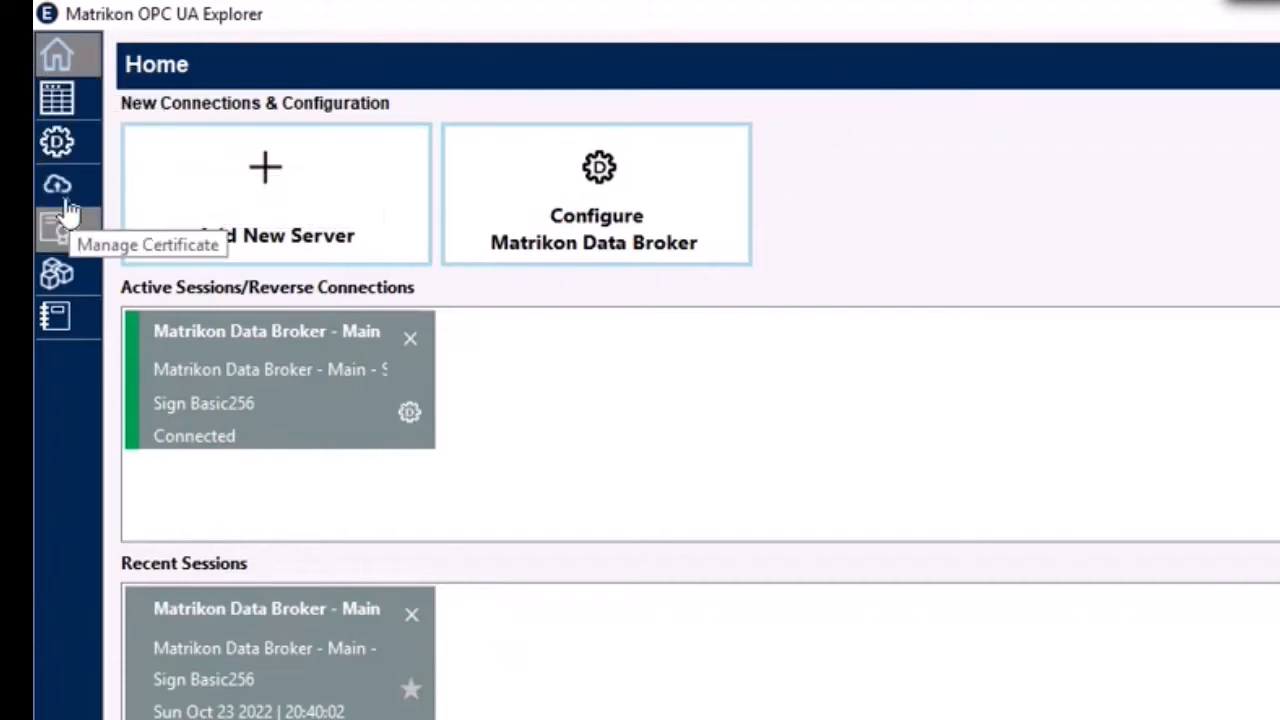
{"action": "mouse_move", "coordinate": [57, 142]}
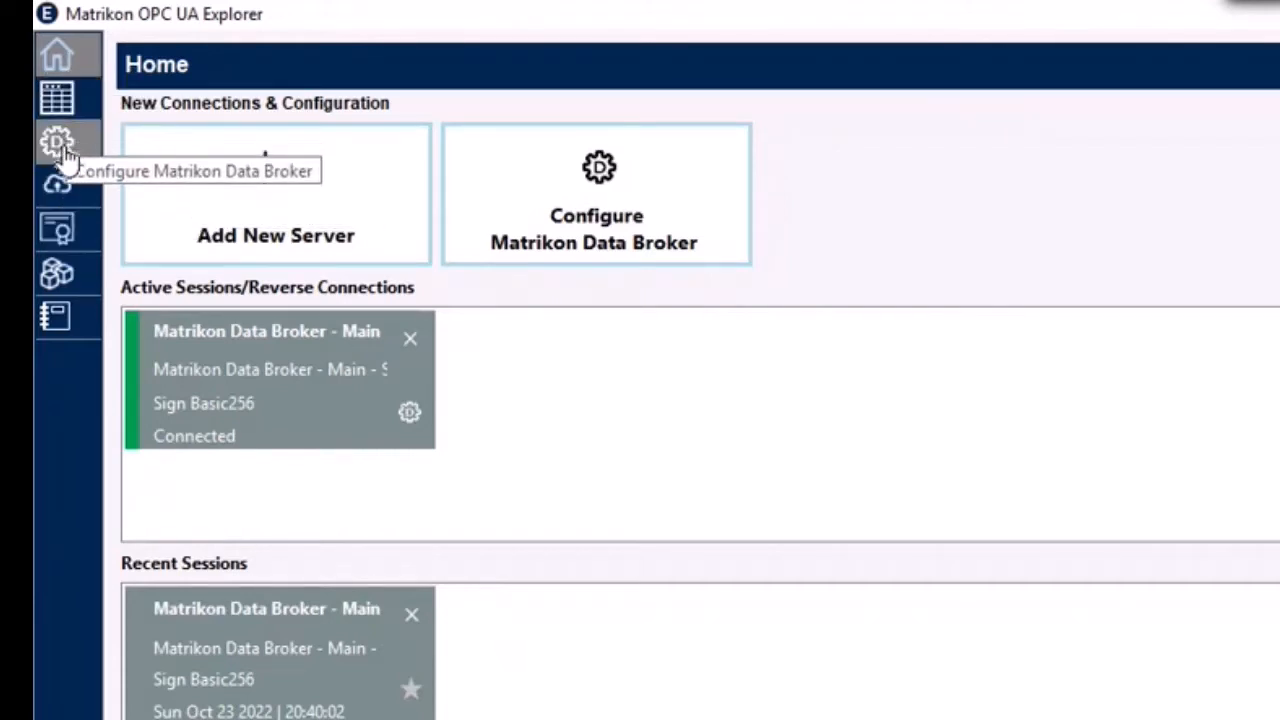
{"action": "mouse_move", "coordinate": [57, 97]}
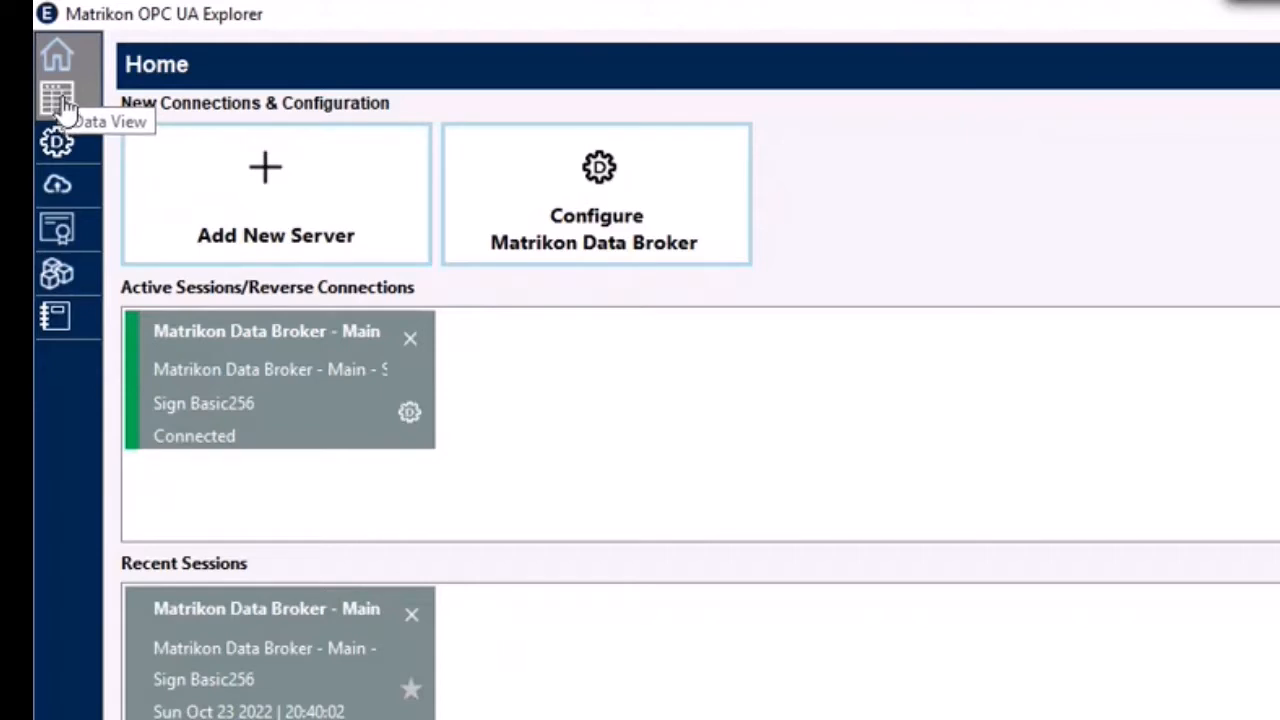
{"action": "mouse_move", "coordinate": [57, 228]}
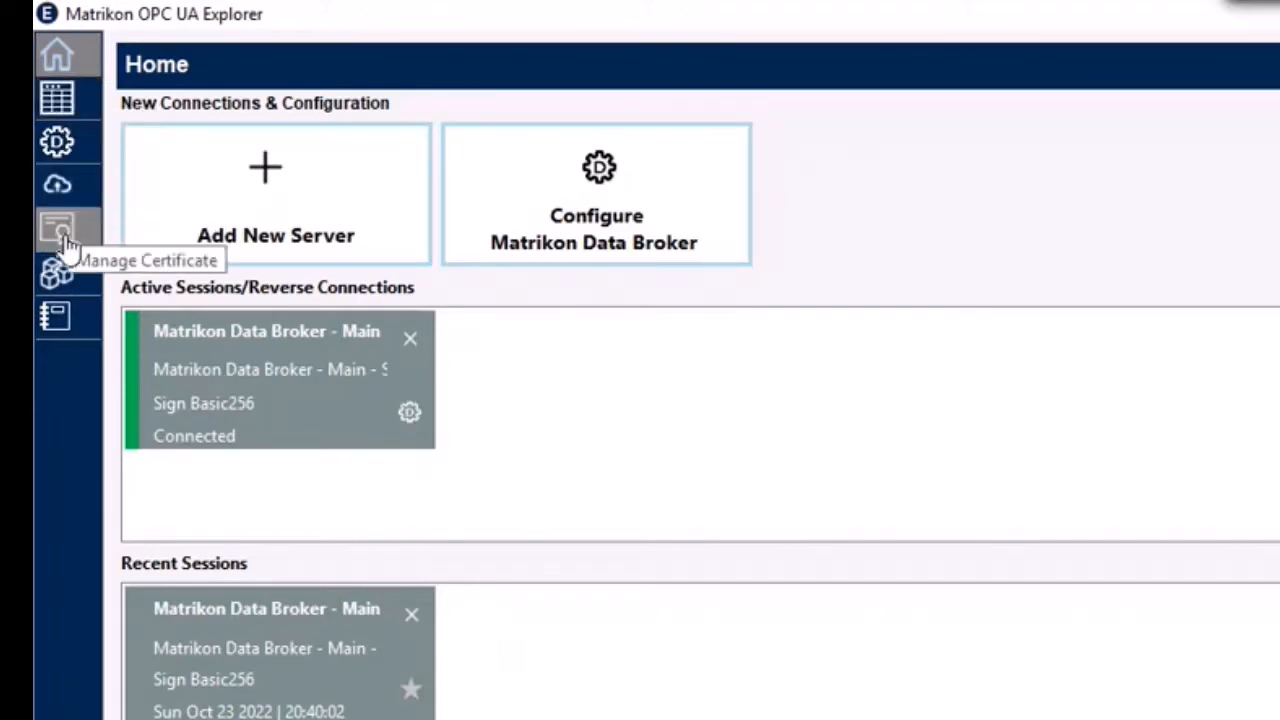
{"action": "mouse_move", "coordinate": [57, 278]}
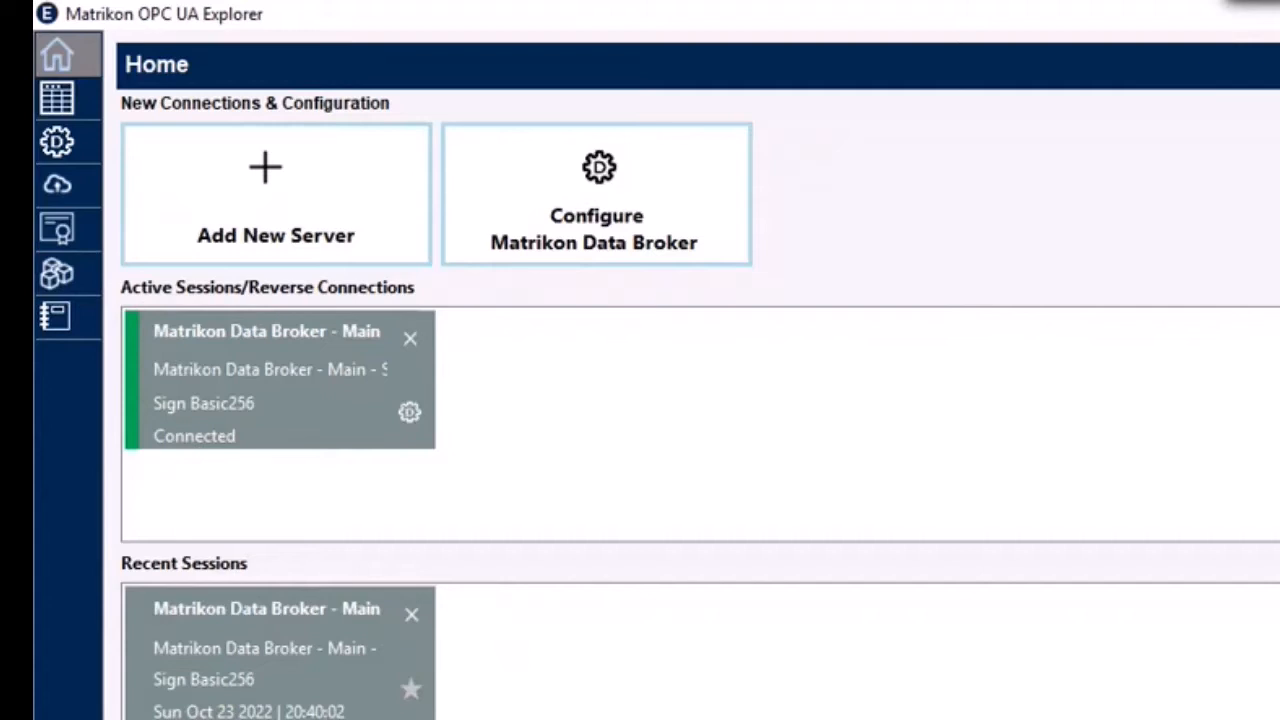
Open the Data Modeling page's Instance Management tab with the six-category Types tree
{"action": "scroll", "scroll_direction": "down", "scroll_amount": 3}
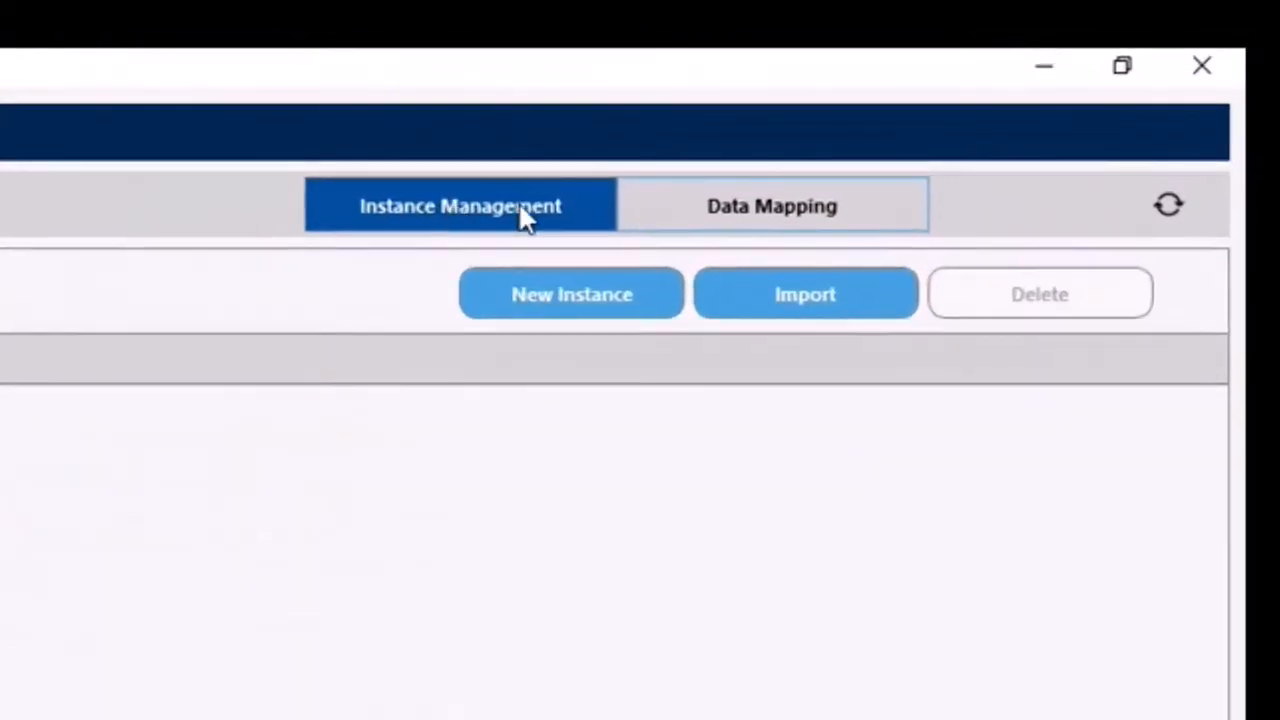
{"action": "mouse_move", "coordinate": [780, 220]}
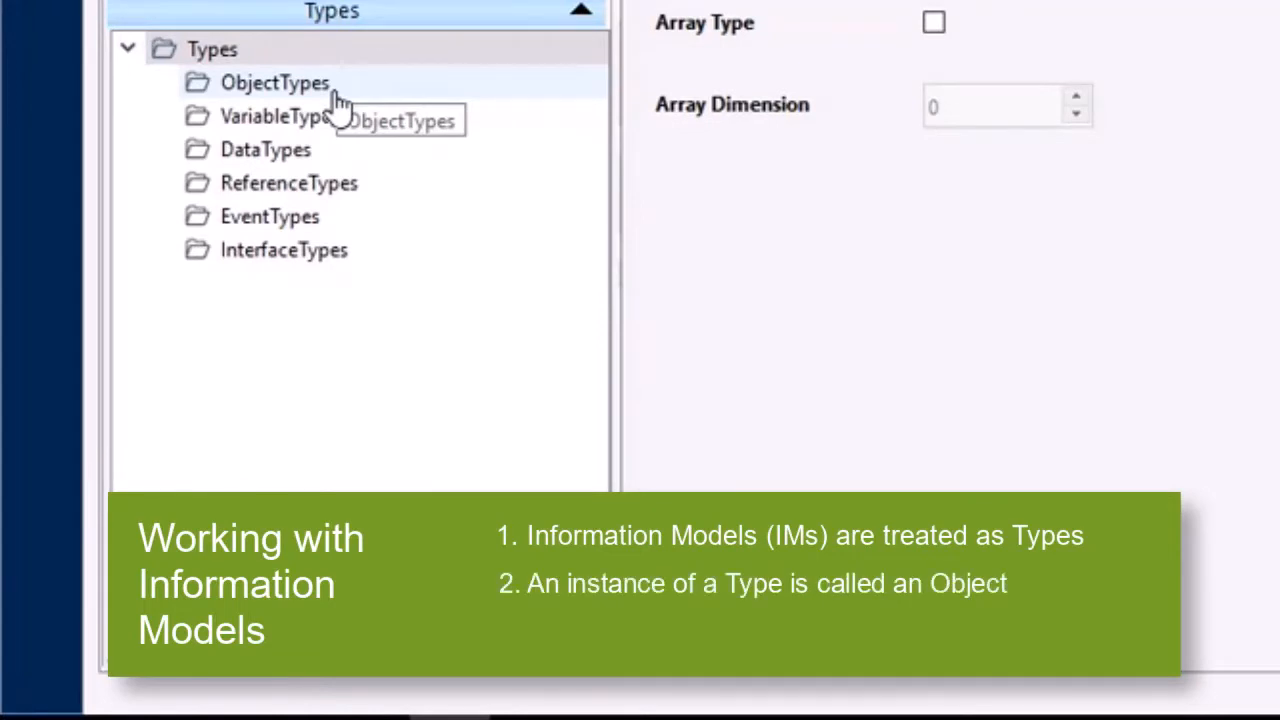
{"action": "mouse_move", "coordinate": [345, 95]}
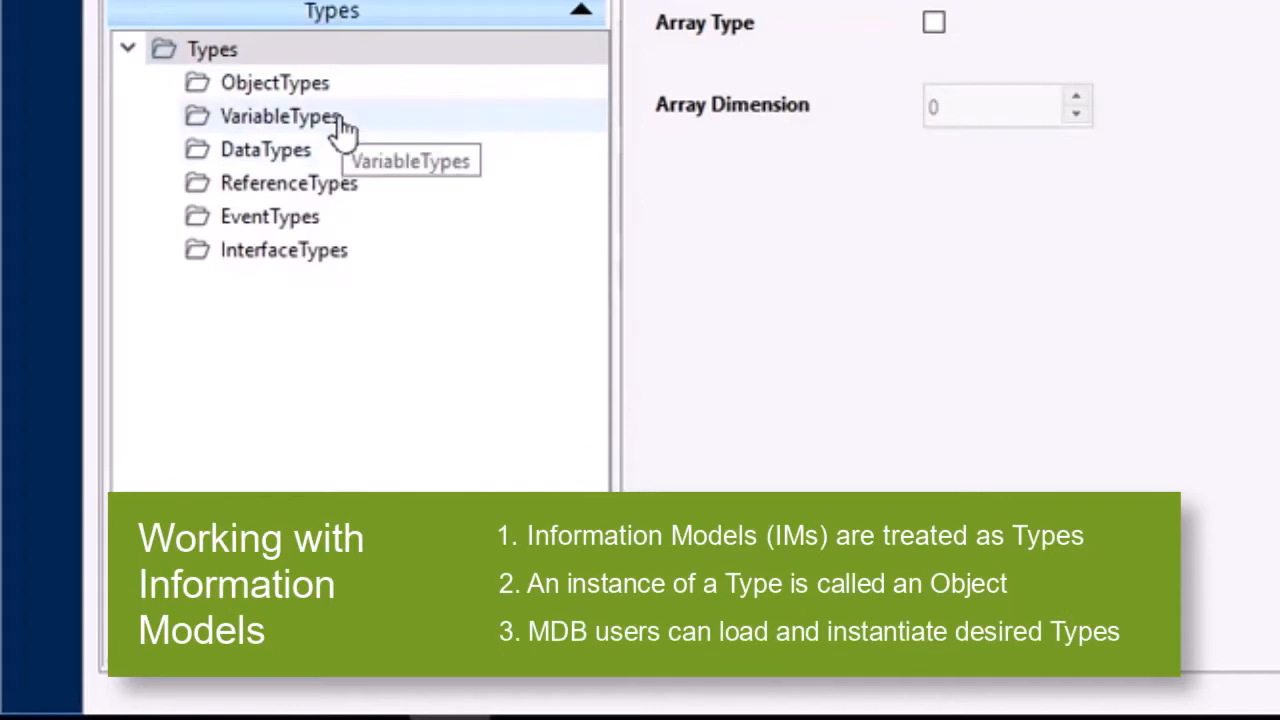
{"action": "left_click", "coordinate": [275, 82]}
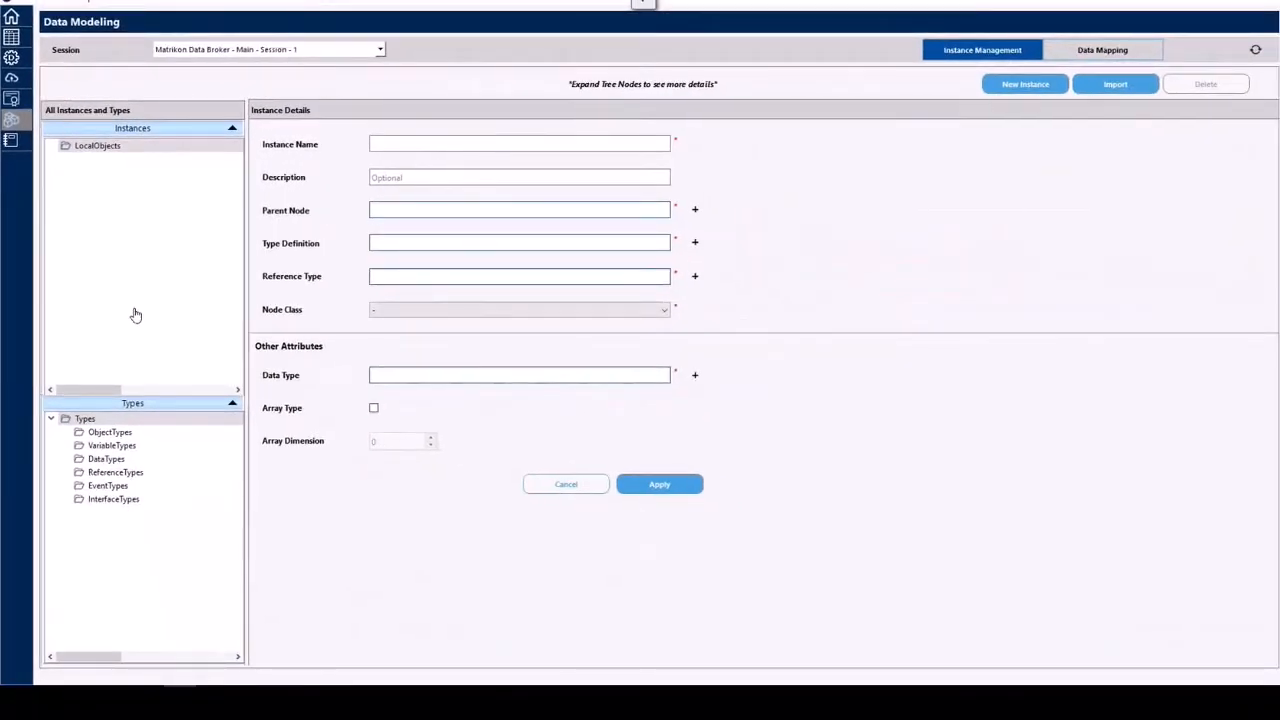
{"action": "mouse_move", "coordinate": [1116, 116]}
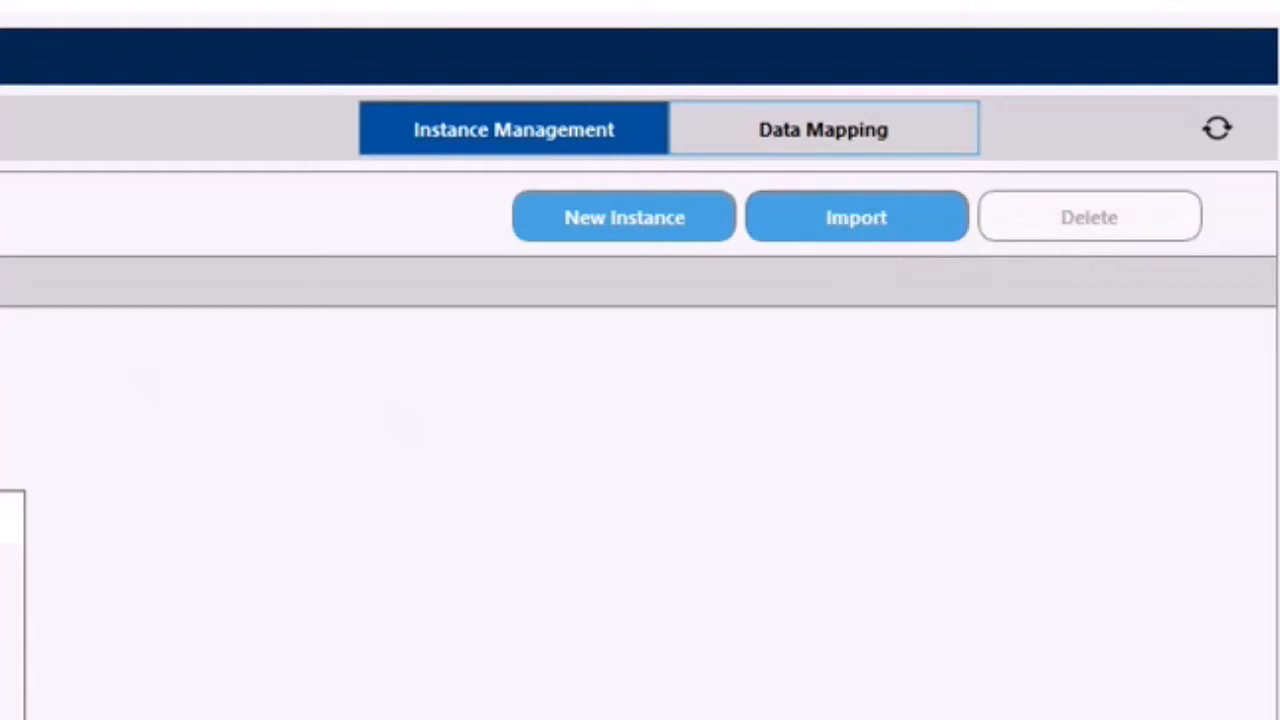
Import Opc.Ua.Di.NodeSet2 and sensor XML files from Desktop\Installs\ACMENodeSet\sensor
{"action": "left_click", "coordinate": [856, 217]}
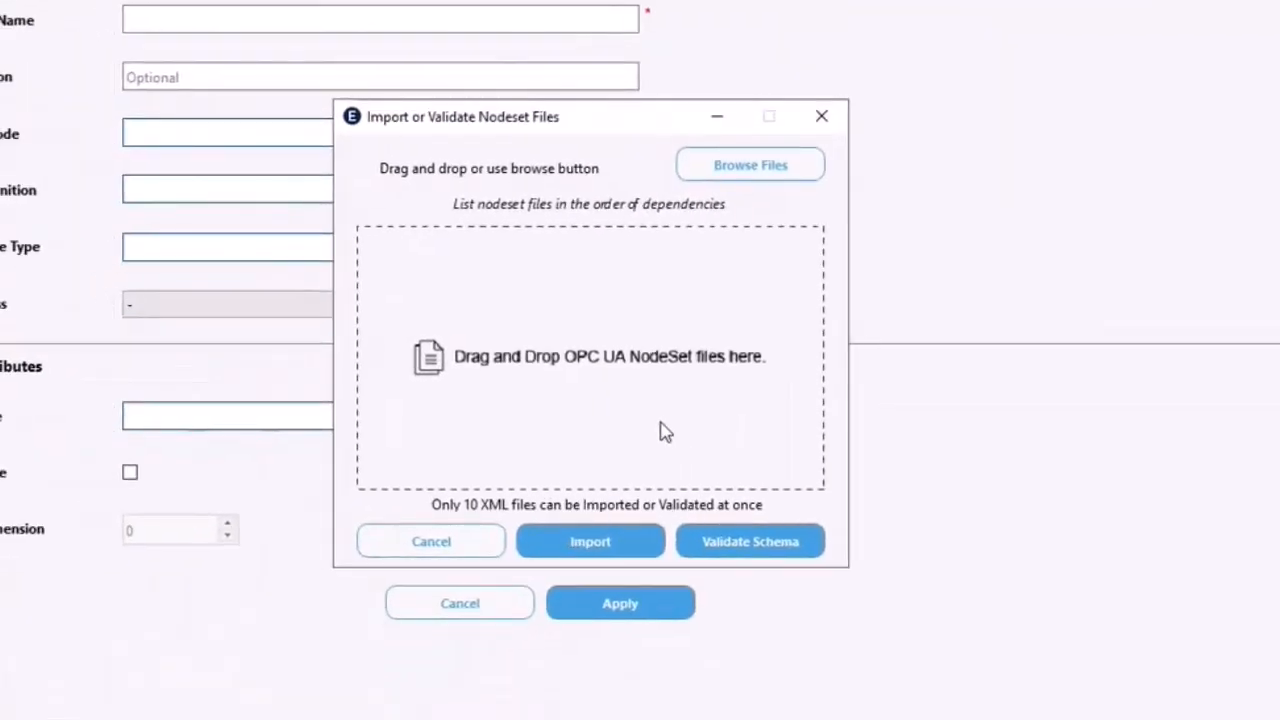
{"action": "mouse_move", "coordinate": [750, 165]}
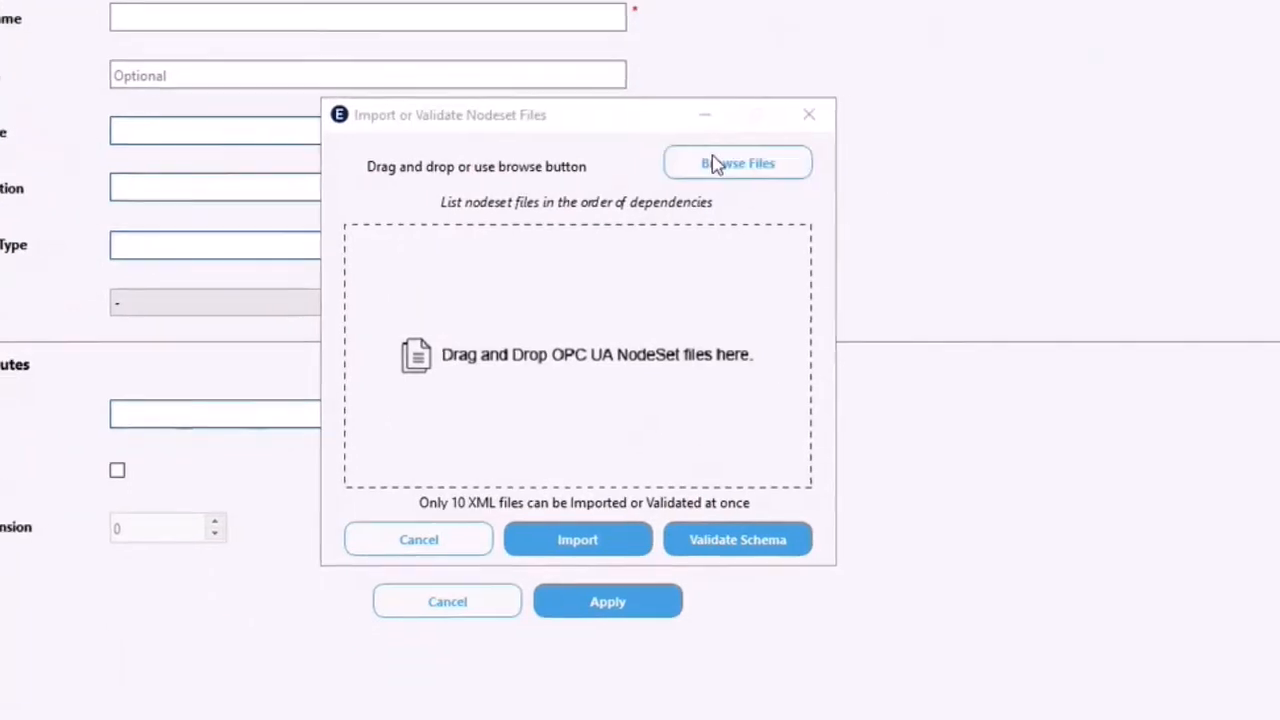
{"action": "left_click", "coordinate": [738, 163]}
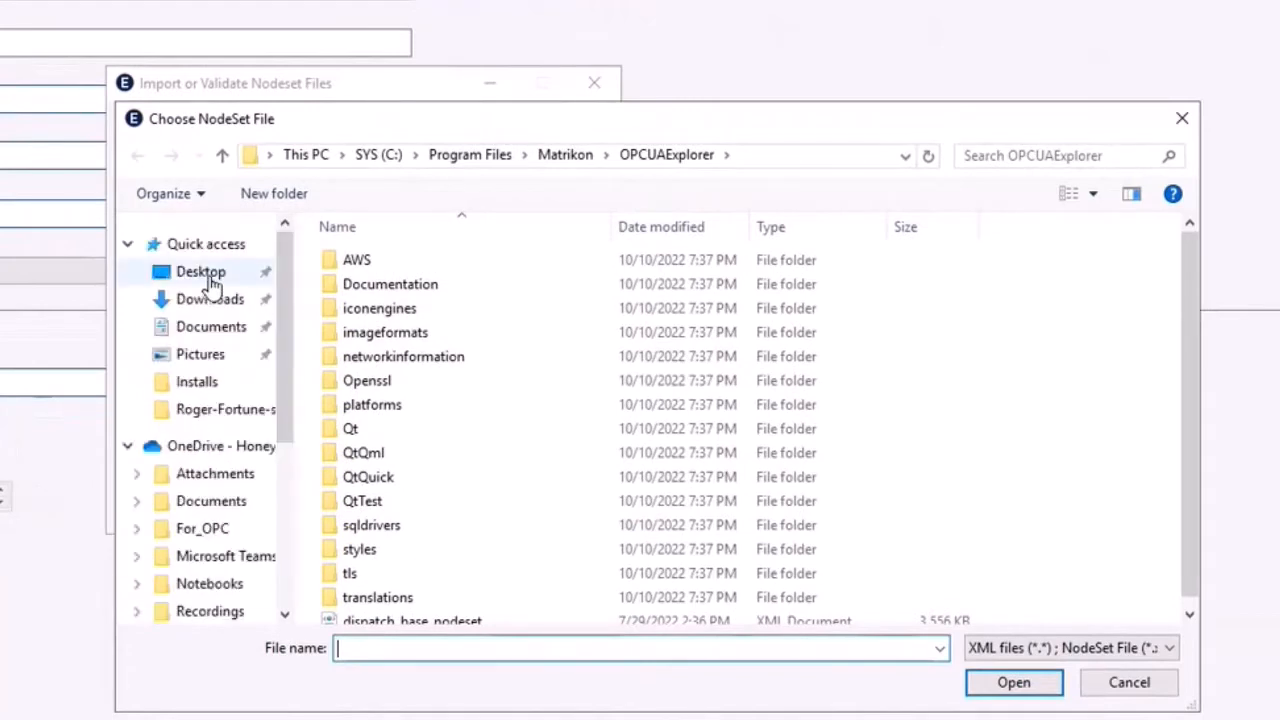
{"action": "left_click", "coordinate": [201, 271]}
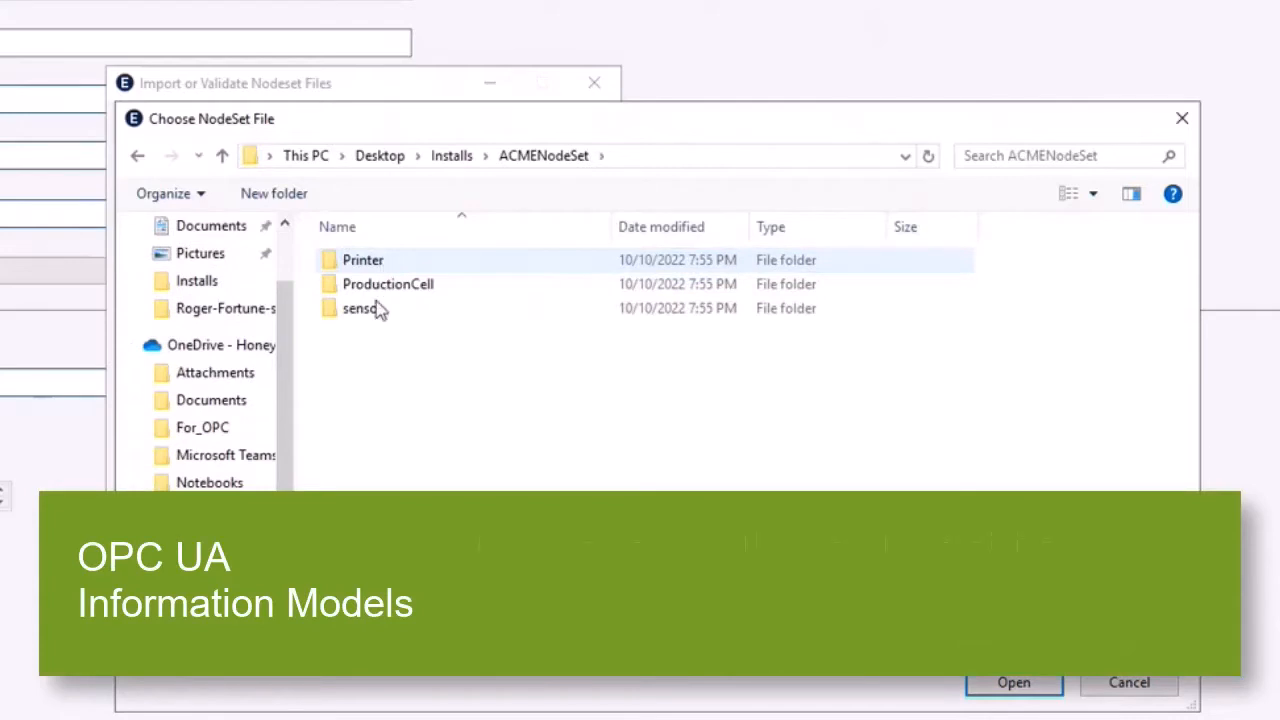
{"action": "mouse_move", "coordinate": [362, 308]}
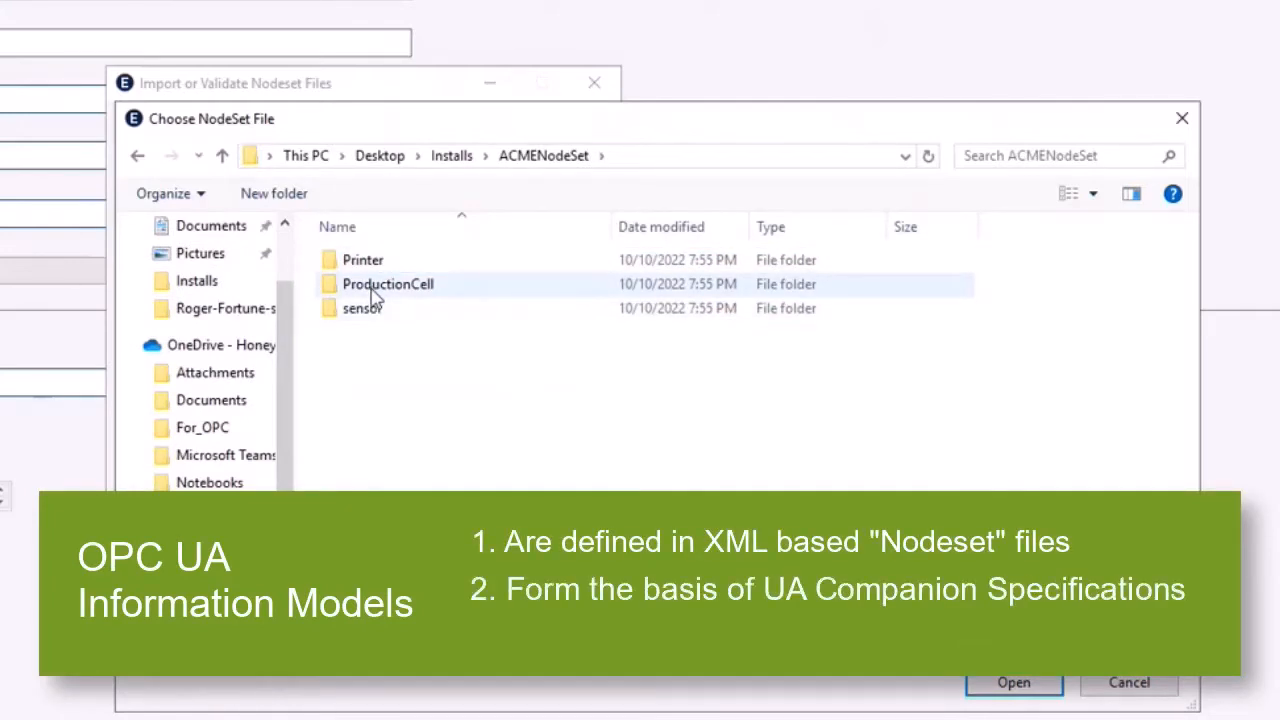
{"action": "double_click", "coordinate": [363, 308]}
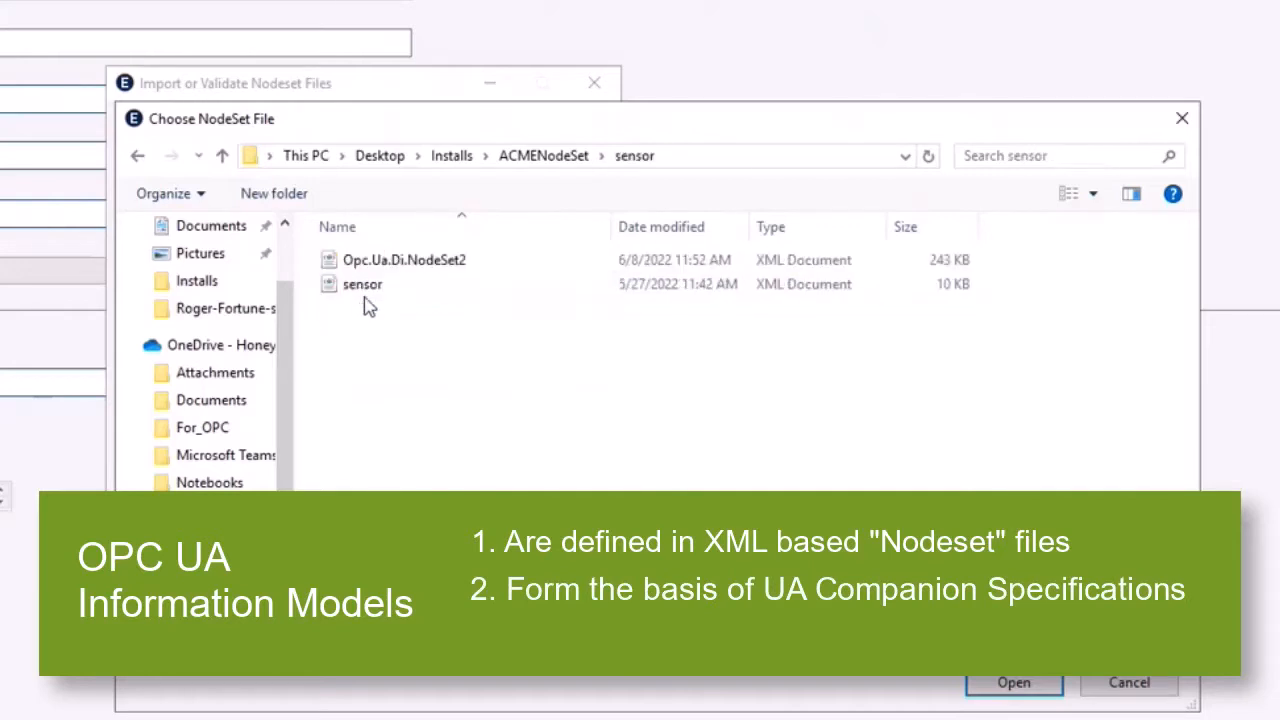
{"action": "left_click", "coordinate": [362, 284]}
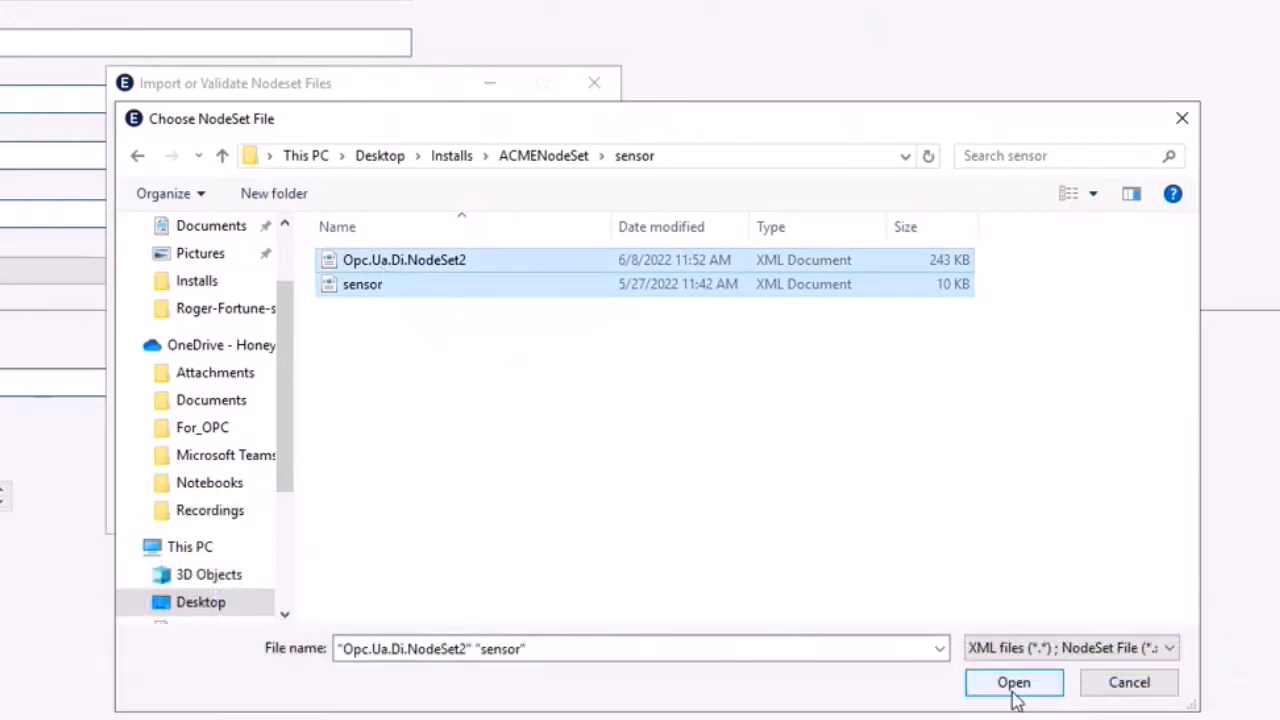
{"action": "left_click", "coordinate": [1013, 682]}
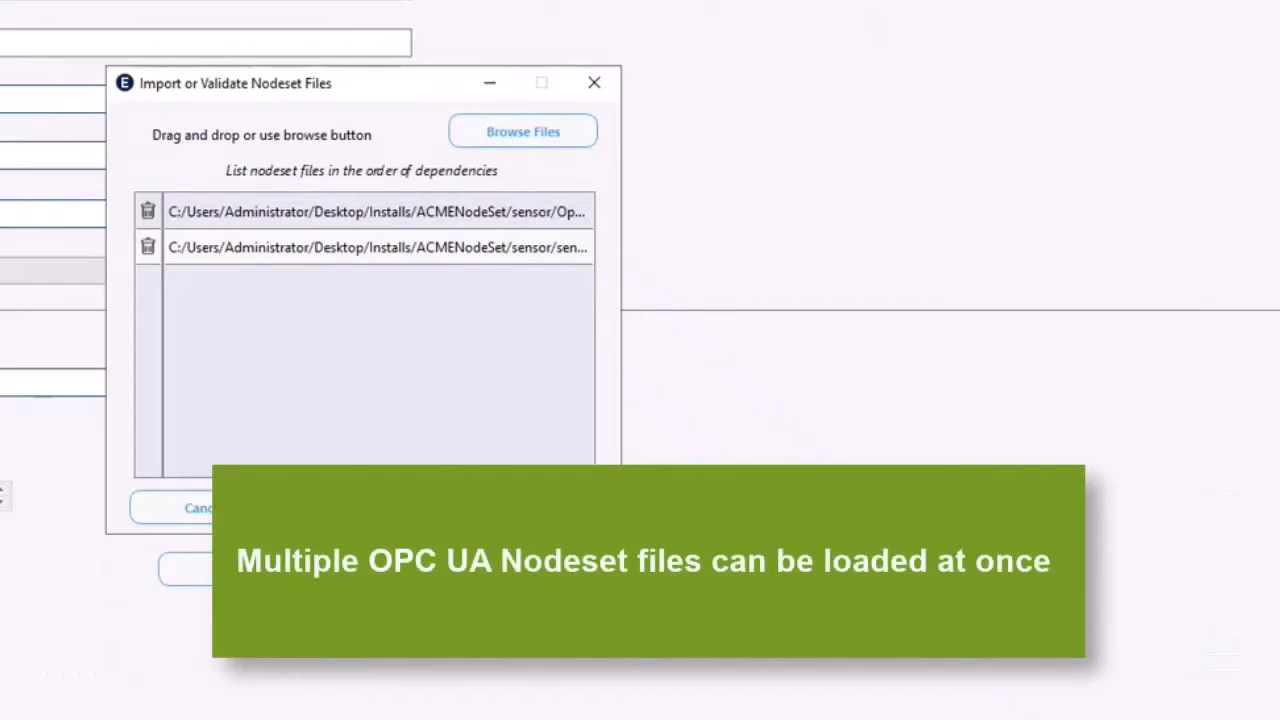
{"action": "mouse_move", "coordinate": [508, 150]}
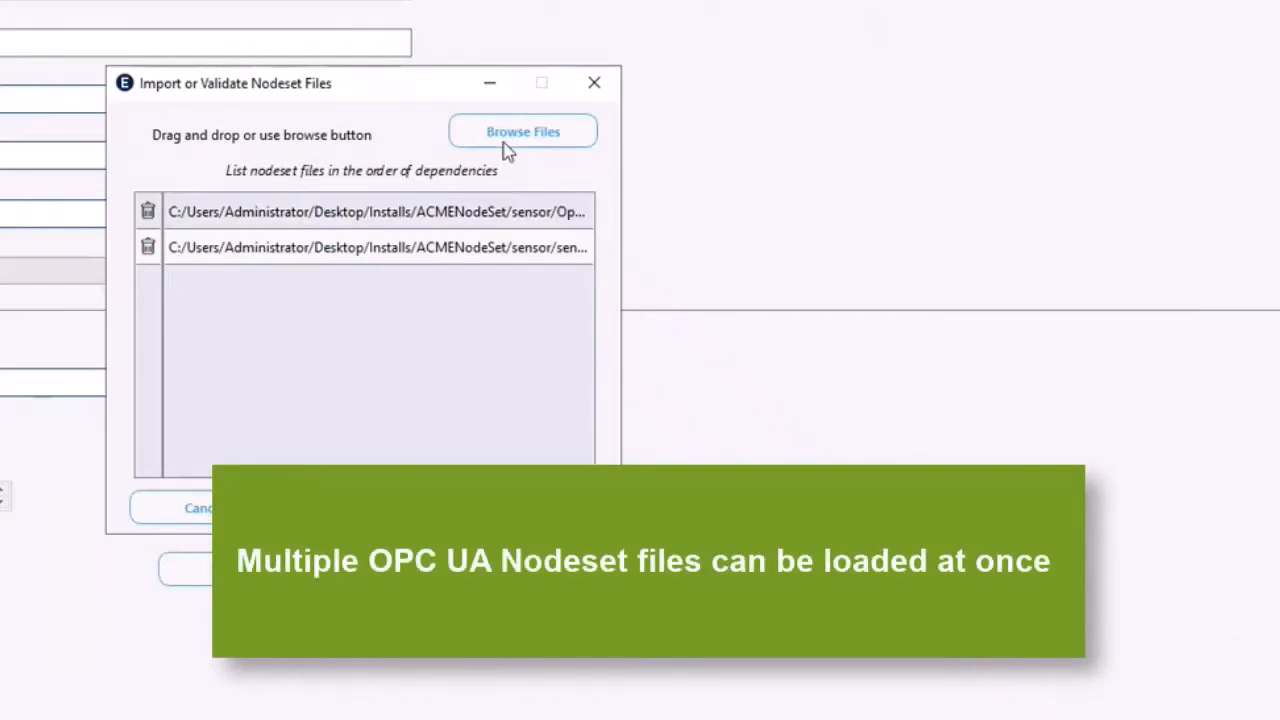
Add printer.xml from the ACMENodeSet Printer folder to the import list
{"action": "left_click", "coordinate": [522, 131]}
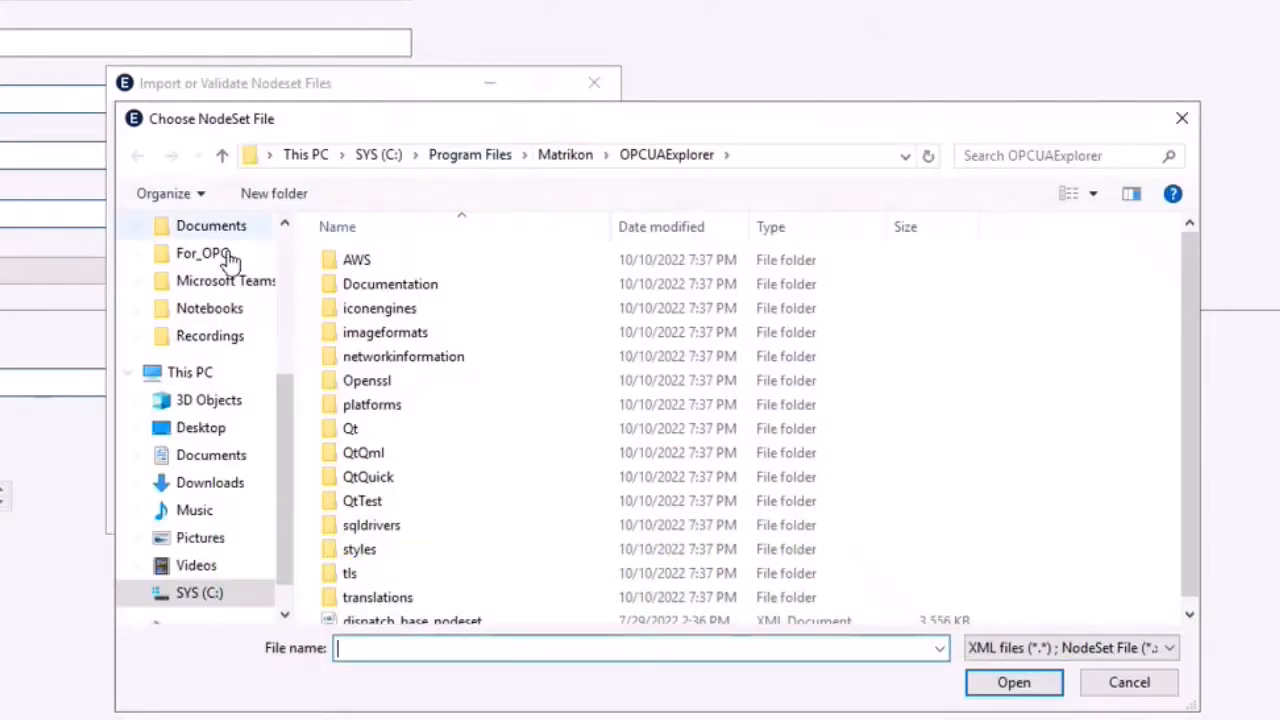
{"action": "left_click", "coordinate": [201, 271]}
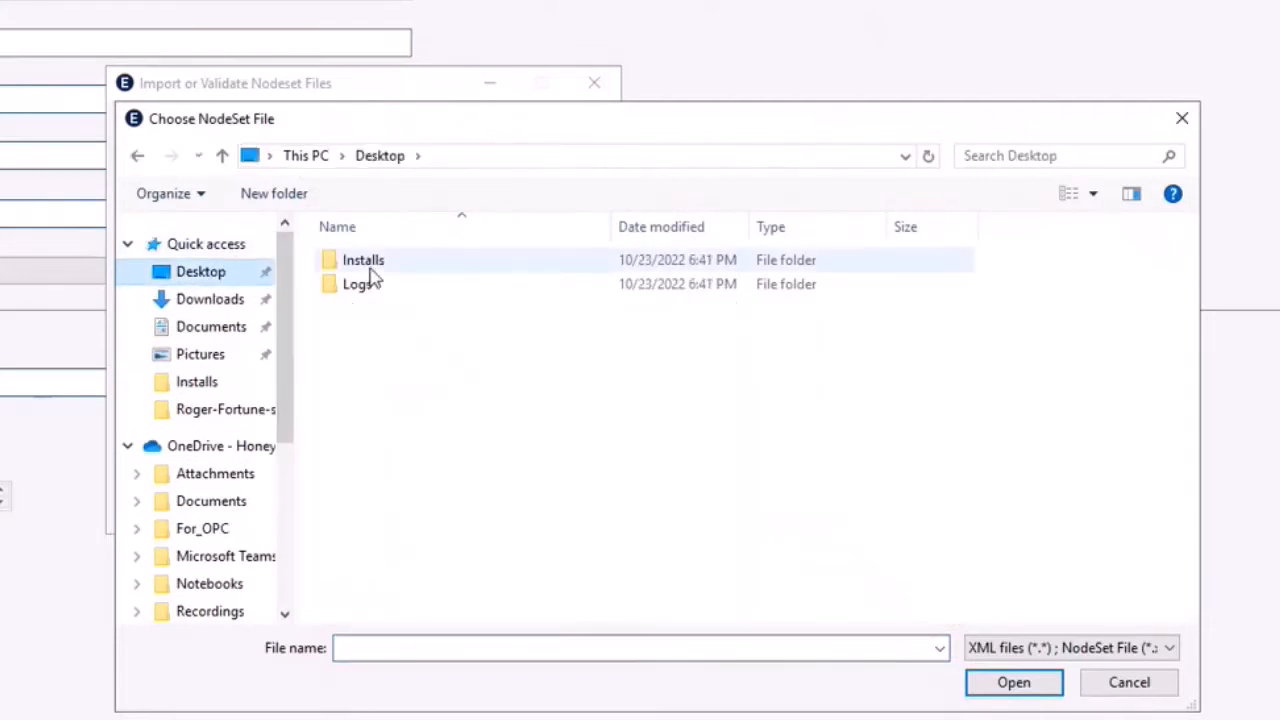
{"action": "double_click", "coordinate": [363, 260]}
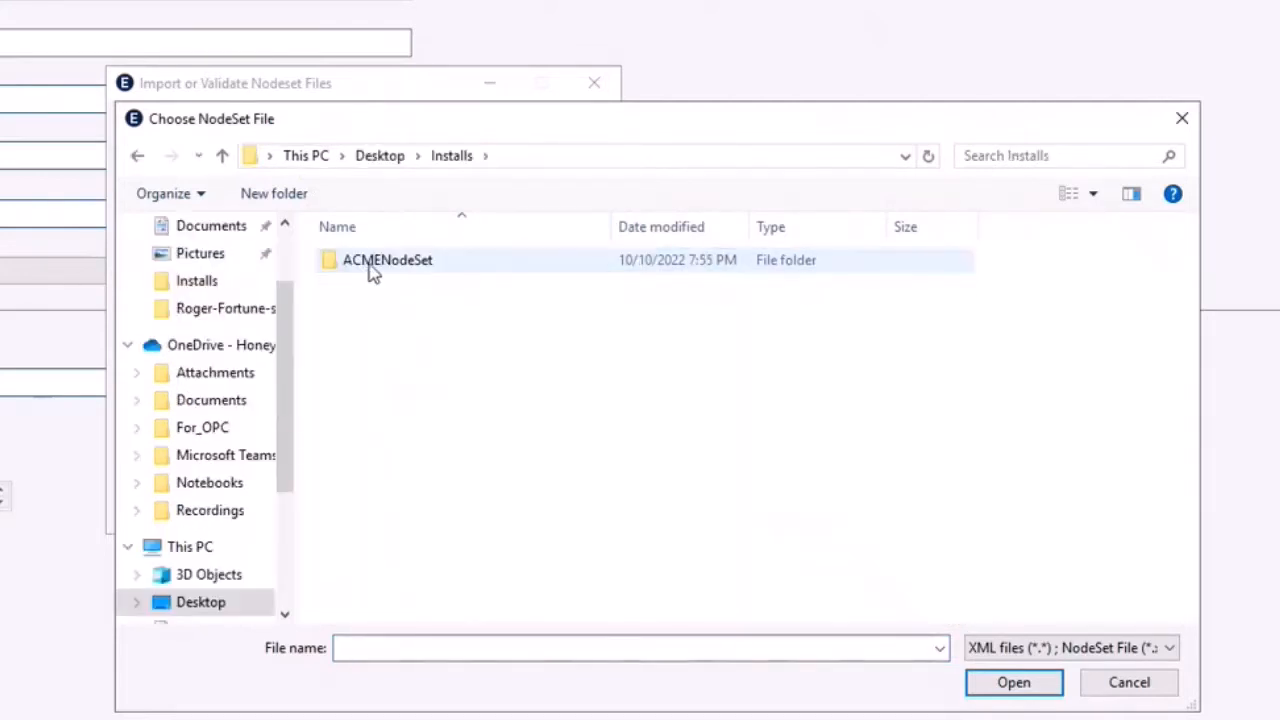
{"action": "double_click", "coordinate": [387, 260]}
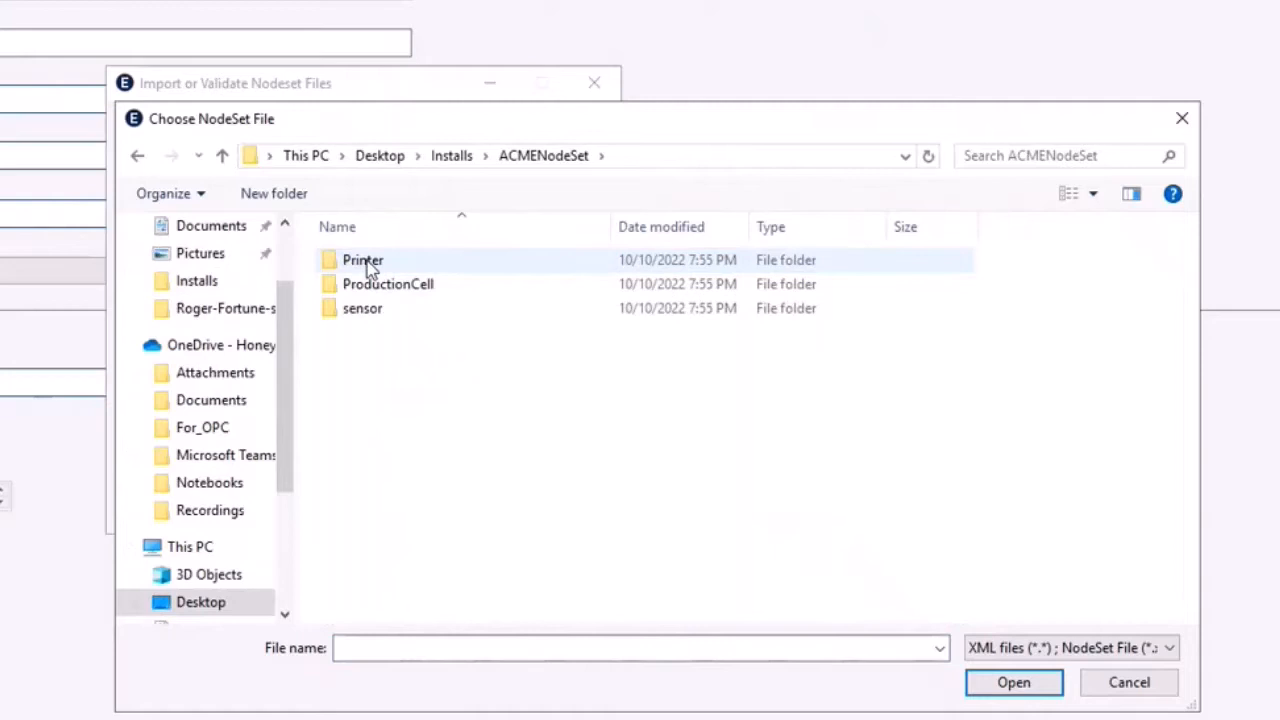
{"action": "double_click", "coordinate": [363, 260]}
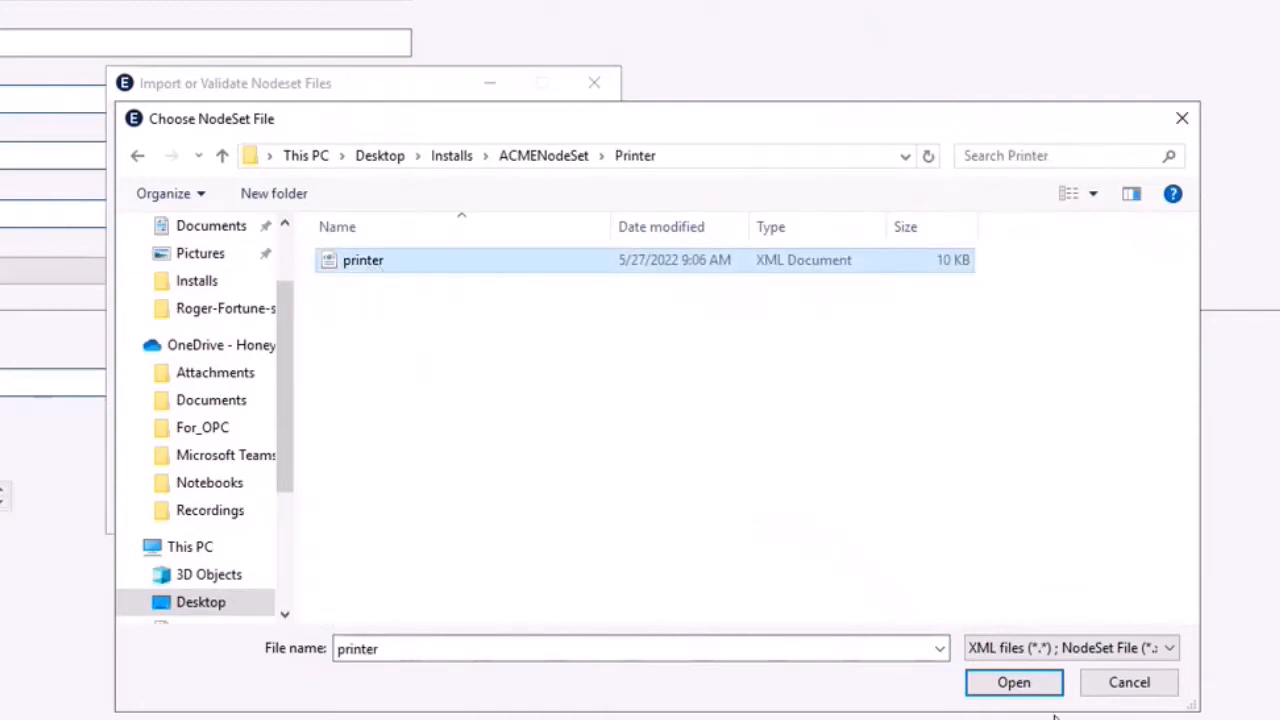
{"action": "left_click", "coordinate": [1013, 682]}
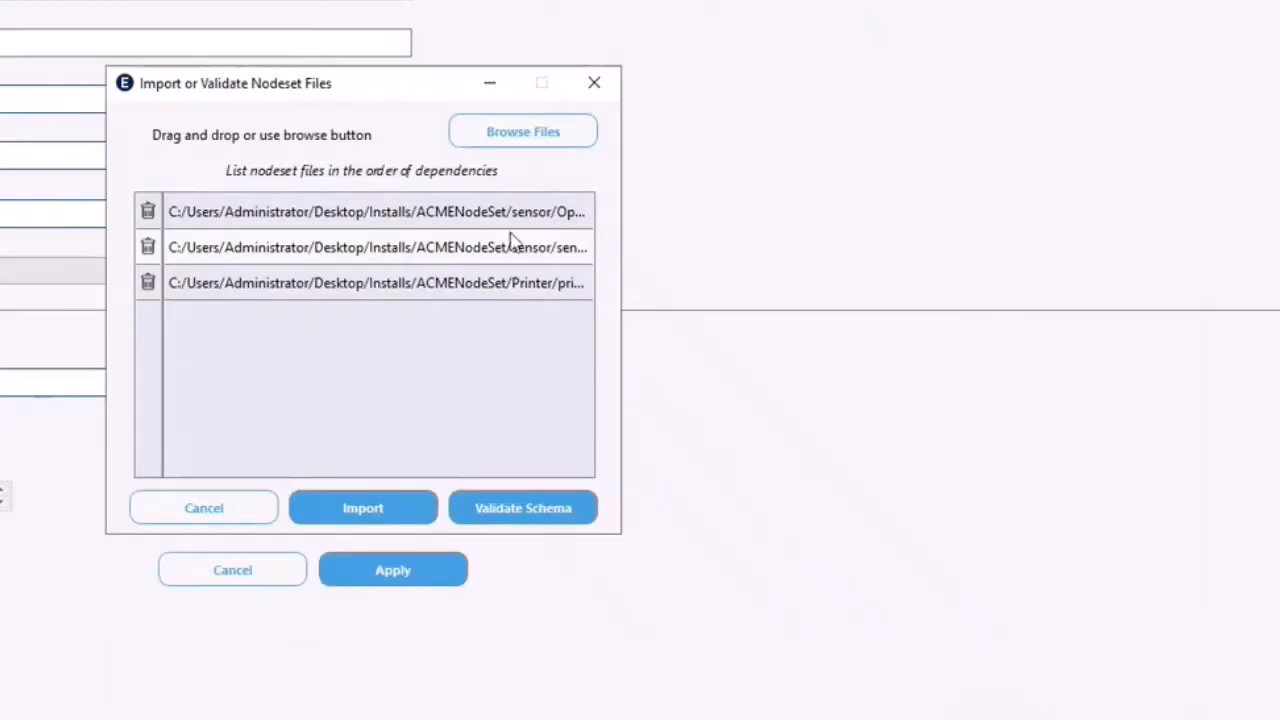
Add productioncell.xml from ACMENodeSet ProductionCell, making four queued files
{"action": "left_click", "coordinate": [522, 131]}
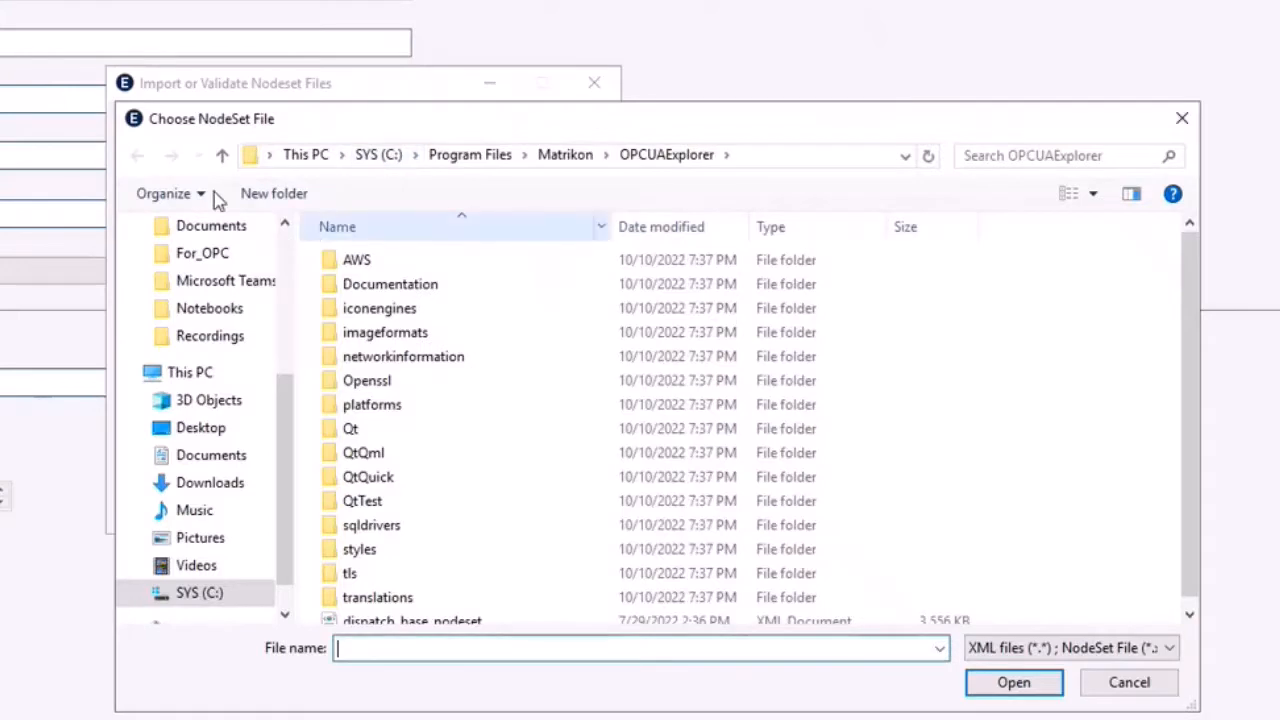
{"action": "left_click", "coordinate": [201, 271]}
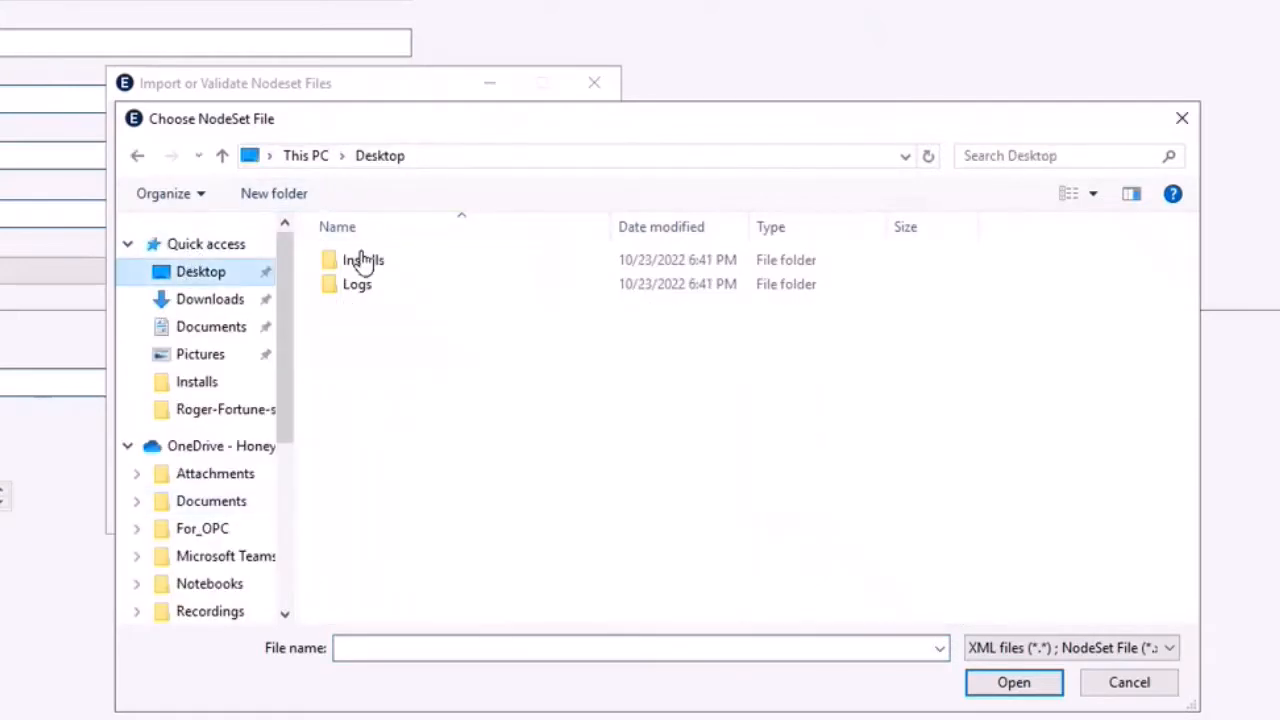
{"action": "double_click", "coordinate": [363, 260]}
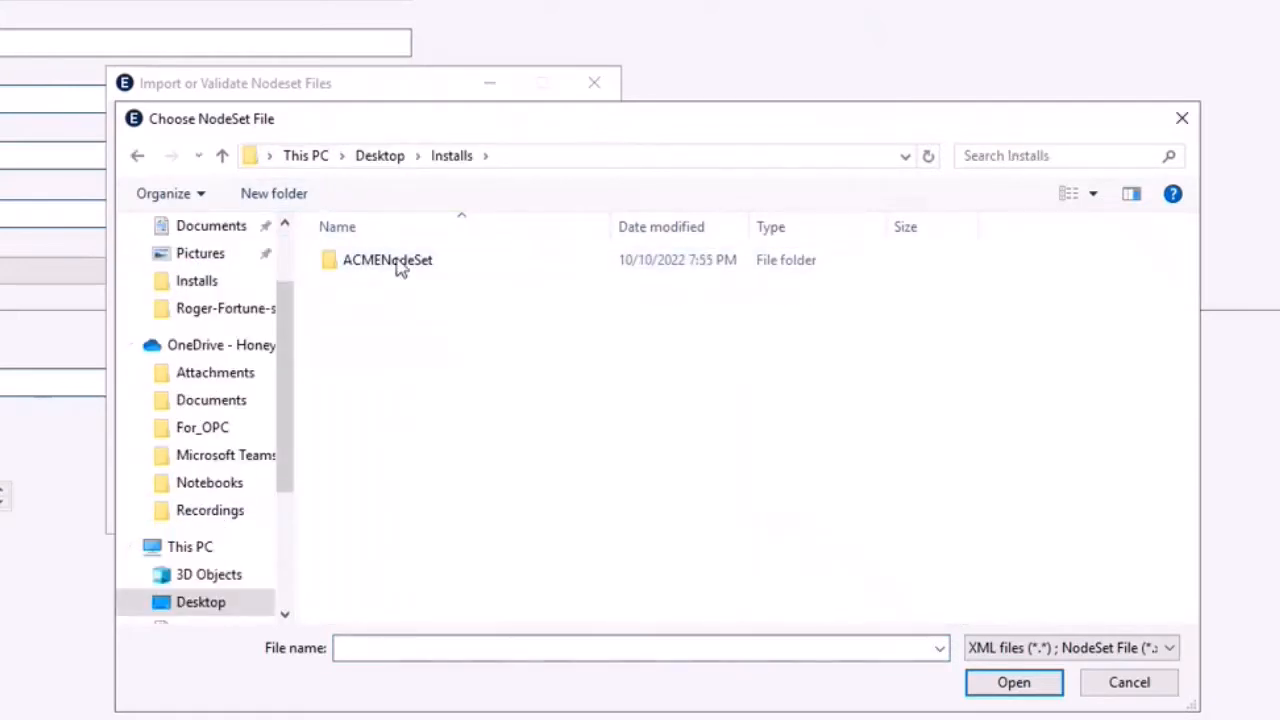
{"action": "double_click", "coordinate": [388, 260]}
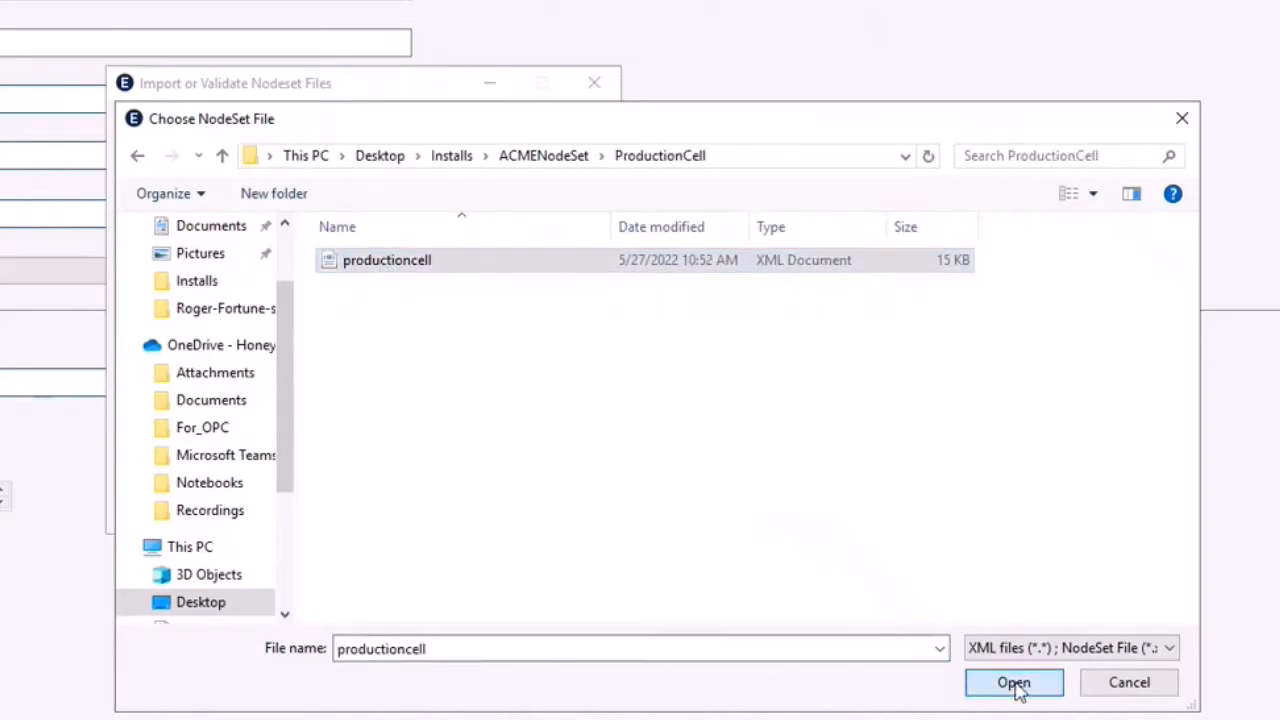
{"action": "left_click", "coordinate": [1014, 682]}
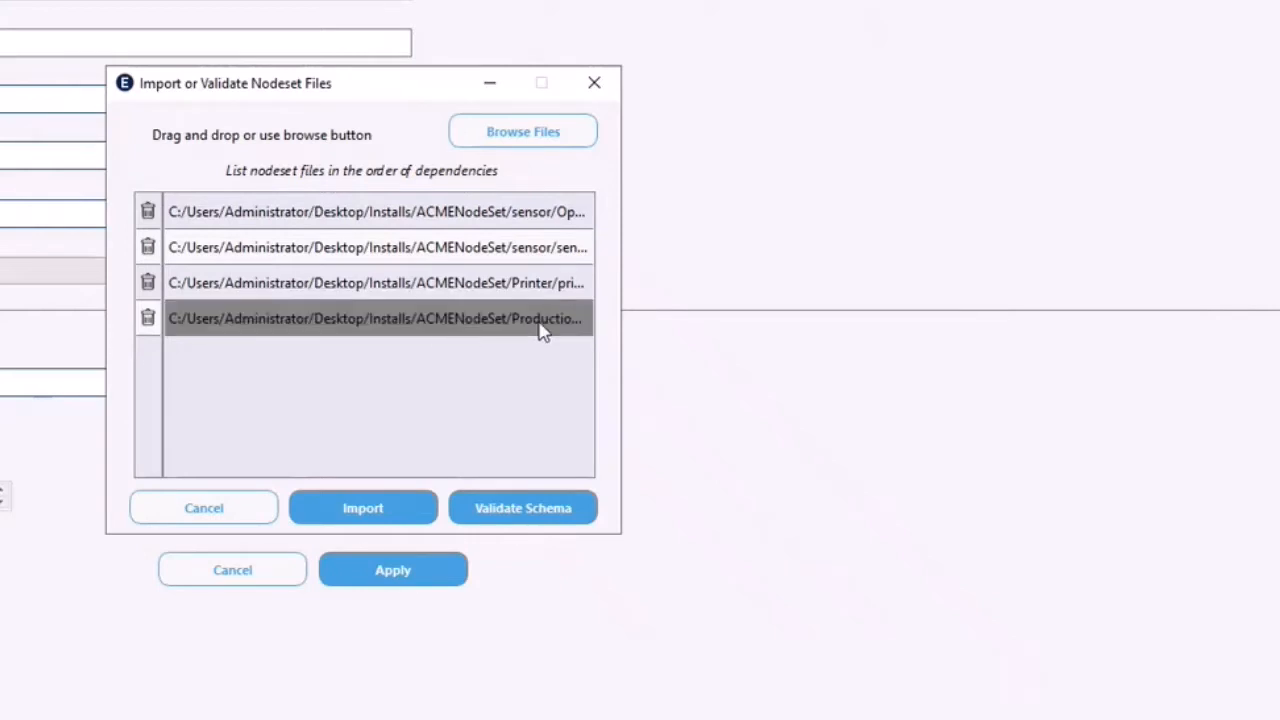
{"action": "mouse_move", "coordinate": [540, 320]}
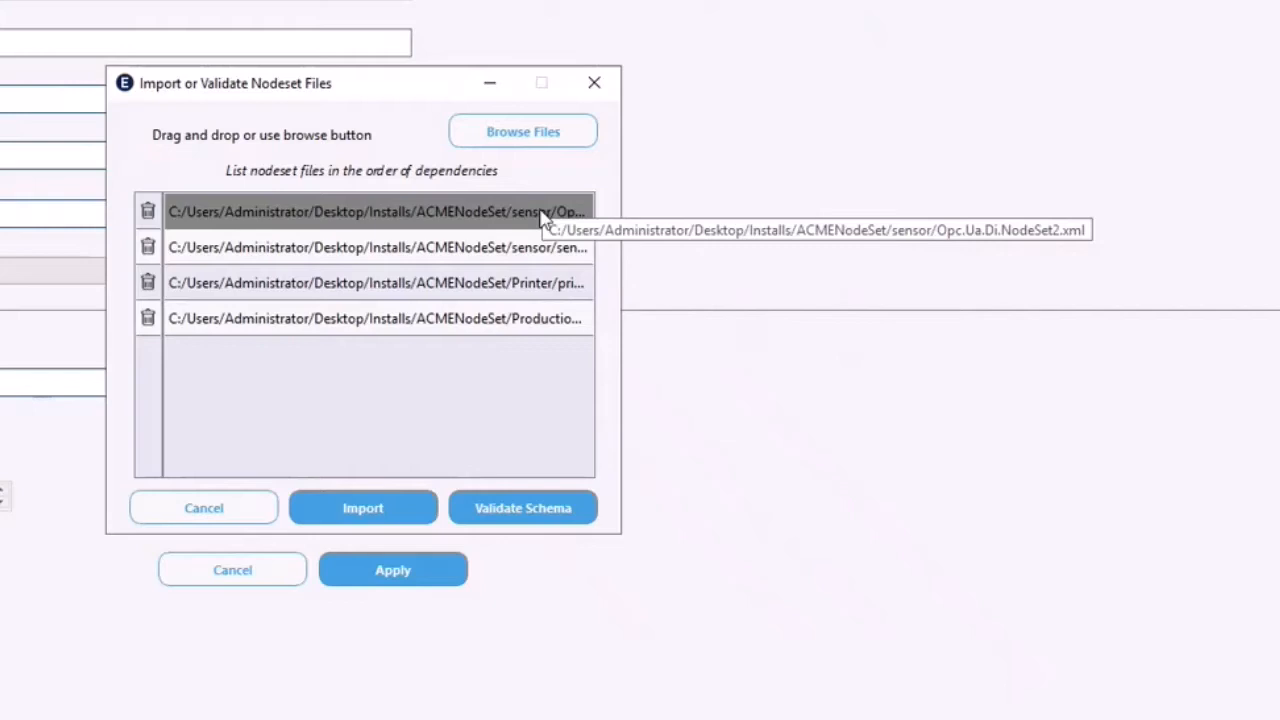
{"action": "left_click", "coordinate": [378, 318]}
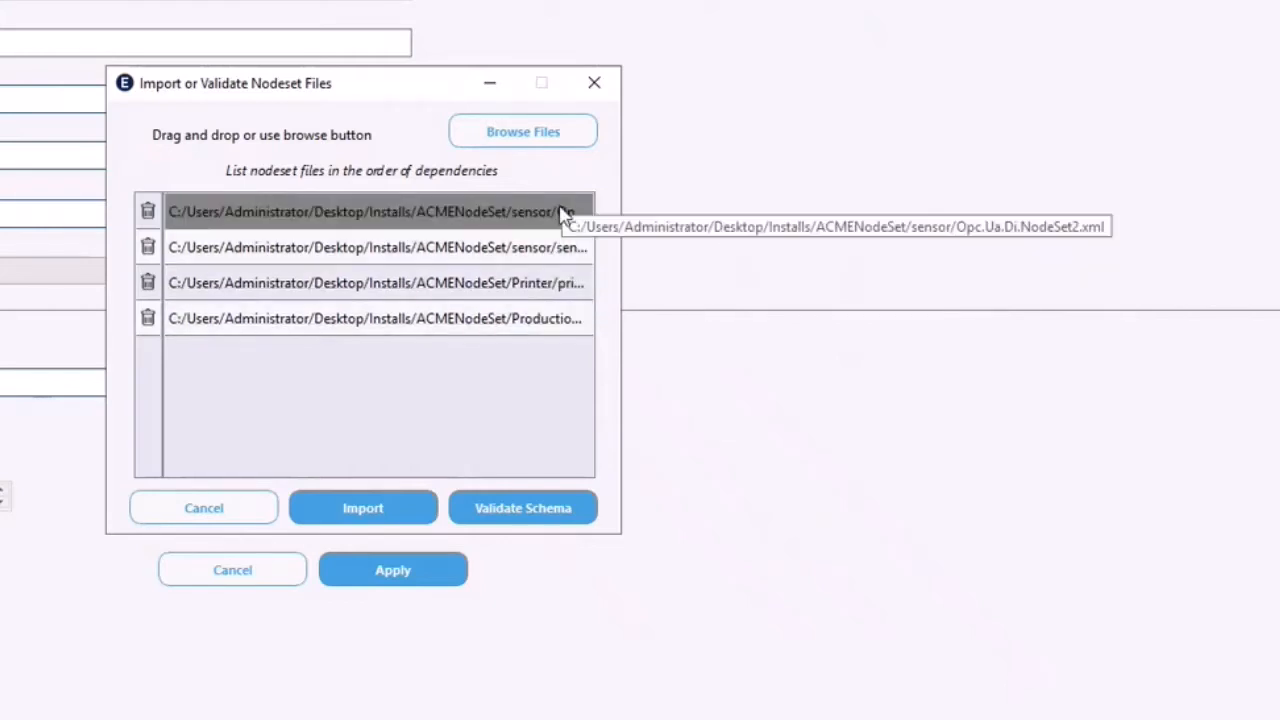
{"action": "mouse_move", "coordinate": [603, 180]}
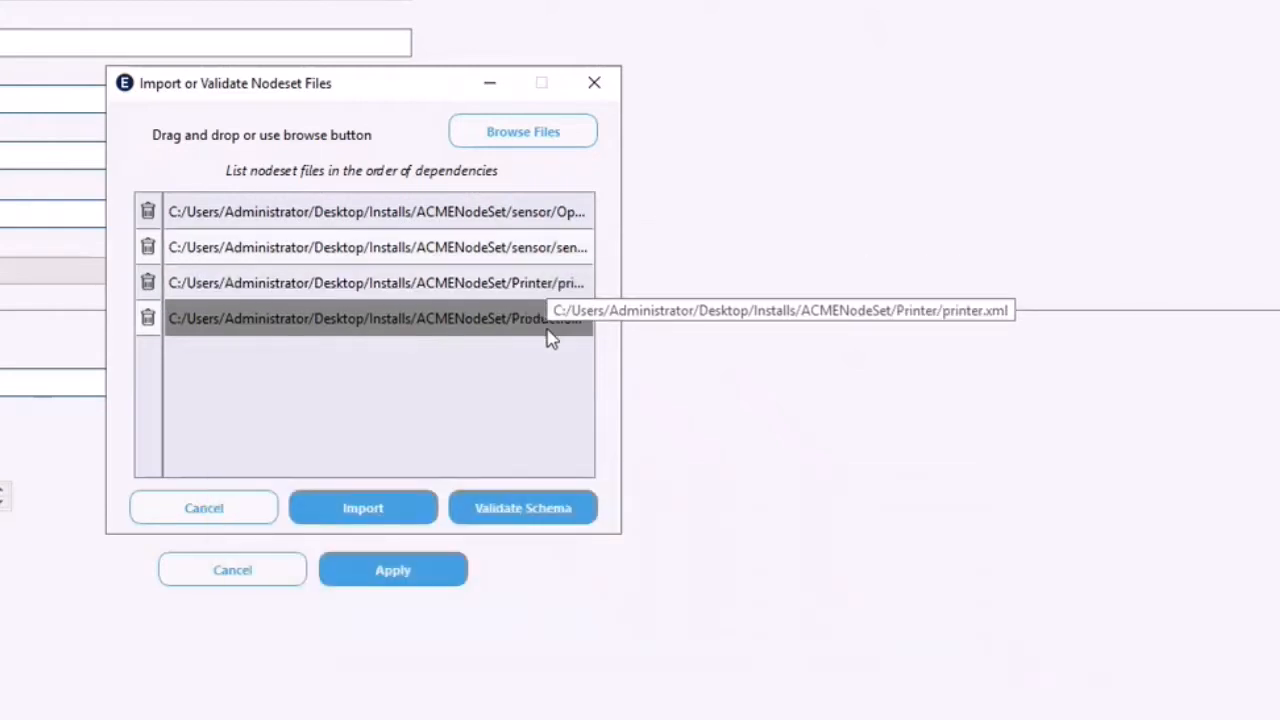
{"action": "mouse_move", "coordinate": [550, 318]}
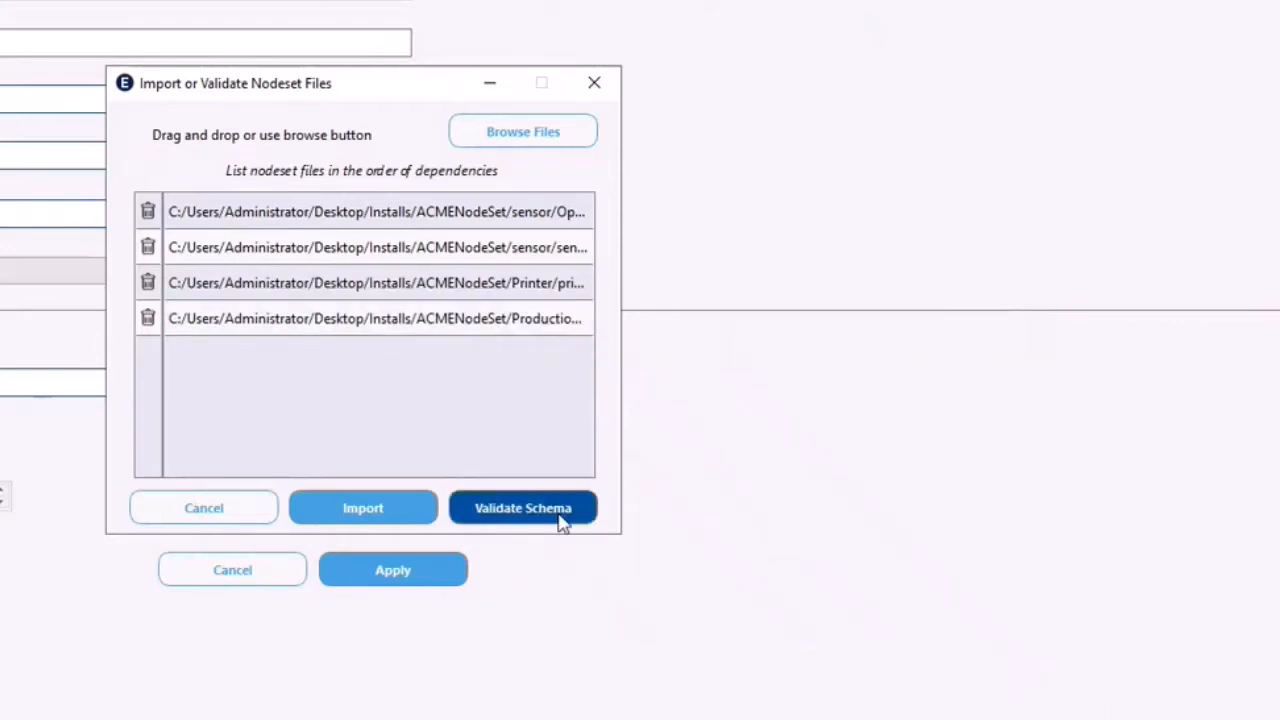
Validate the four nodeset schemas, then import them and dismiss the success message
{"action": "left_click", "coordinate": [522, 507]}
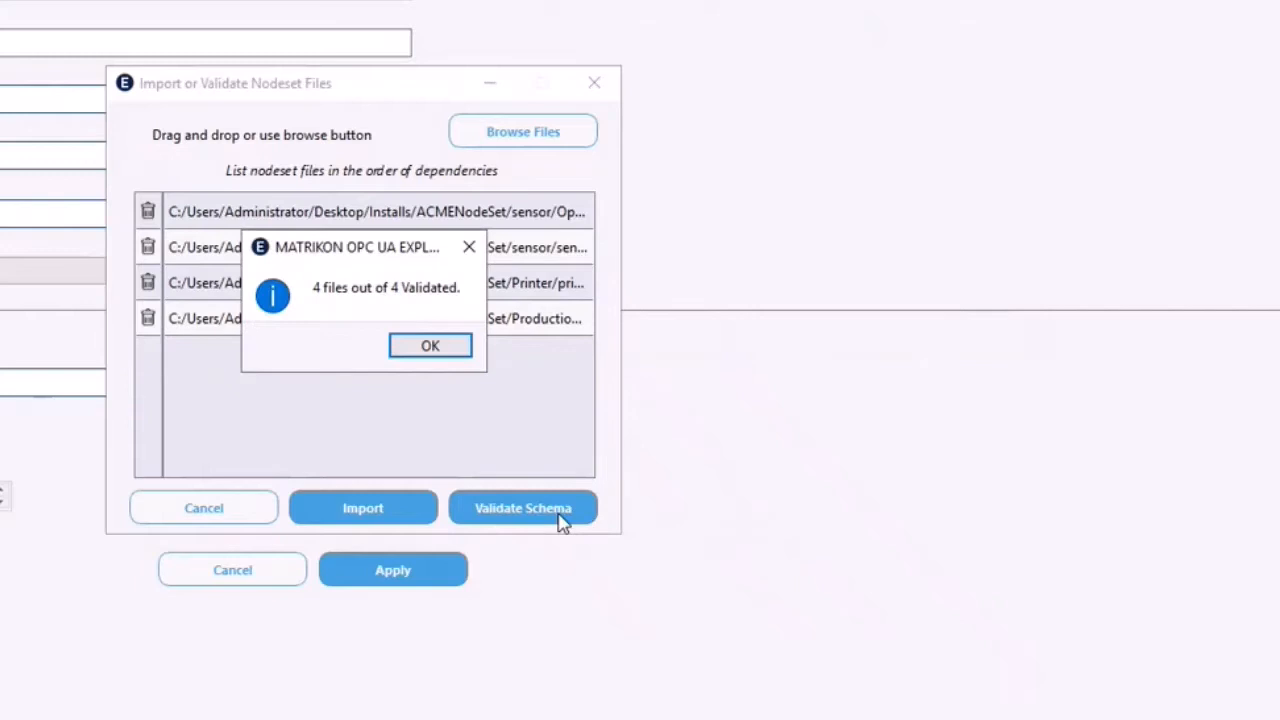
{"action": "mouse_move", "coordinate": [393, 308]}
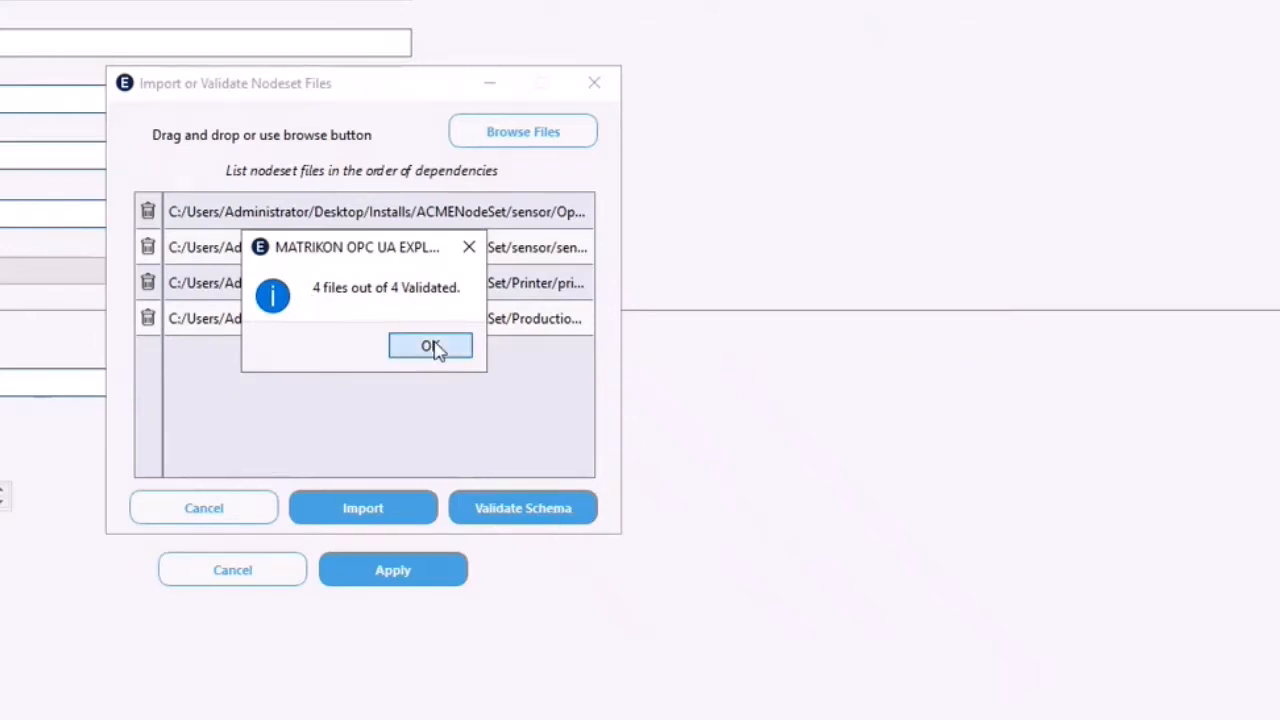
{"action": "left_click", "coordinate": [430, 345]}
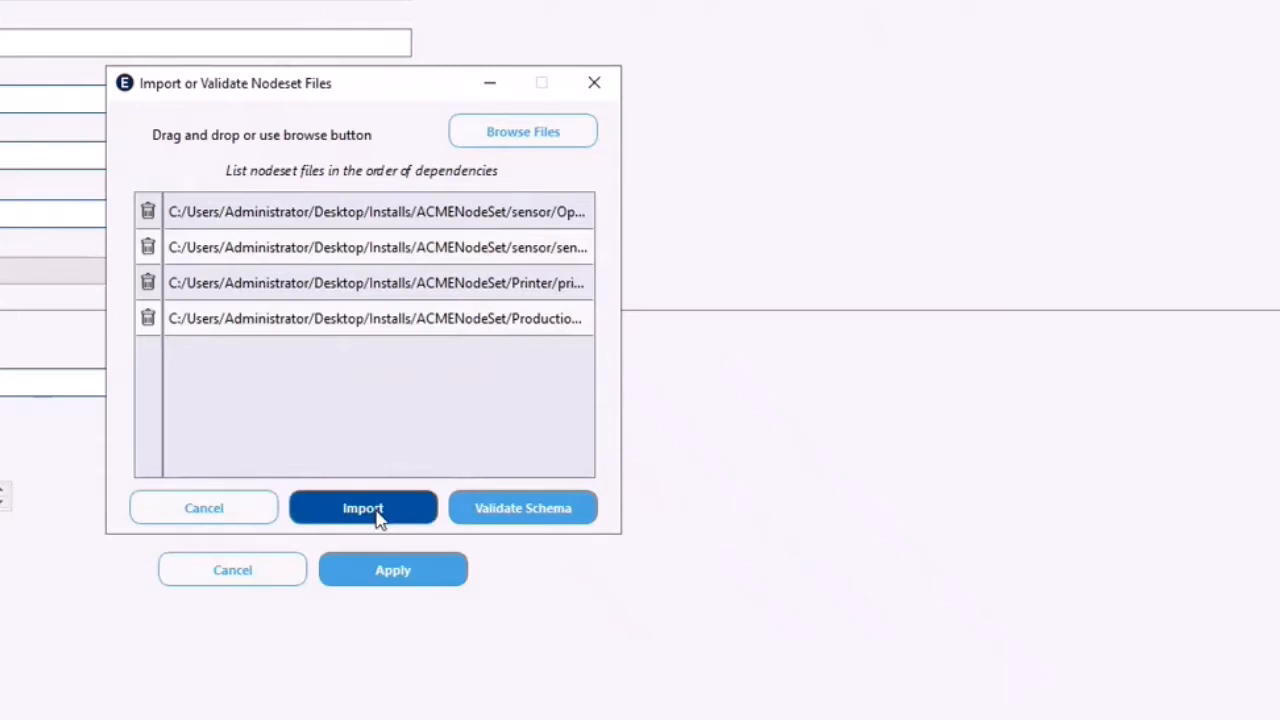
{"action": "left_click", "coordinate": [363, 507]}
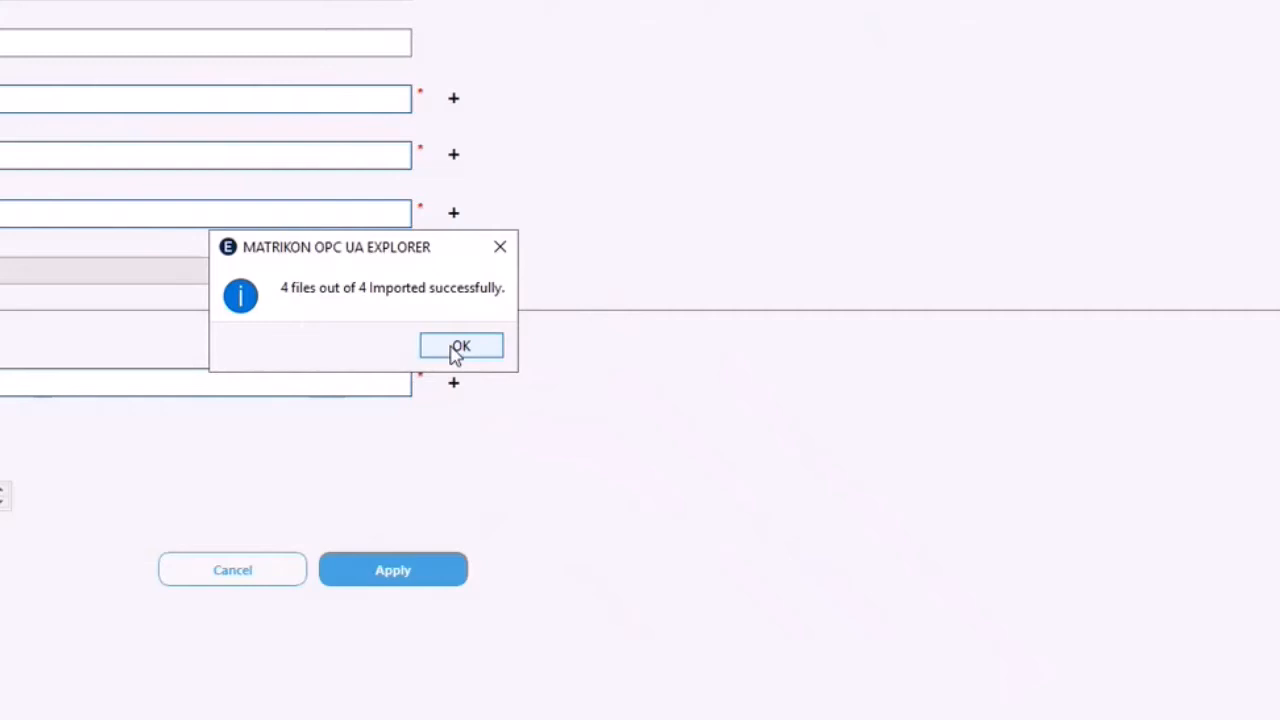
{"action": "left_click", "coordinate": [460, 345]}
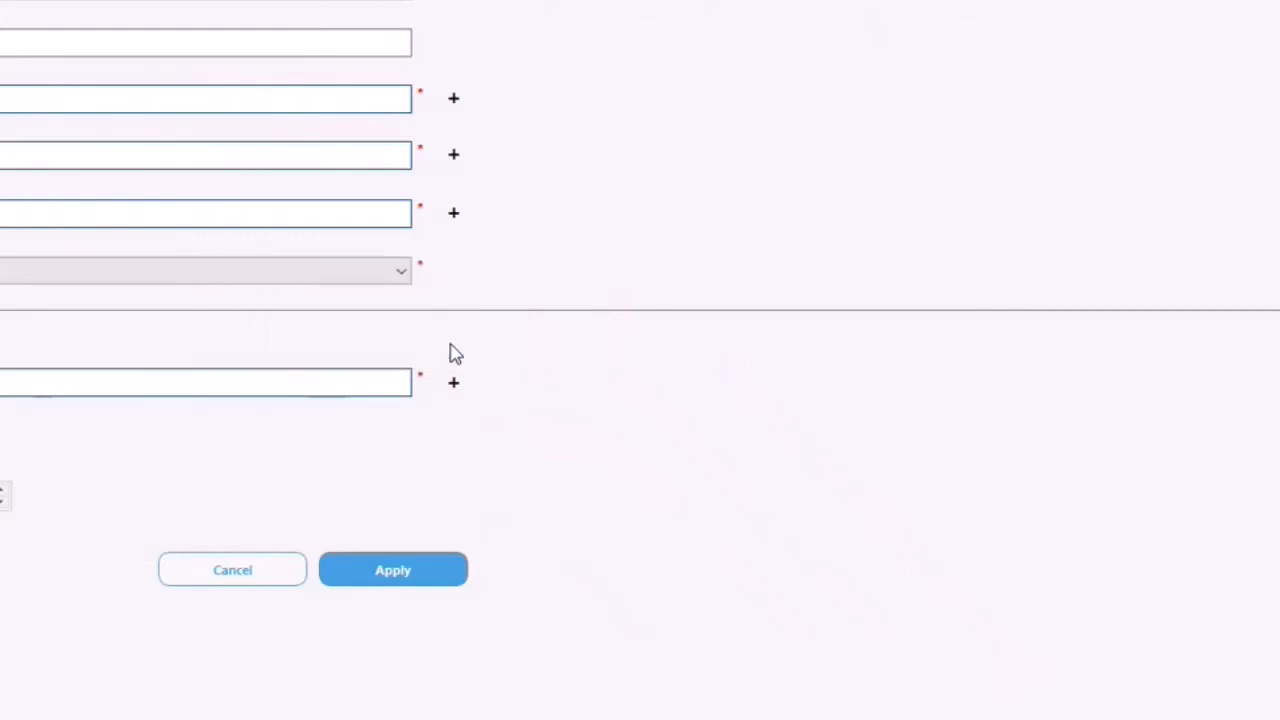
{"action": "mouse_move", "coordinate": [378, 380]}
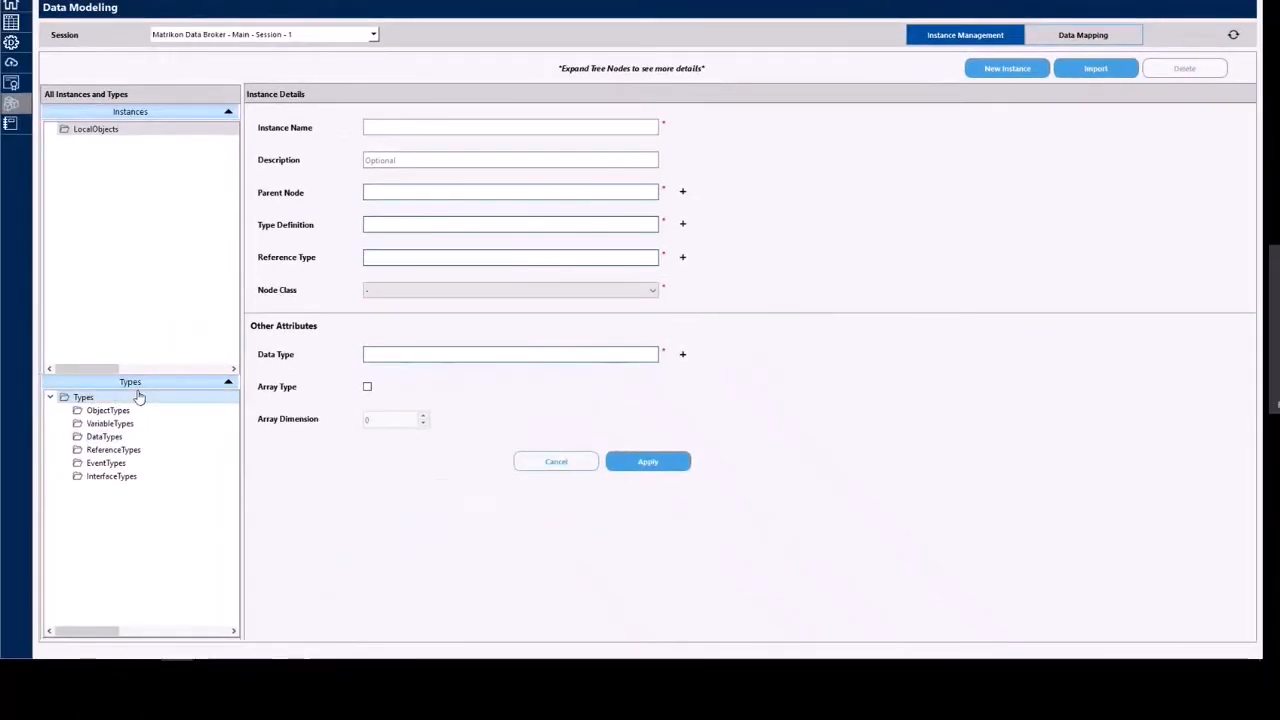
{"action": "mouse_move", "coordinate": [147, 427]}
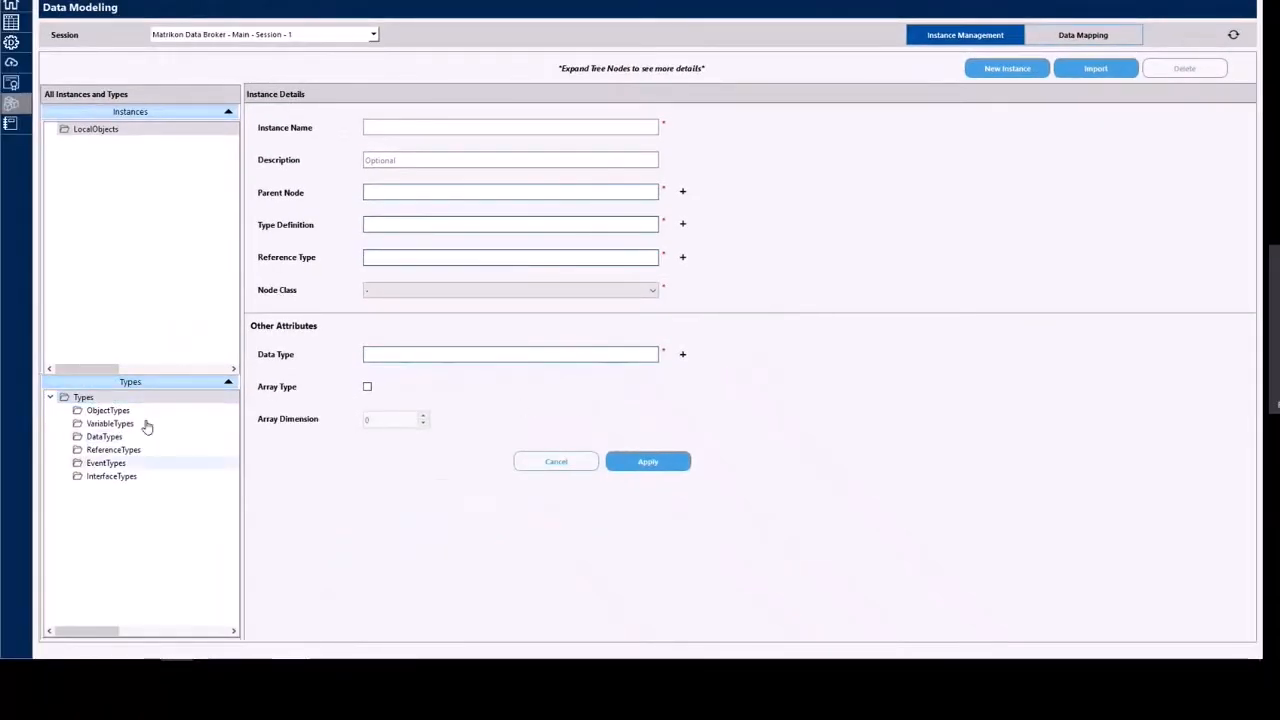
Expand ObjectTypes to show the imported sensor, printer and productioncell types
{"action": "left_click", "coordinate": [107, 410]}
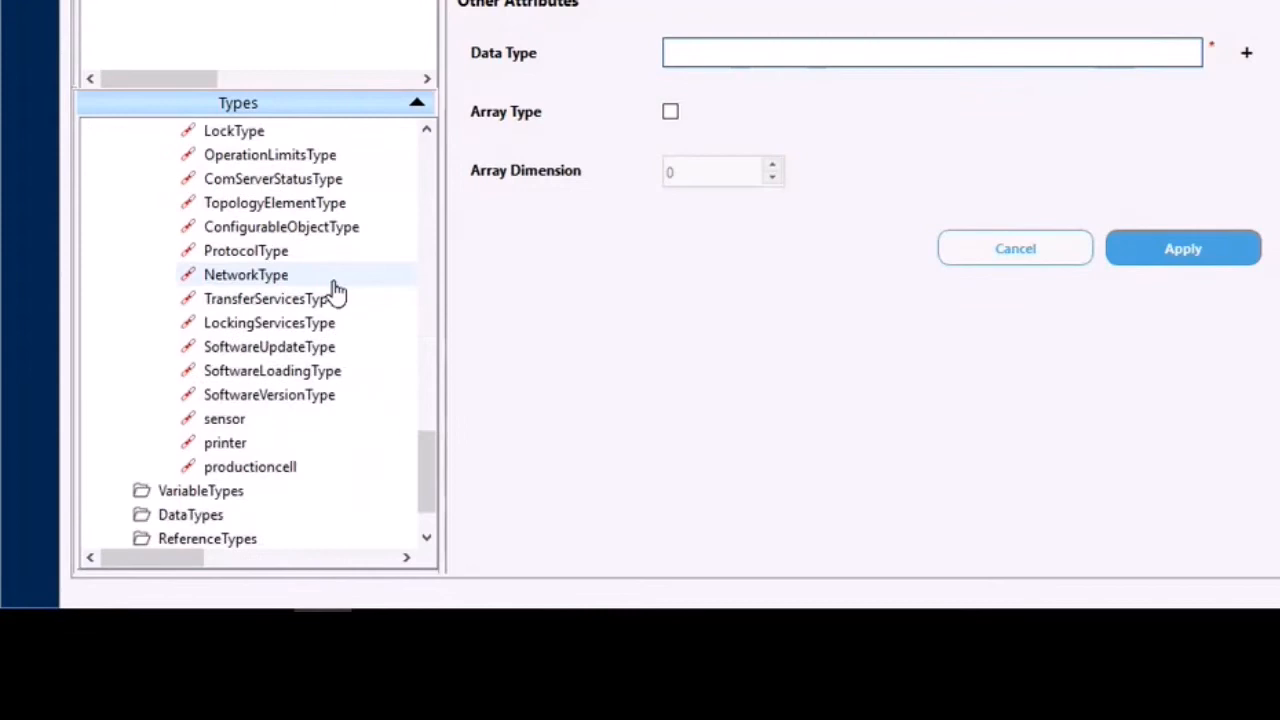
{"action": "mouse_move", "coordinate": [253, 440]}
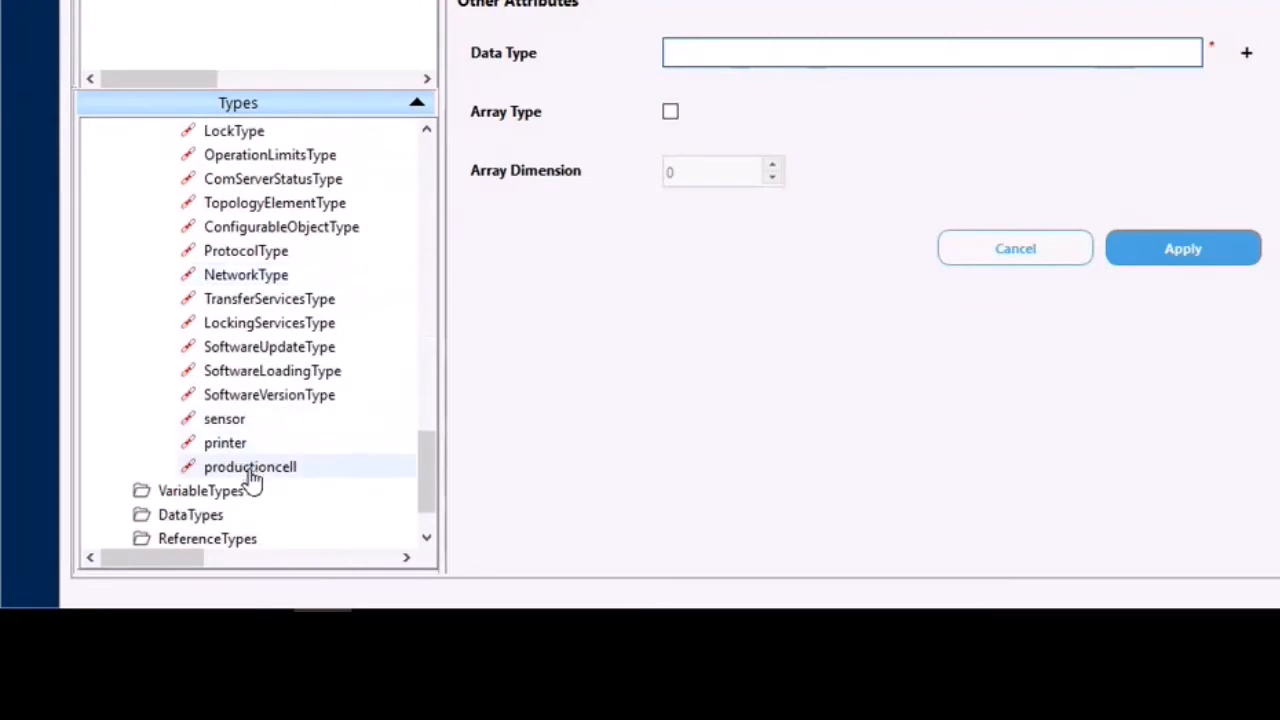
{"action": "mouse_move", "coordinate": [275, 482]}
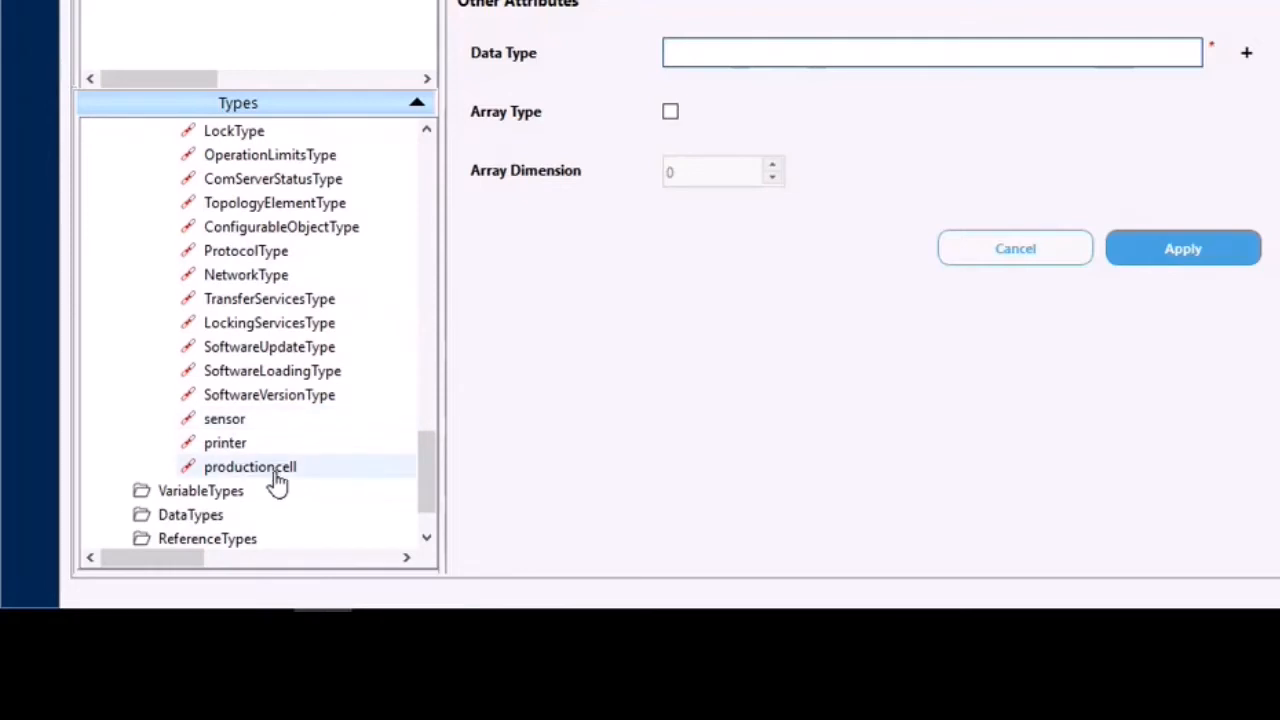
{"action": "mouse_move", "coordinate": [278, 480]}
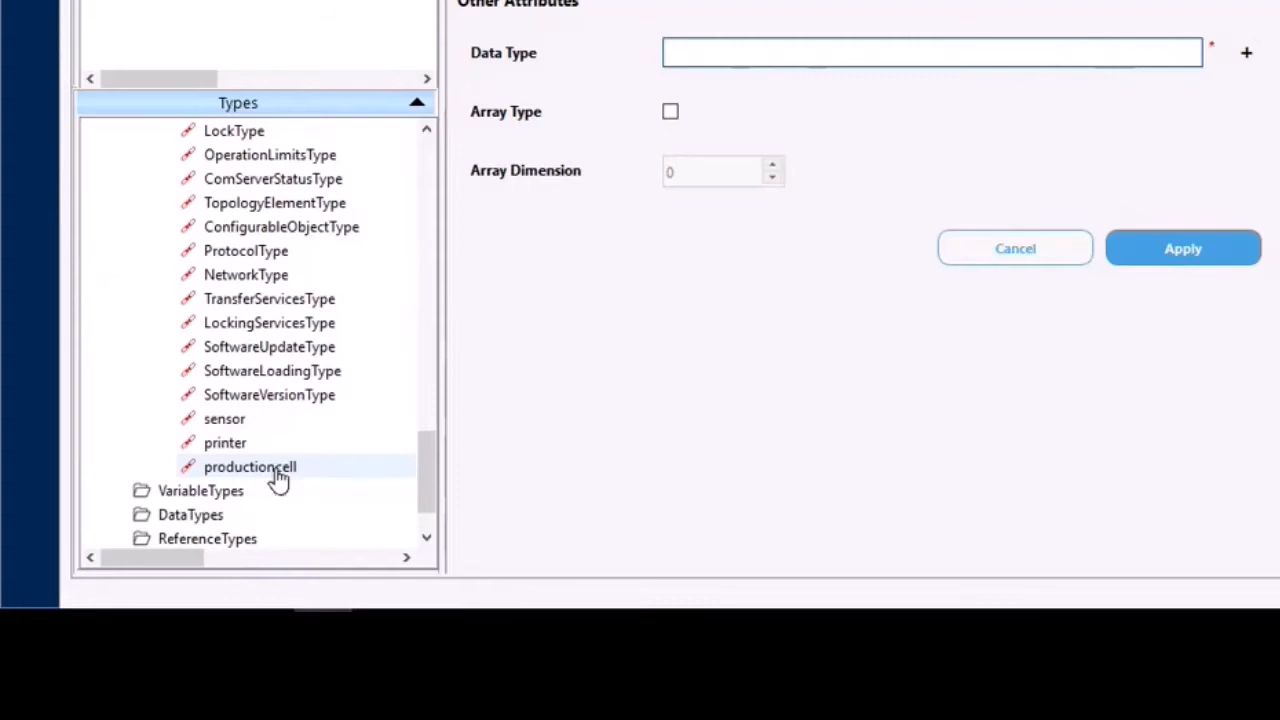
Create a productioncell instance named myprodcell under LocalObjects using the Organizes reference
{"action": "right_click", "coordinate": [250, 467]}
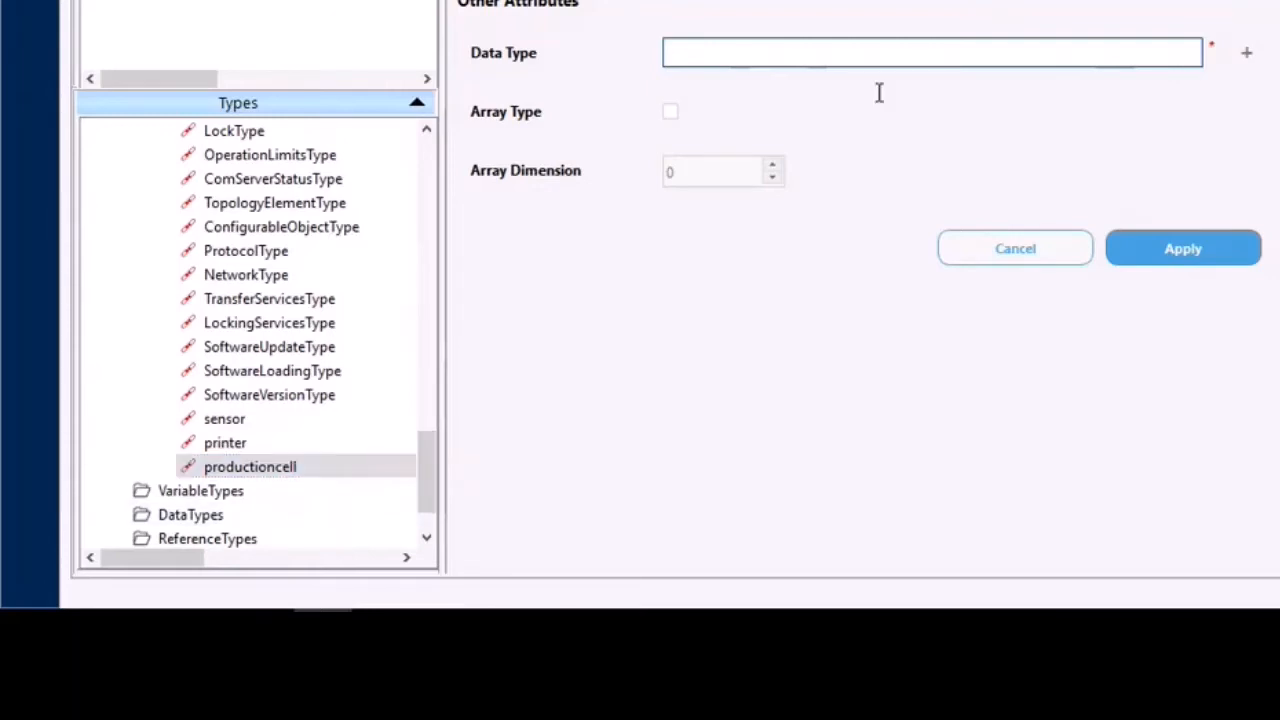
{"action": "mouse_move", "coordinate": [876, 155]}
{"action": "type", "text": "myprodcell"}
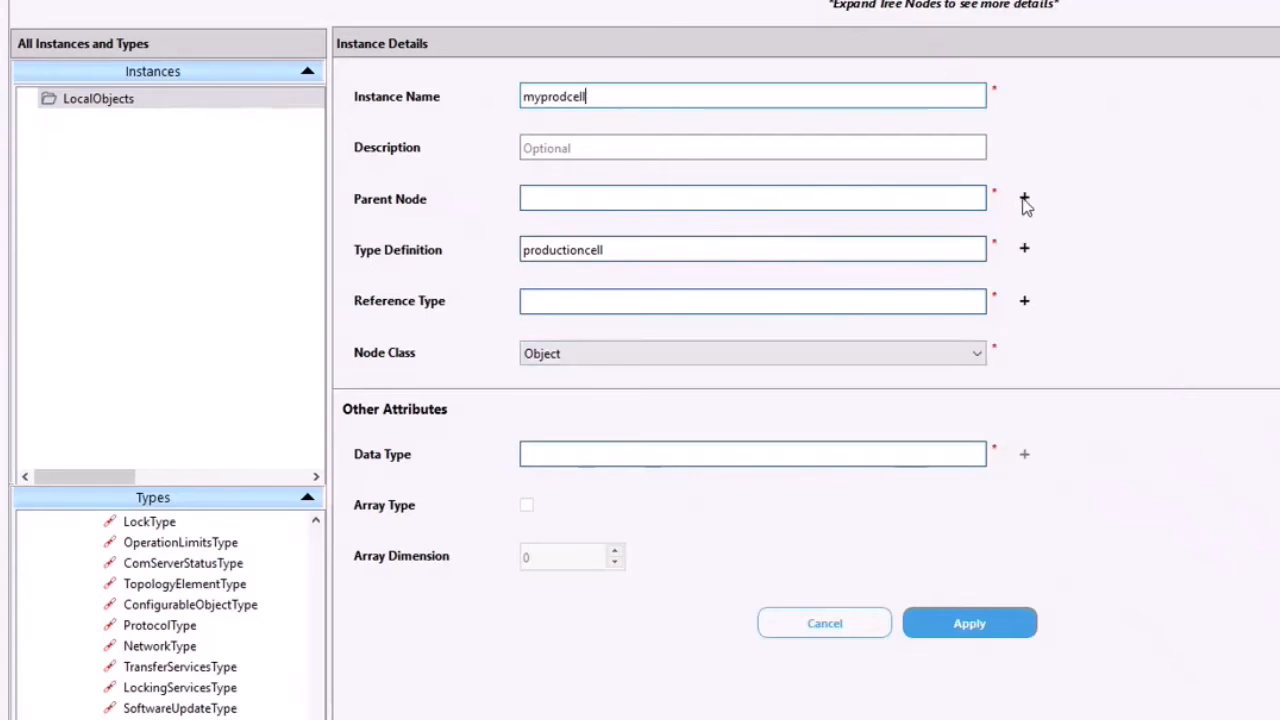
{"action": "left_click", "coordinate": [1024, 198]}
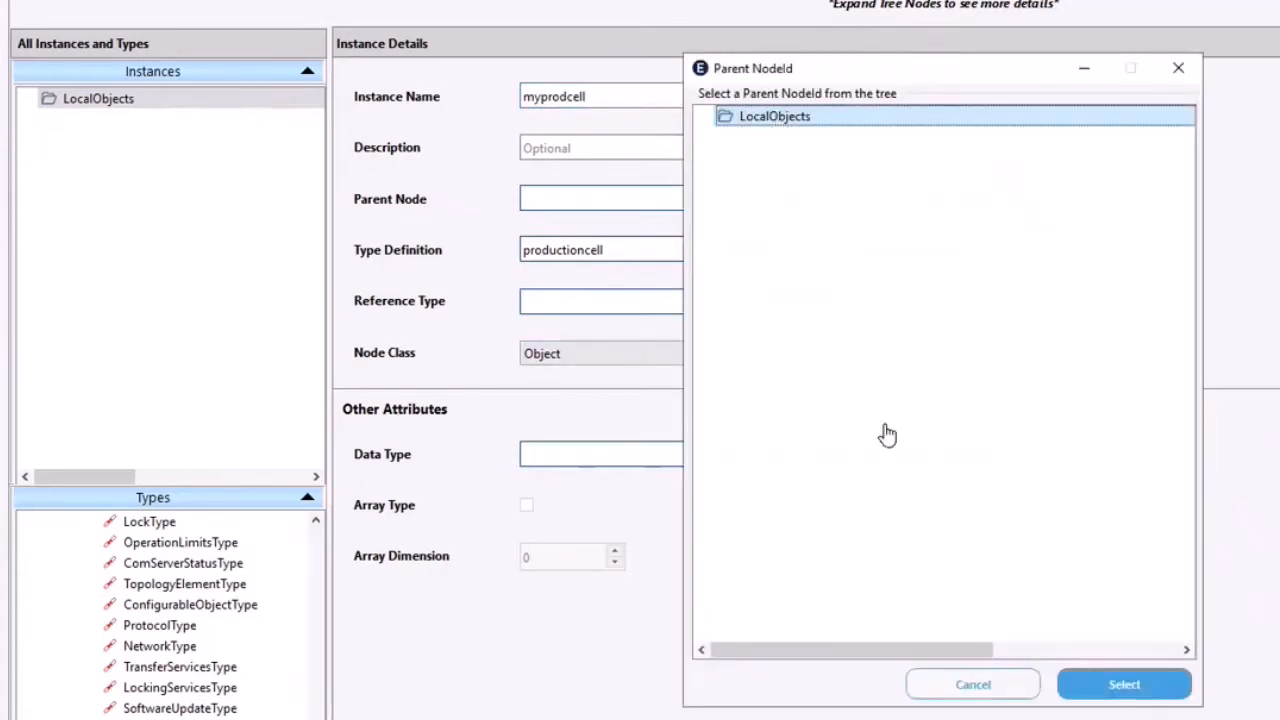
{"action": "left_click", "coordinate": [1123, 684]}
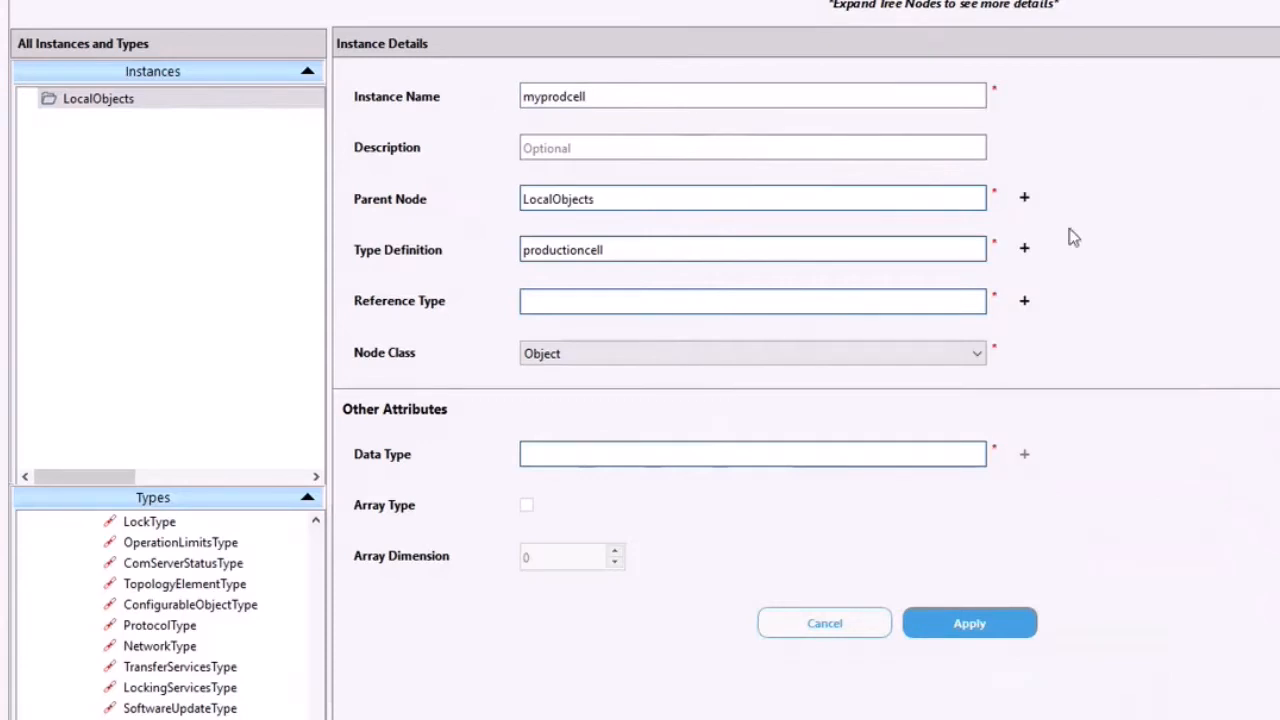
{"action": "mouse_move", "coordinate": [618, 294]}
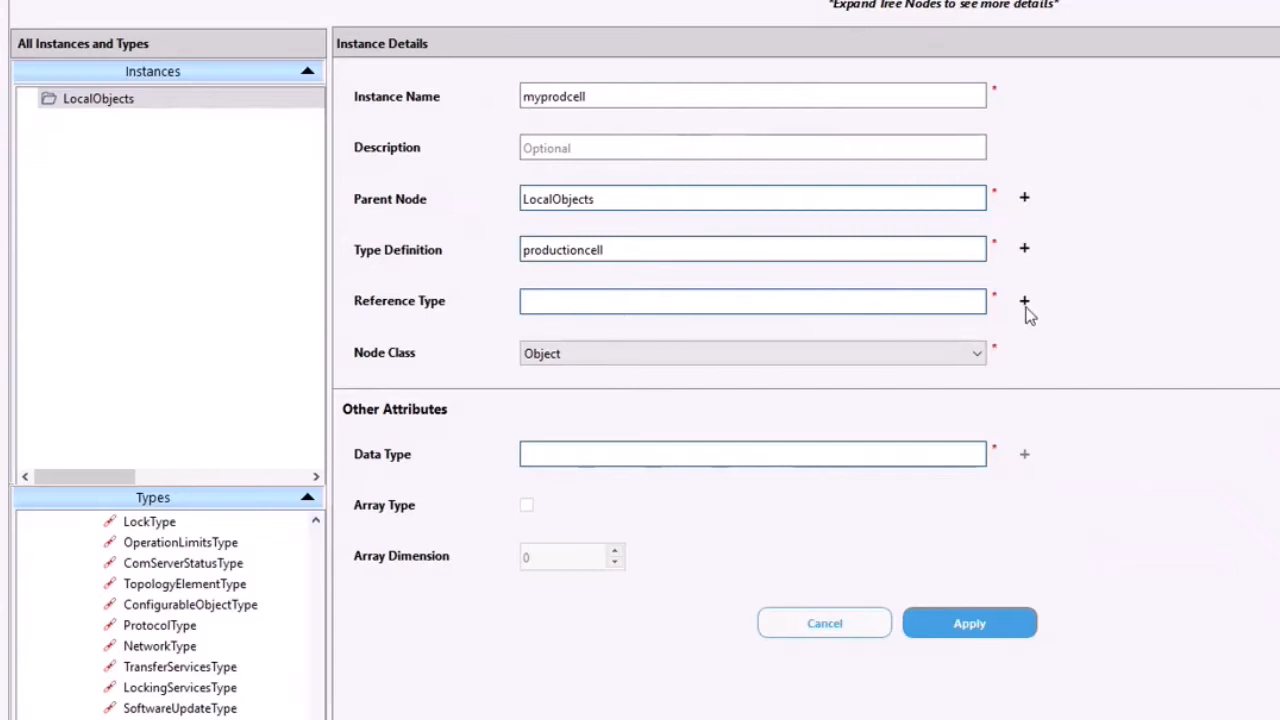
{"action": "left_click", "coordinate": [1024, 301]}
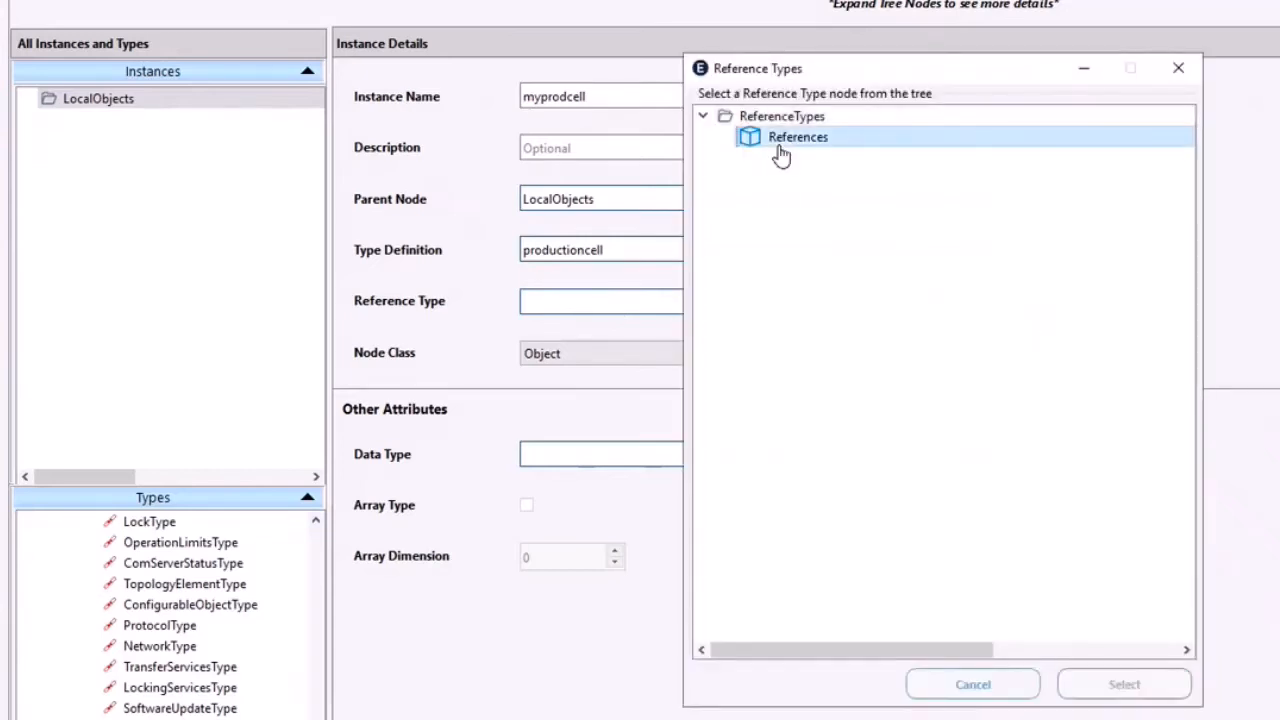
{"action": "left_click", "coordinate": [723, 137]}
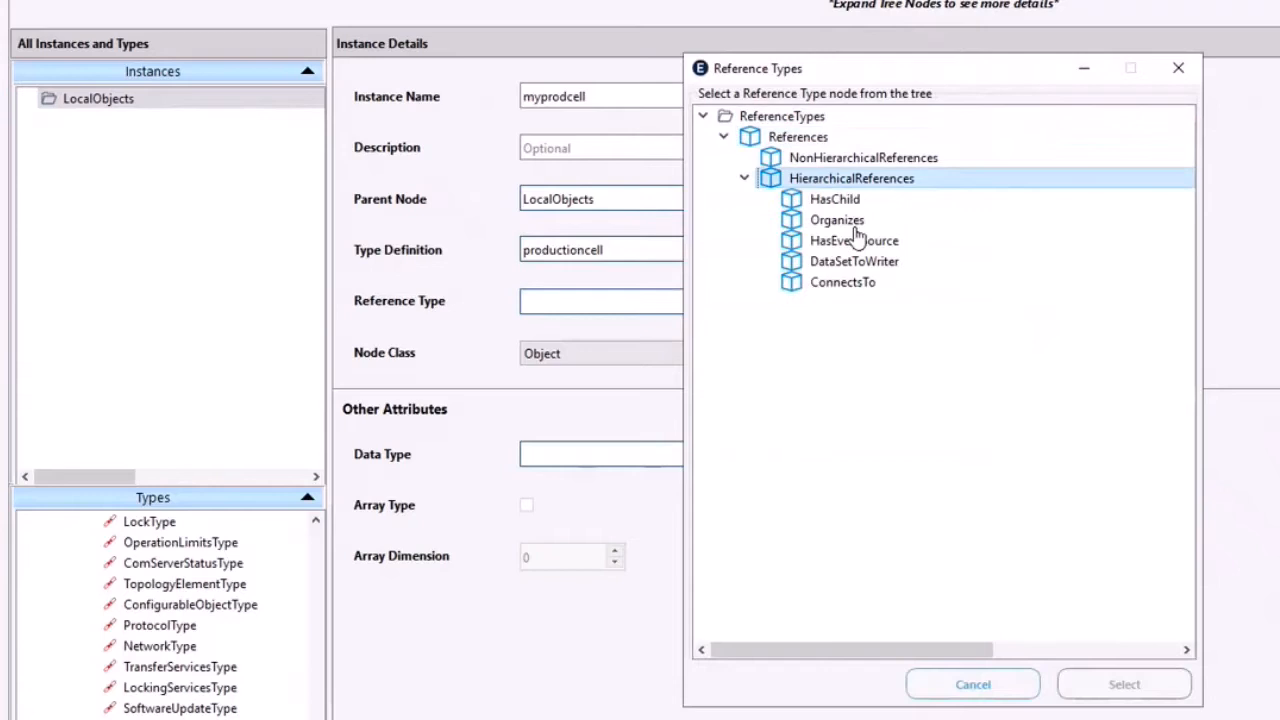
{"action": "left_click", "coordinate": [837, 219]}
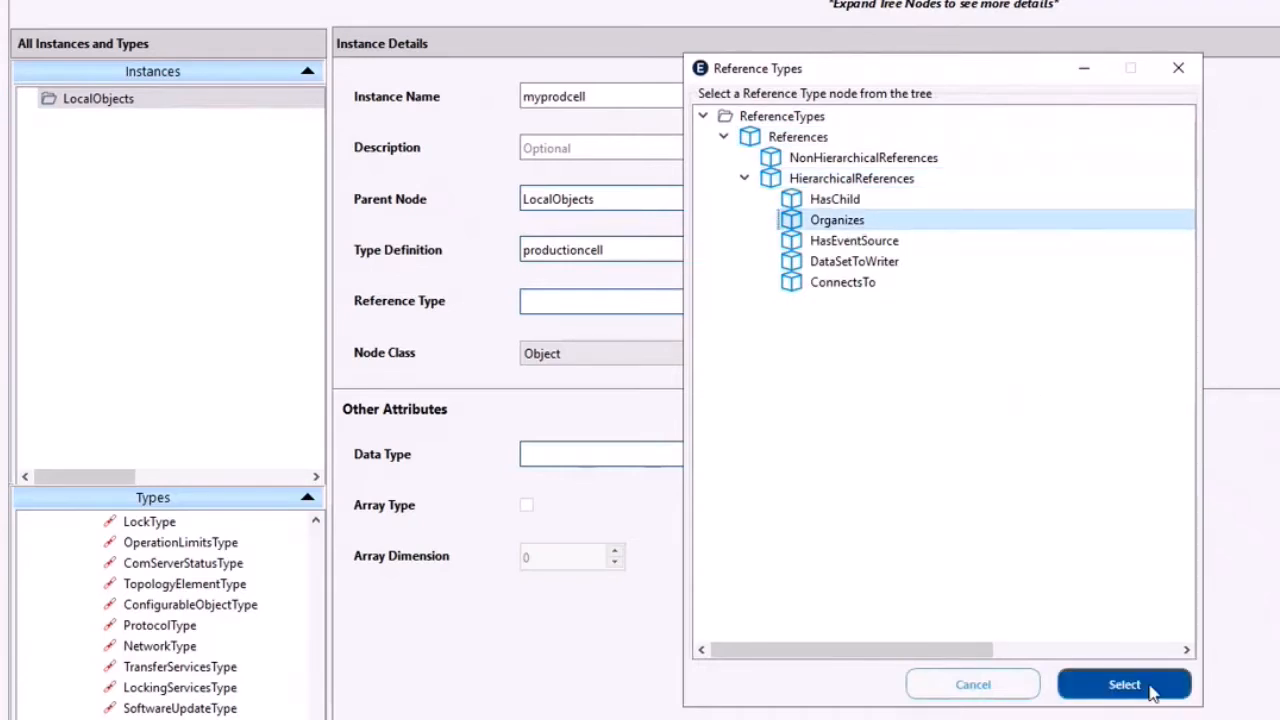
{"action": "left_click", "coordinate": [1124, 684]}
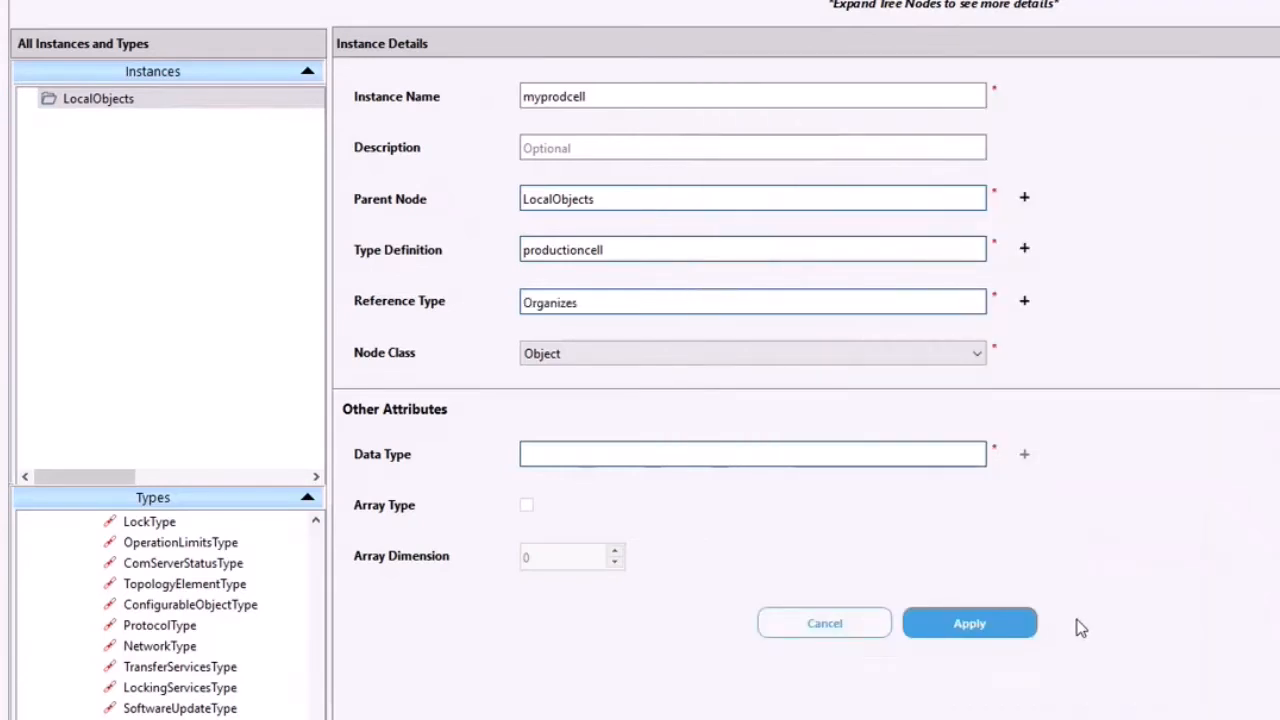
{"action": "mouse_move", "coordinate": [1070, 628]}
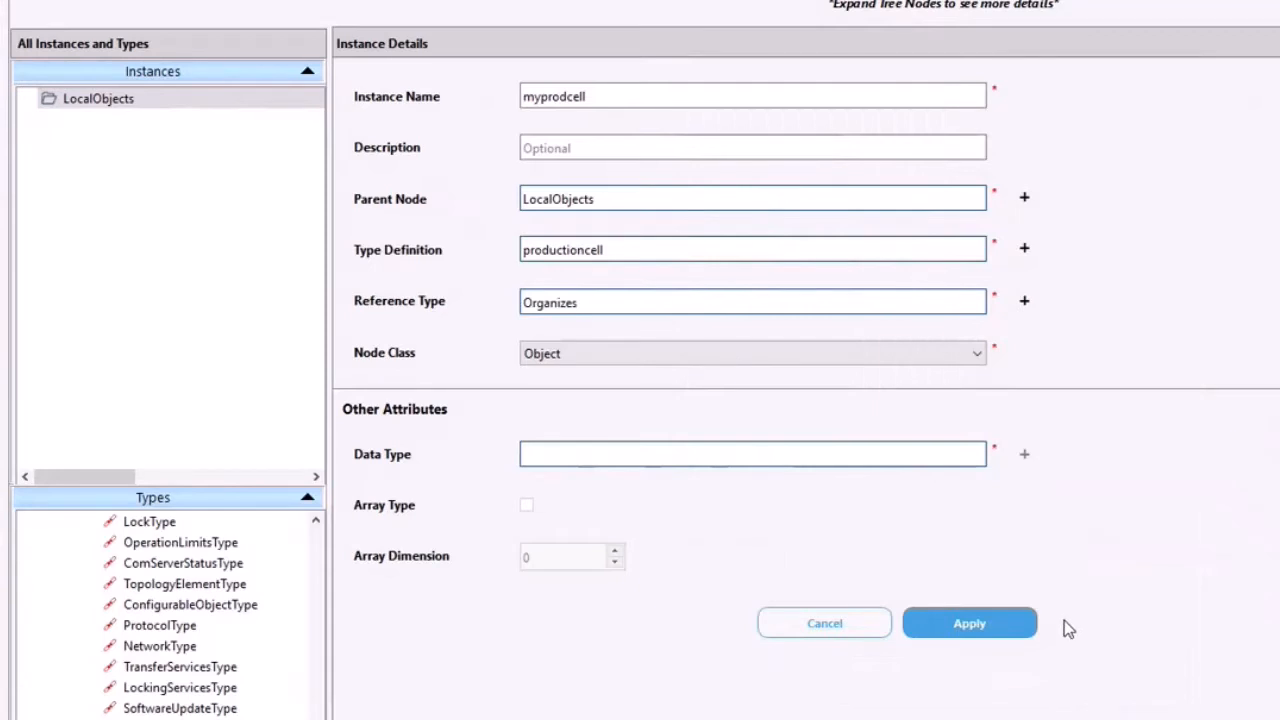
{"action": "left_click", "coordinate": [968, 622]}
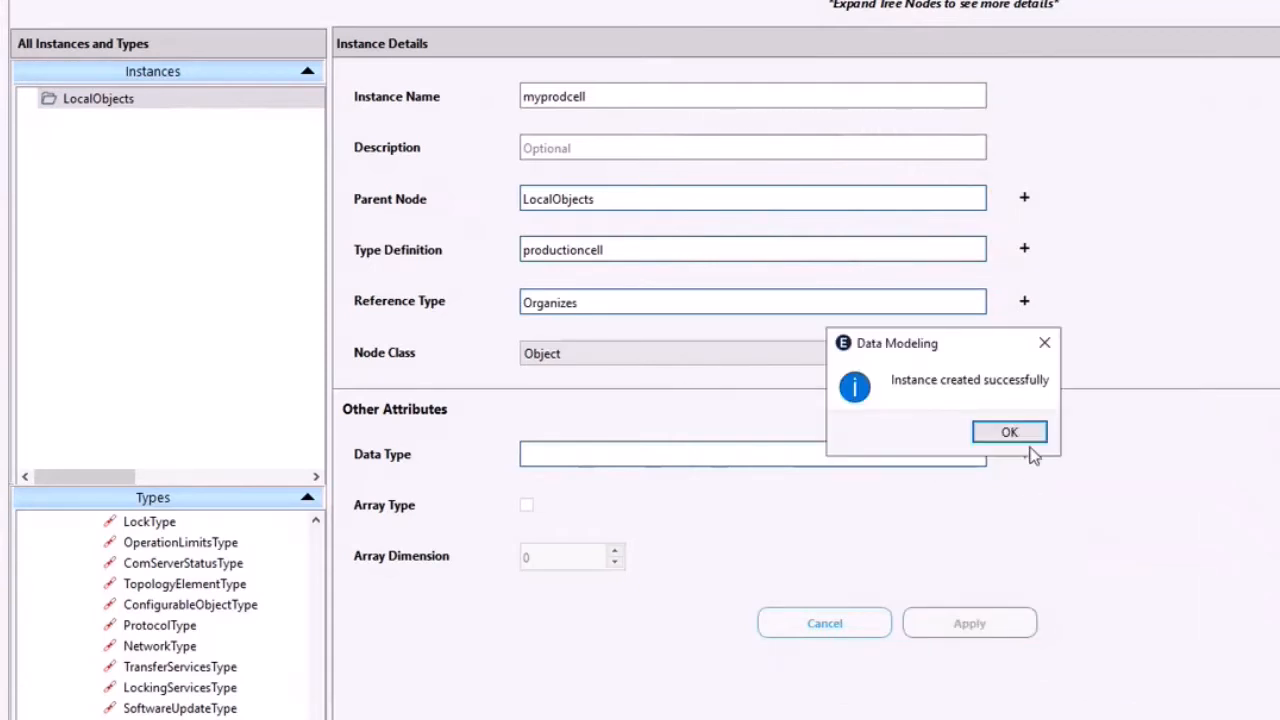
Expand myprodcell to show JobNumber plus its Printer and Sensor objects
{"action": "left_click", "coordinate": [1009, 431]}
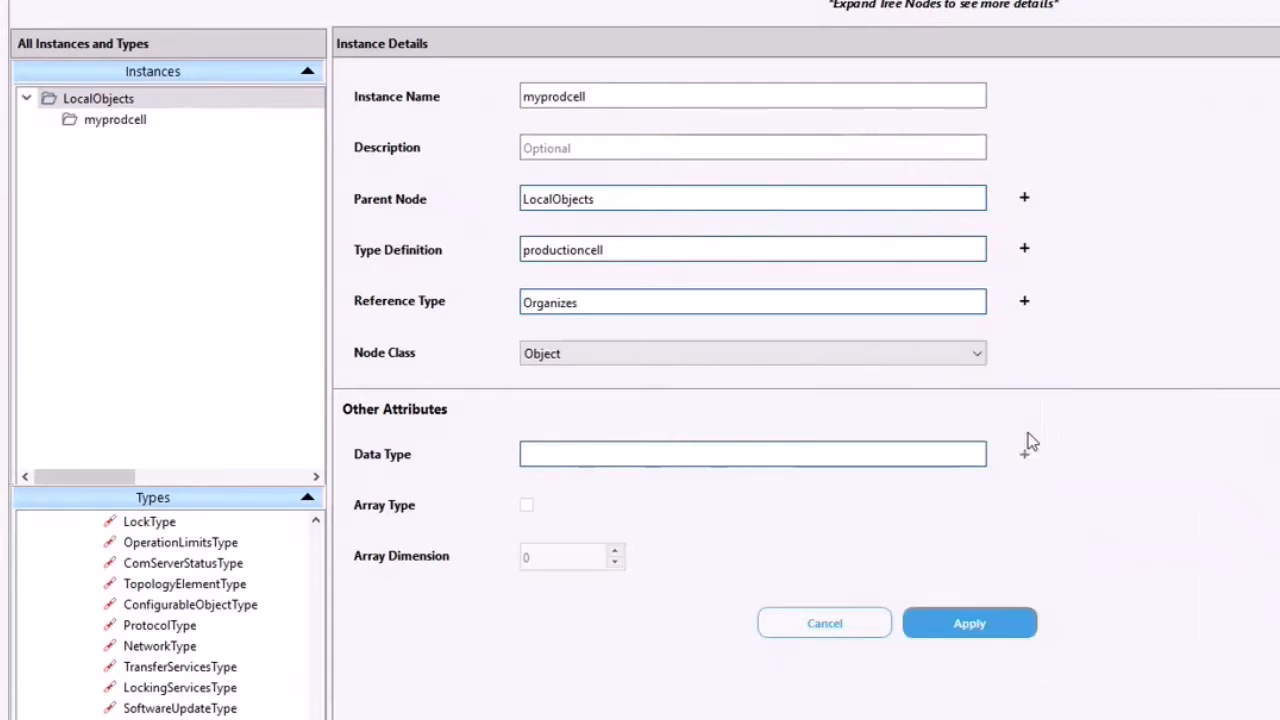
{"action": "left_click", "coordinate": [115, 119]}
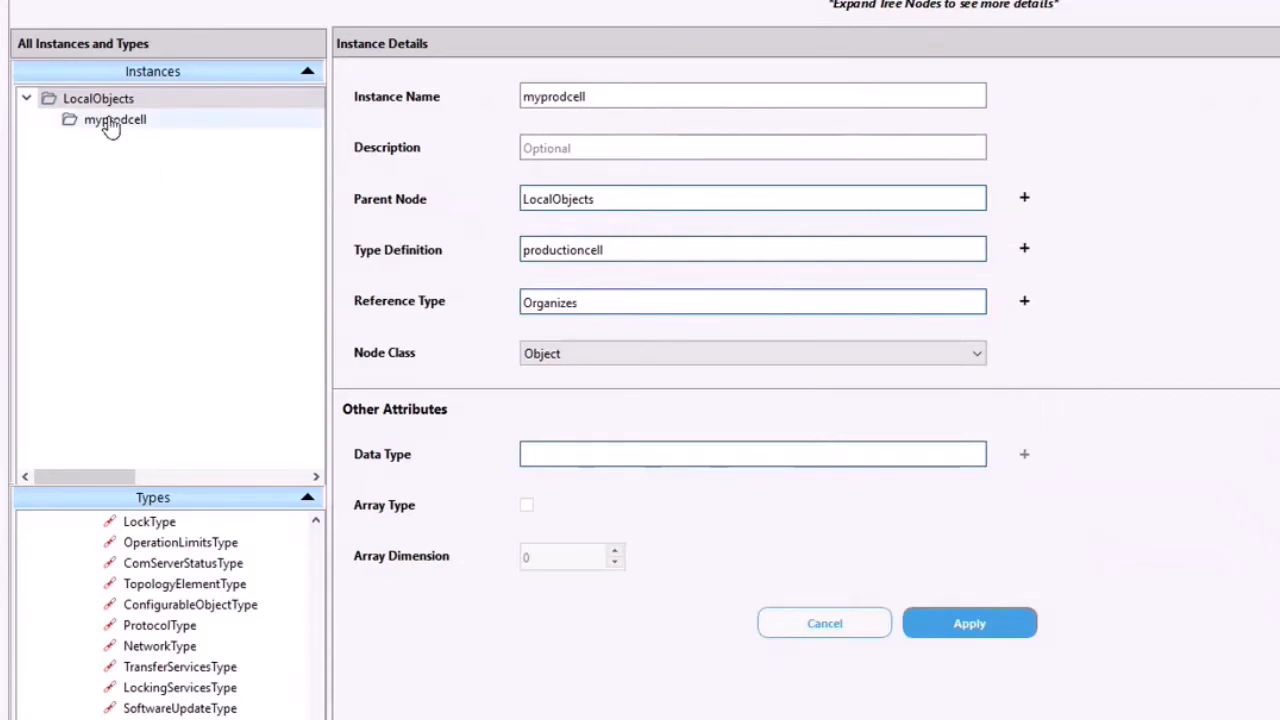
{"action": "left_click", "coordinate": [114, 119]}
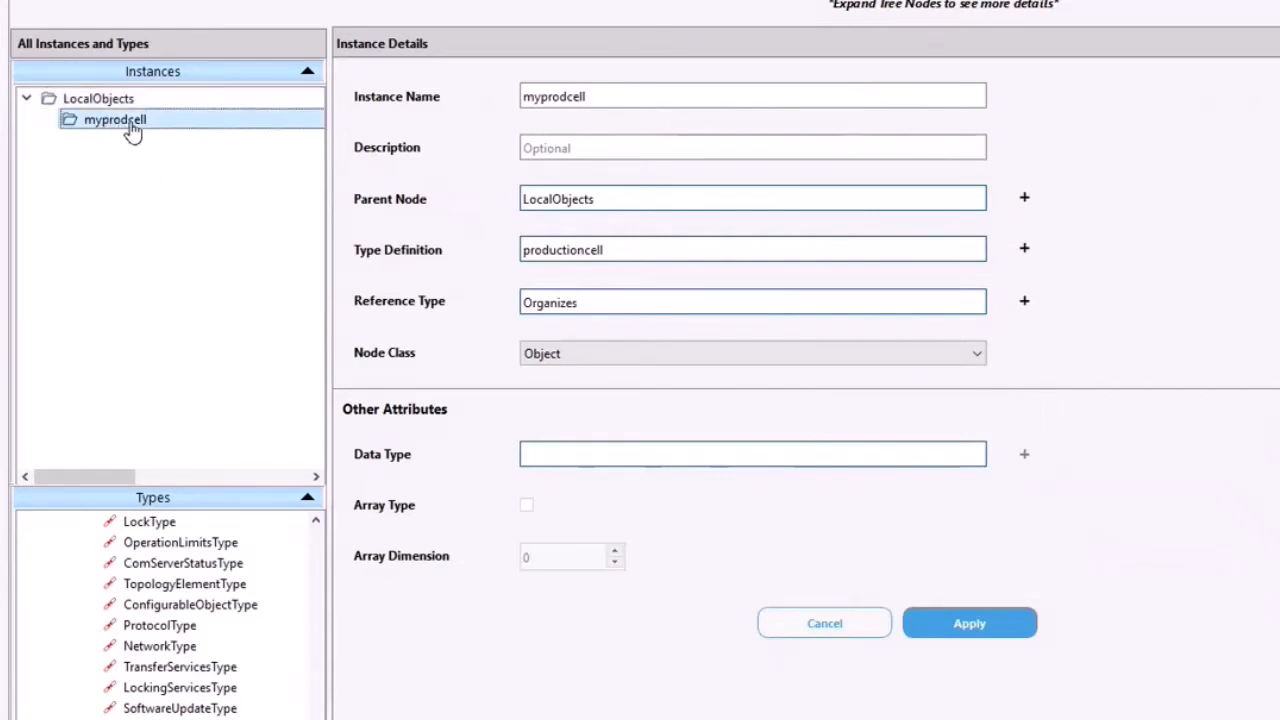
{"action": "left_click", "coordinate": [46, 119]}
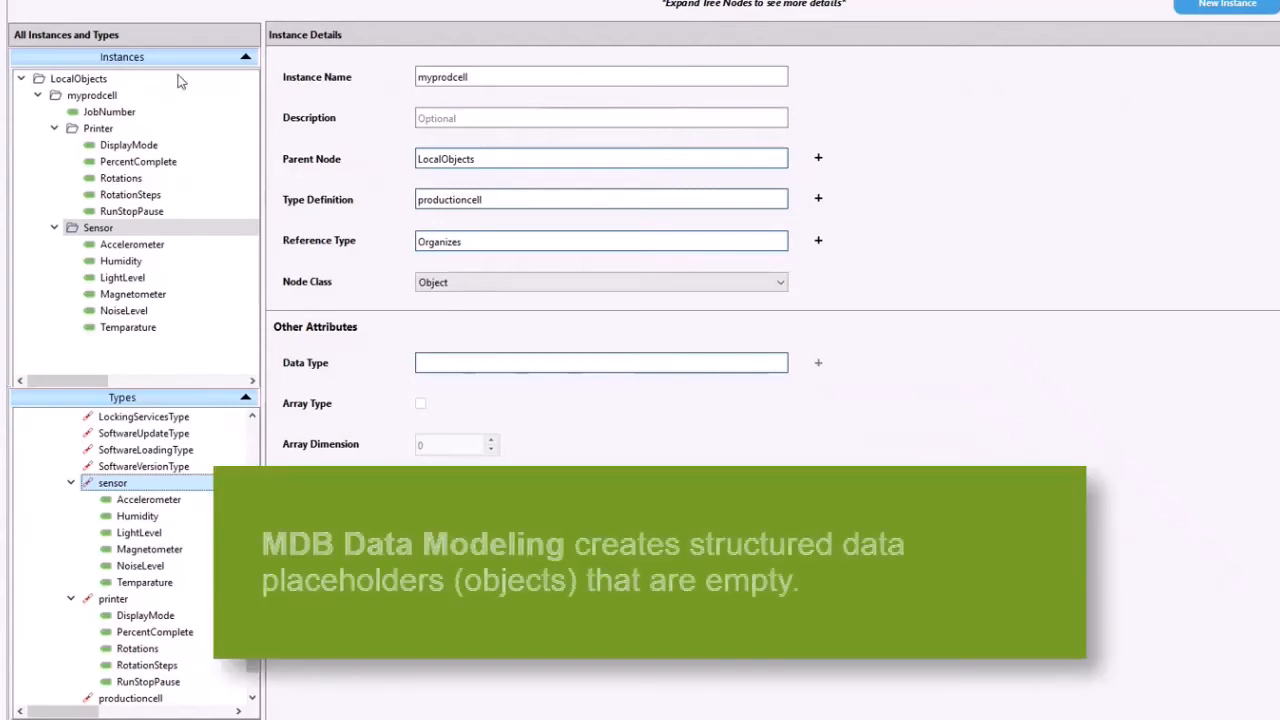
{"action": "left_click", "coordinate": [92, 94]}
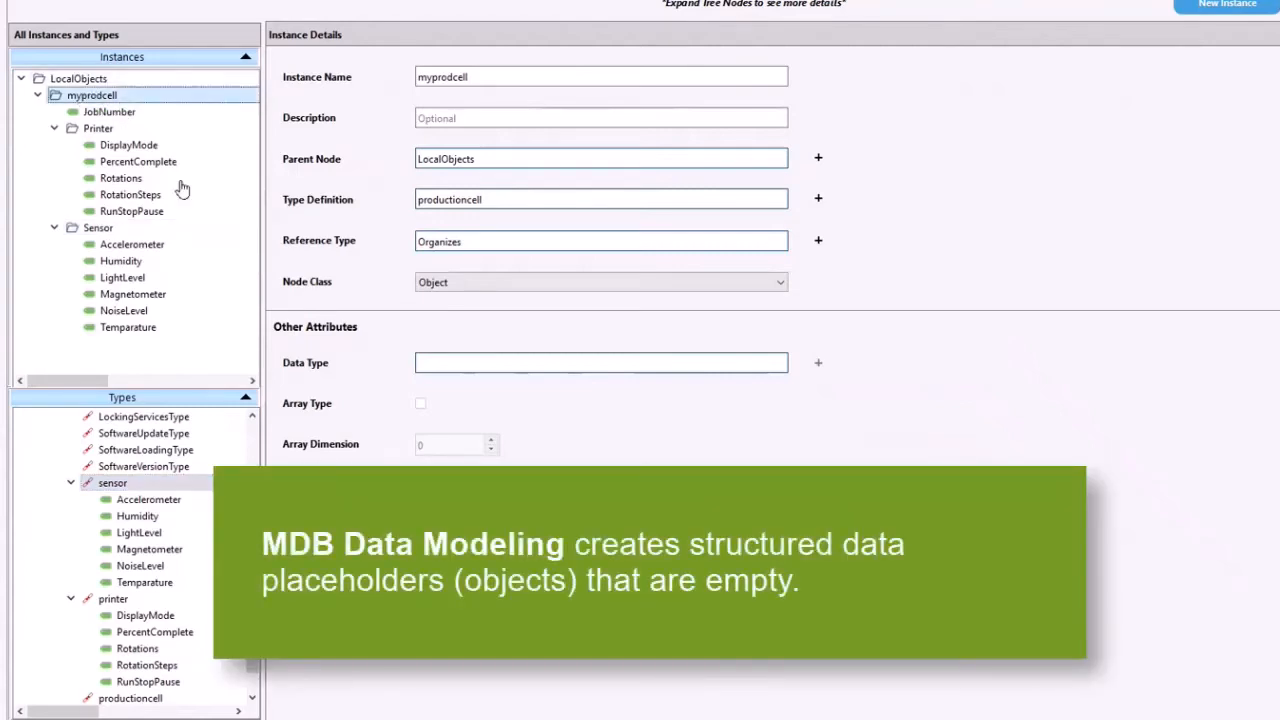
{"action": "mouse_move", "coordinate": [121, 178]}
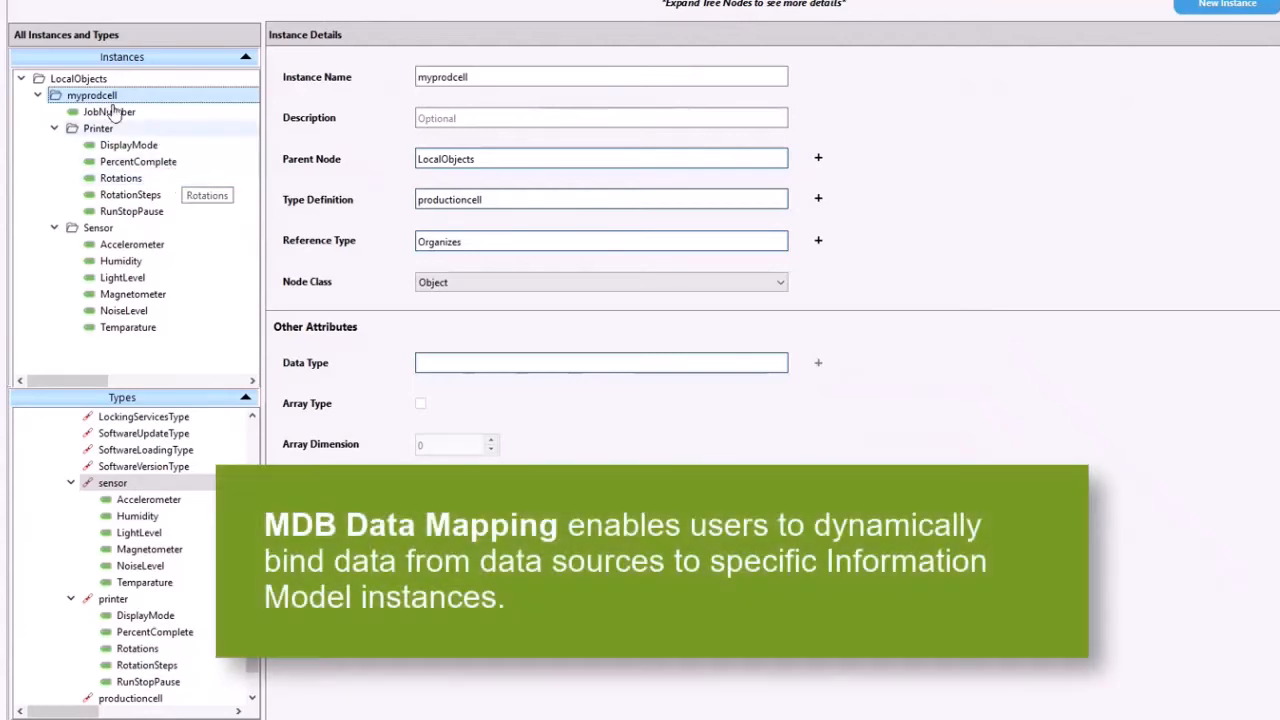
{"action": "mouse_move", "coordinate": [157, 145]}
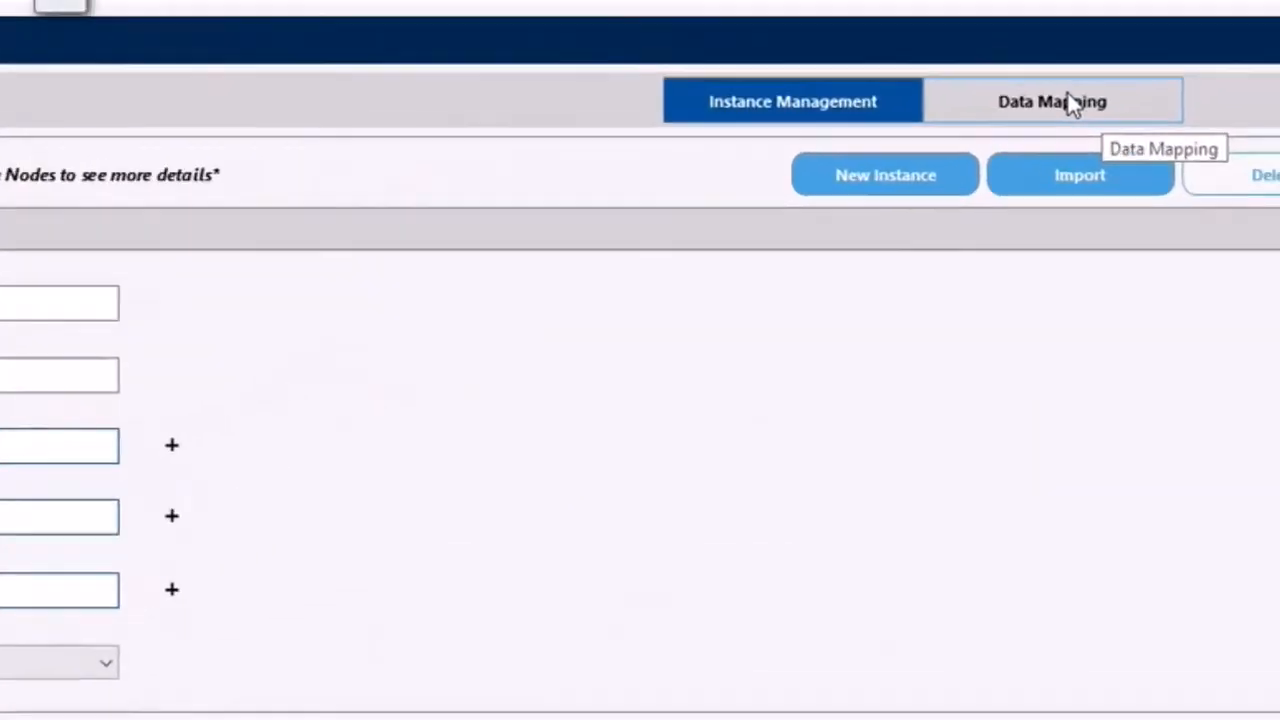
Switch to the Data Mapping tab and choose the Data Mapping option
{"action": "left_click", "coordinate": [1052, 101]}
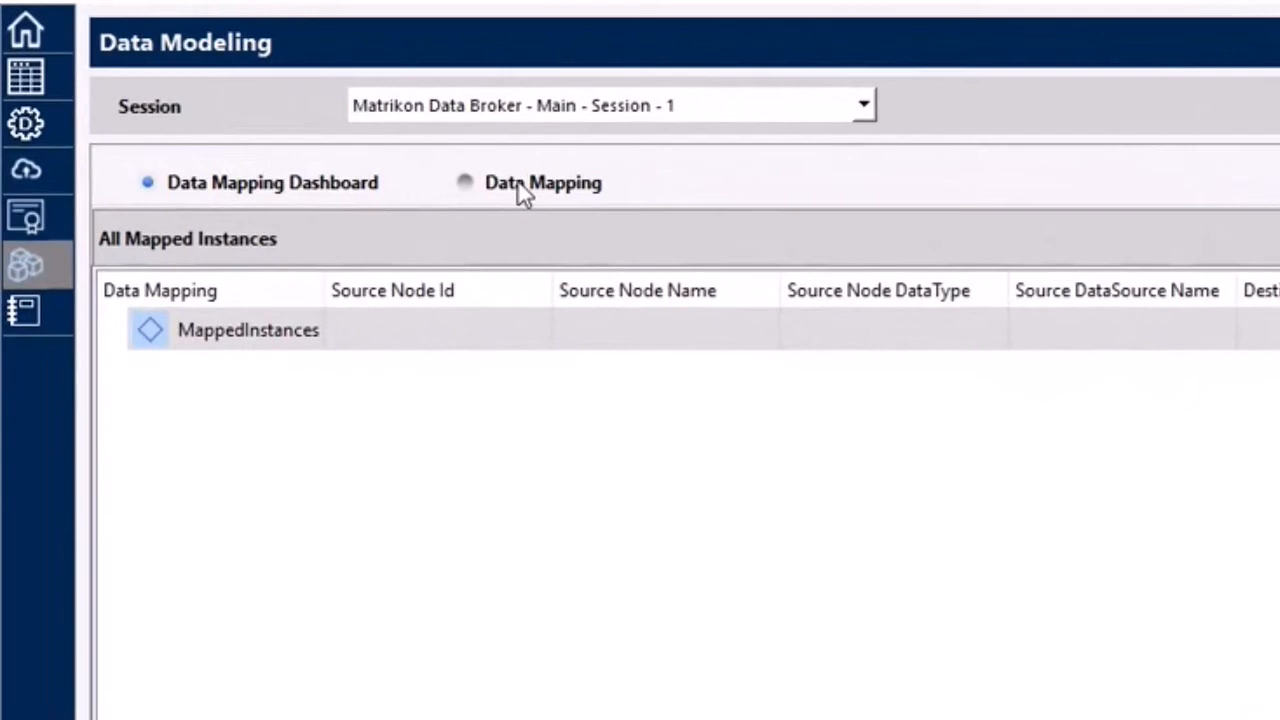
{"action": "mouse_move", "coordinate": [1083, 469]}
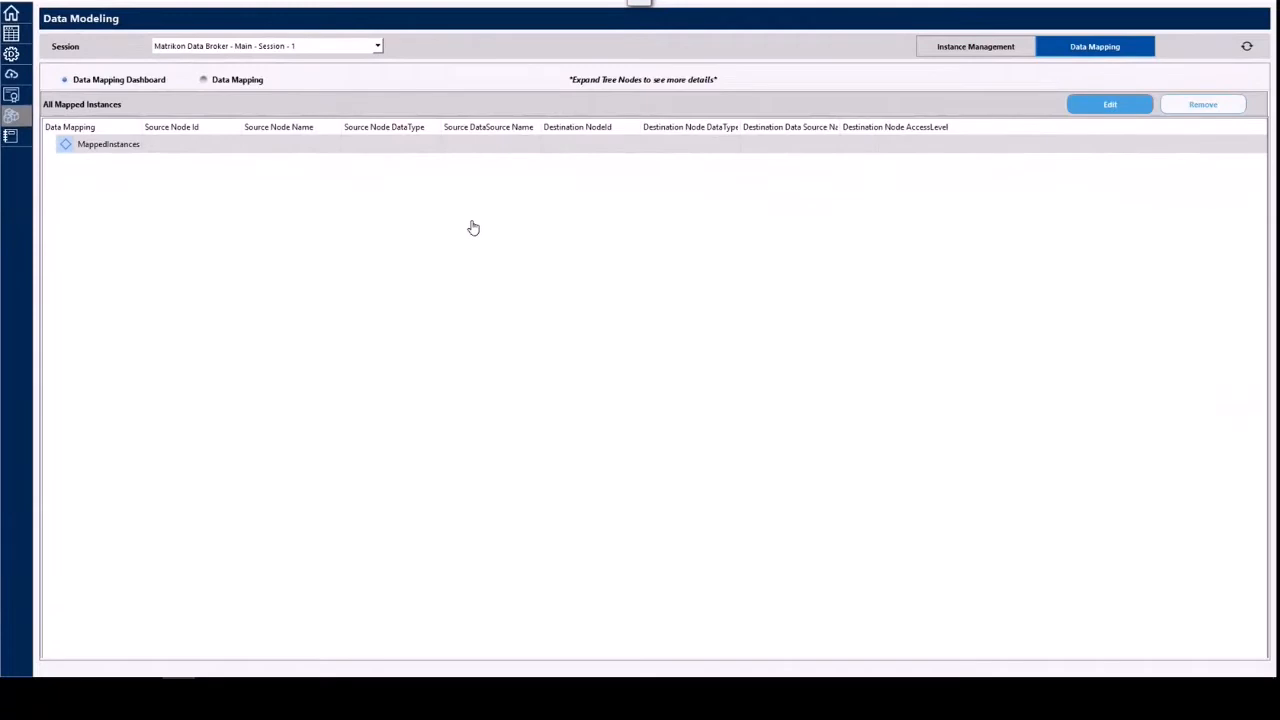
{"action": "mouse_move", "coordinate": [247, 172]}
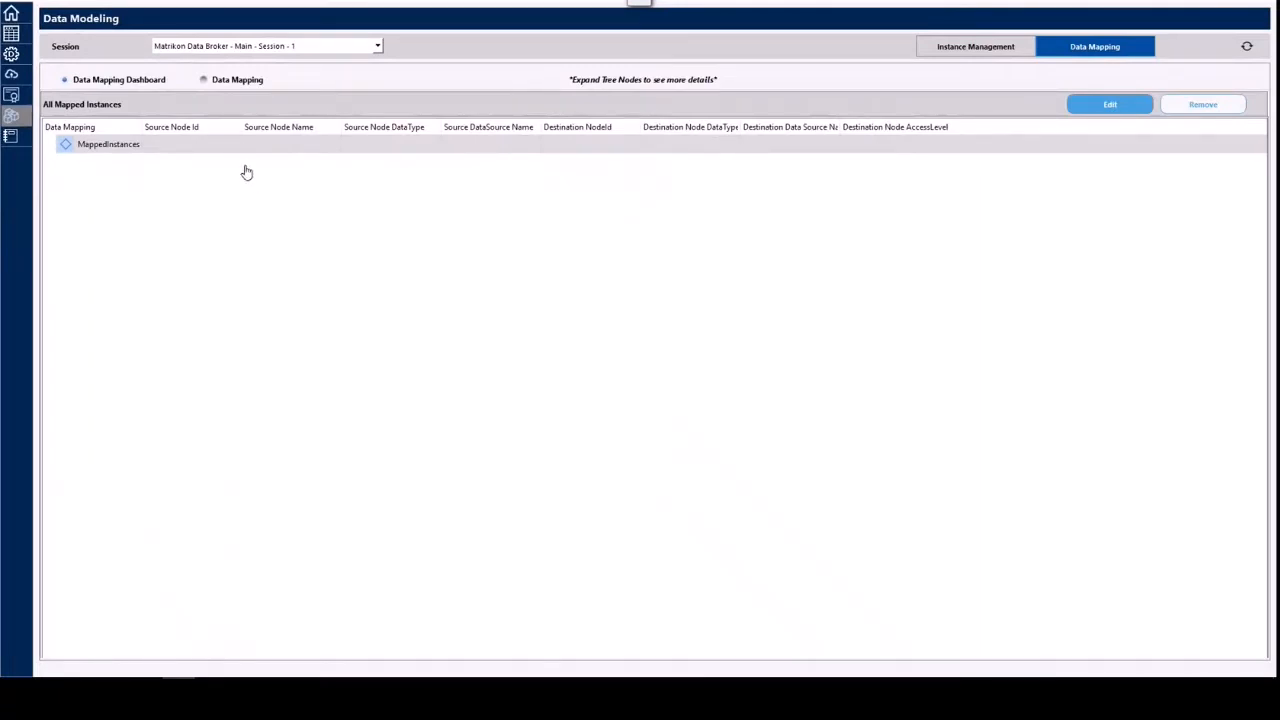
{"action": "mouse_move", "coordinate": [207, 86]}
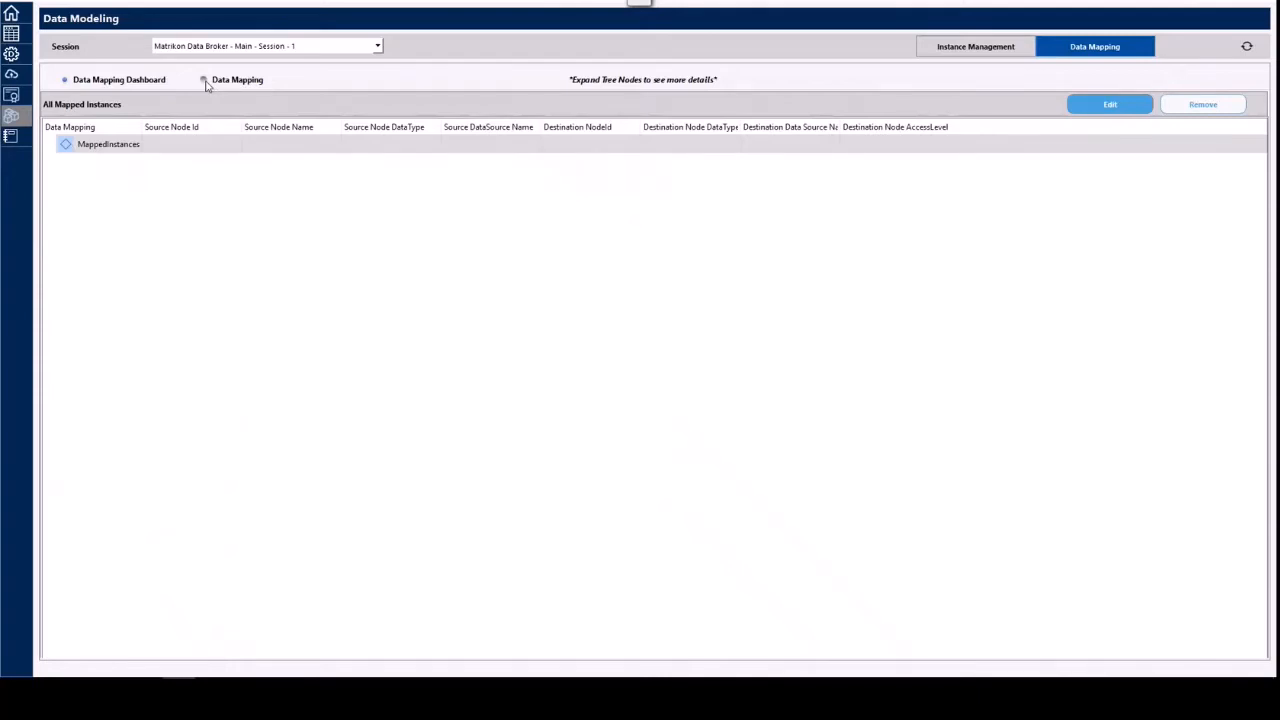
{"action": "left_click", "coordinate": [237, 79]}
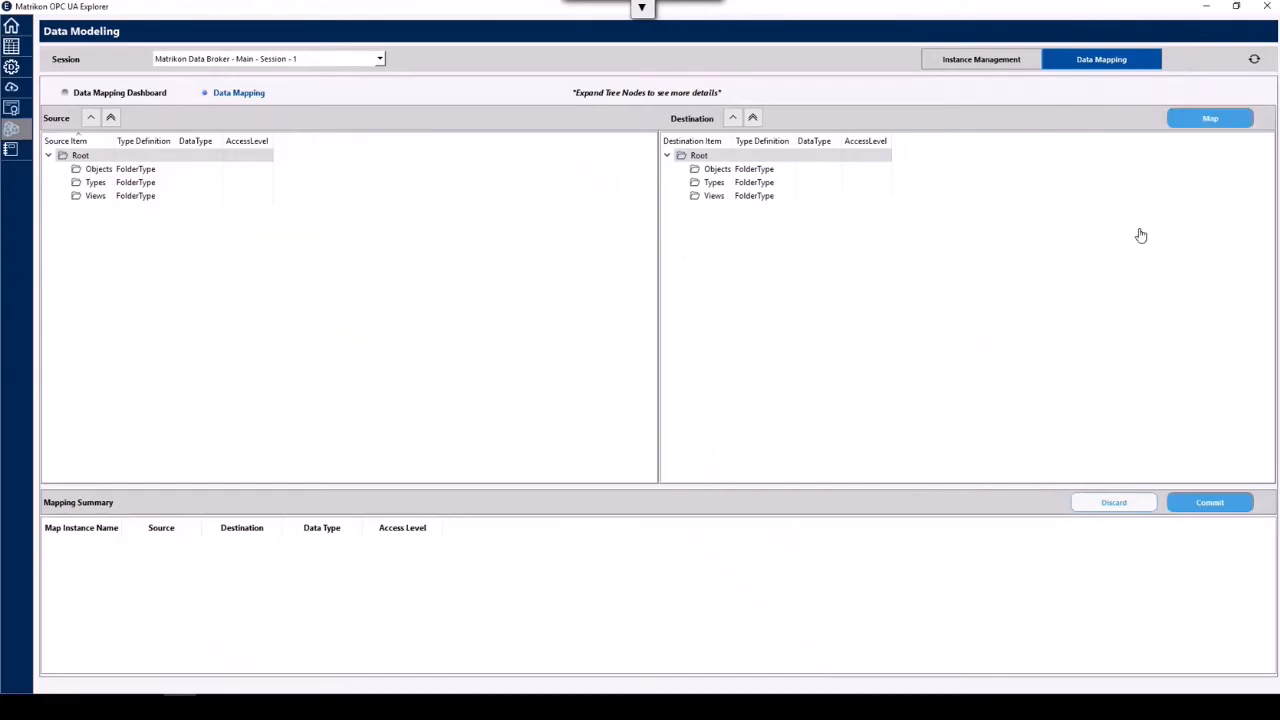
{"action": "mouse_move", "coordinate": [105, 561]}
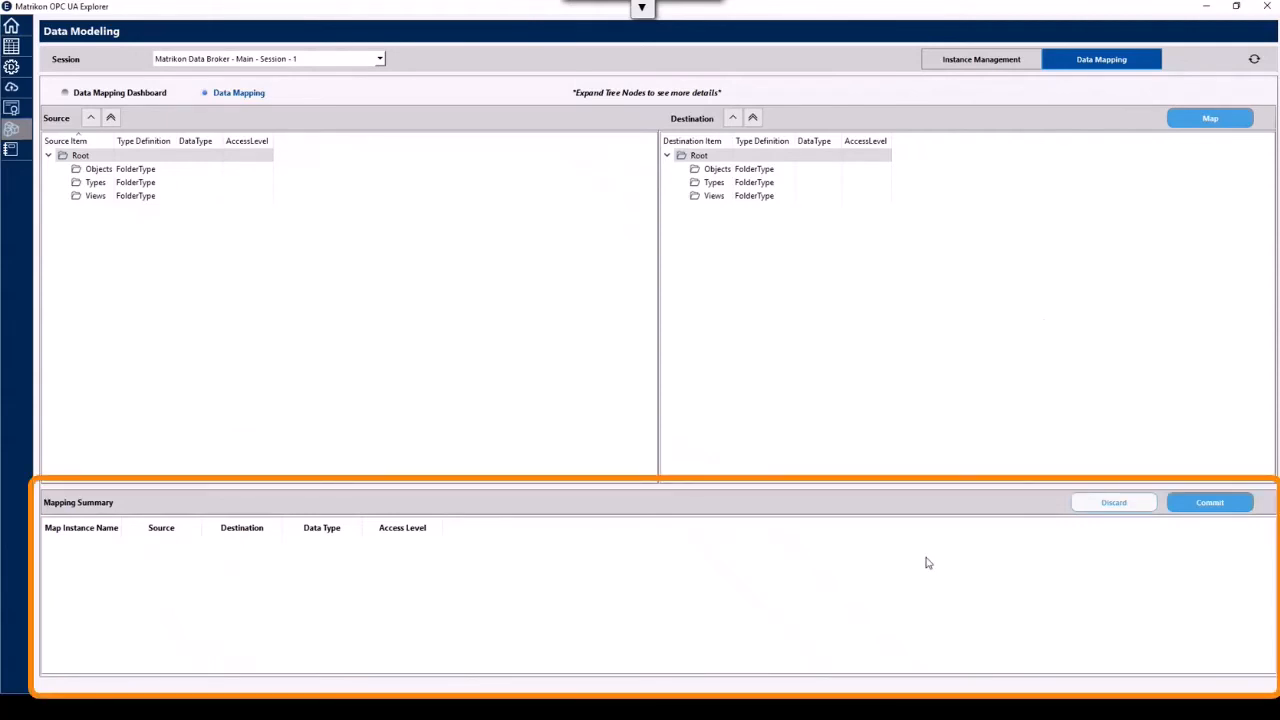
{"action": "mouse_move", "coordinate": [556, 631]}
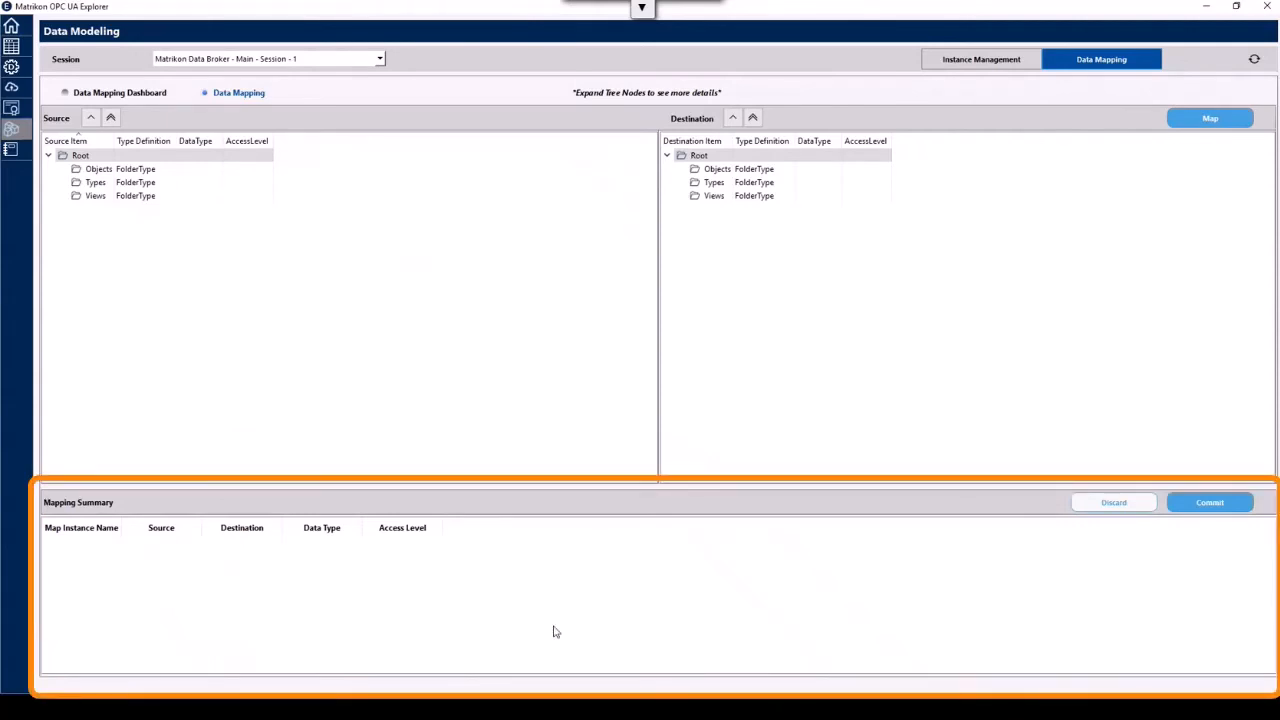
{"action": "mouse_move", "coordinate": [1206, 552]}
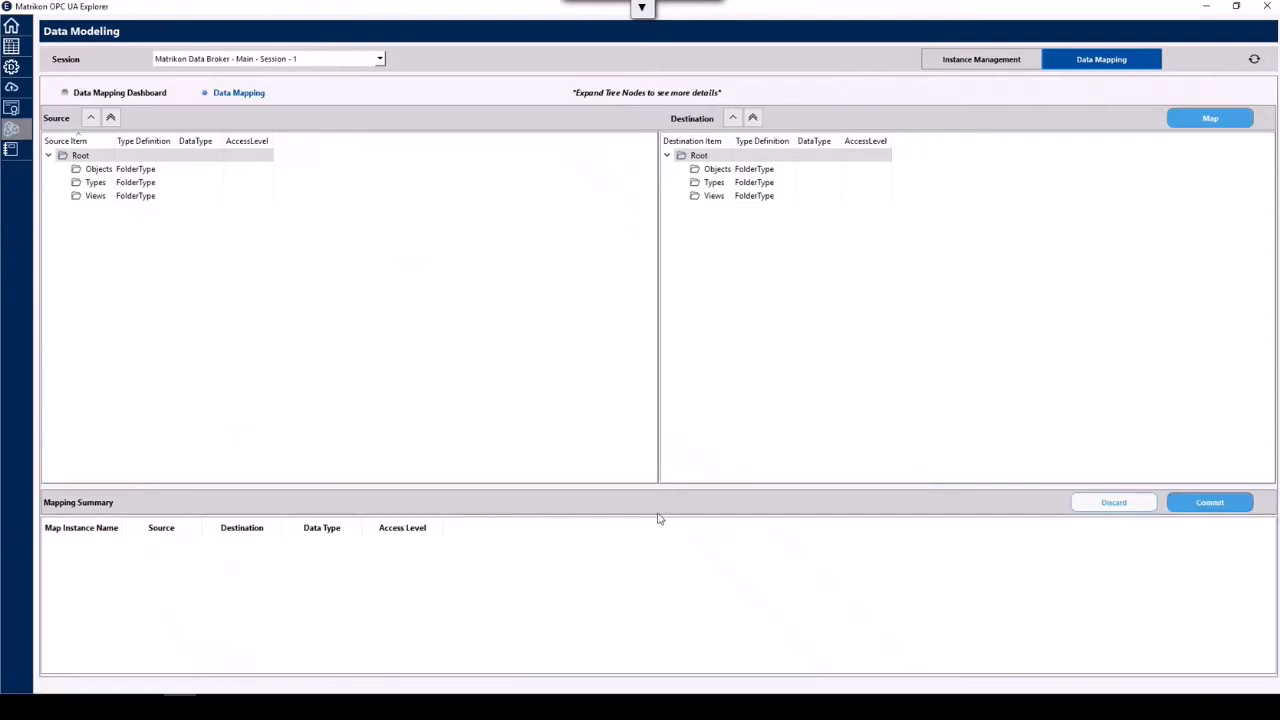
{"action": "mouse_move", "coordinate": [308, 285]}
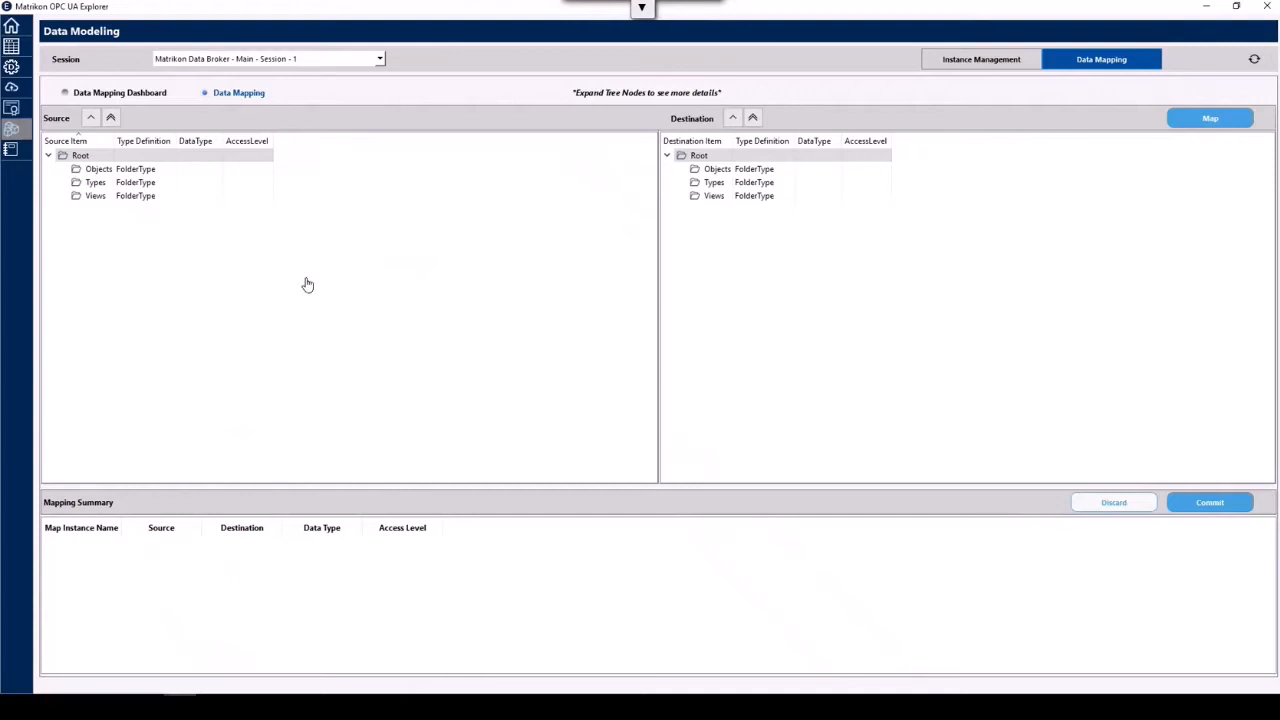
{"action": "mouse_move", "coordinate": [171, 256]}
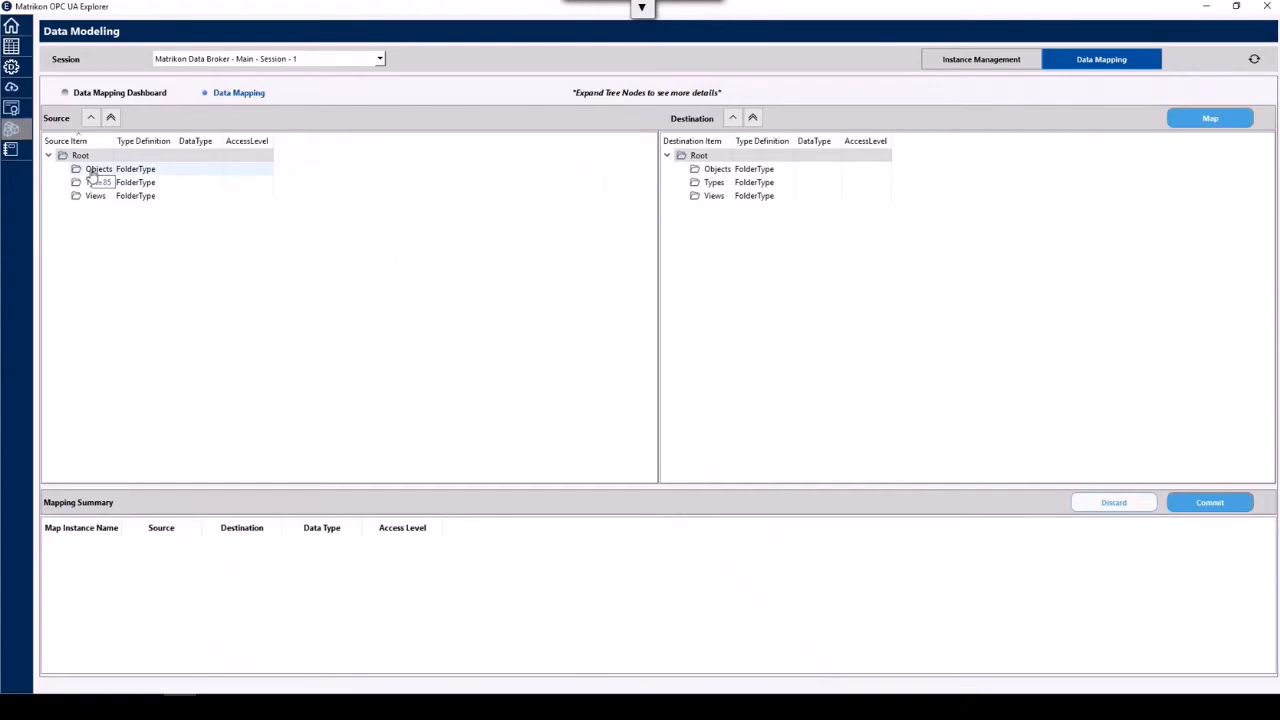
Select Modbus register 2 in Plant1's folder 4 as the mapping source
{"action": "left_click", "coordinate": [76, 168]}
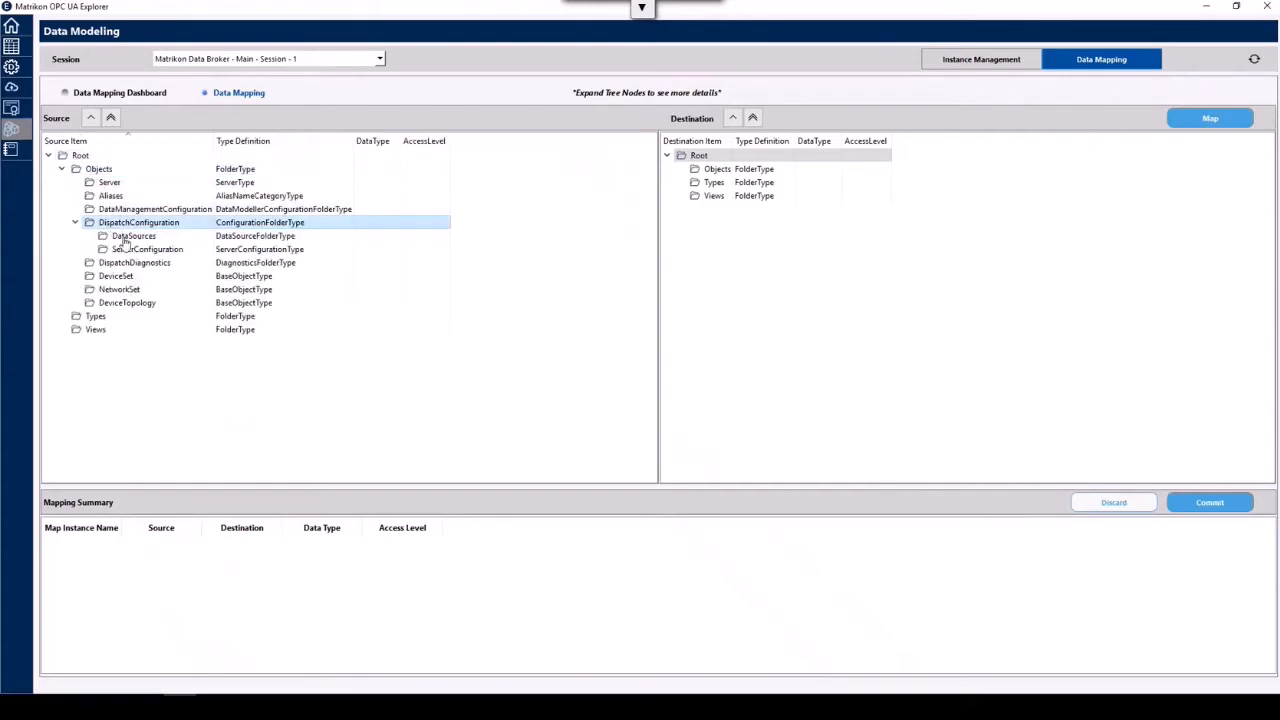
{"action": "left_click", "coordinate": [102, 235]}
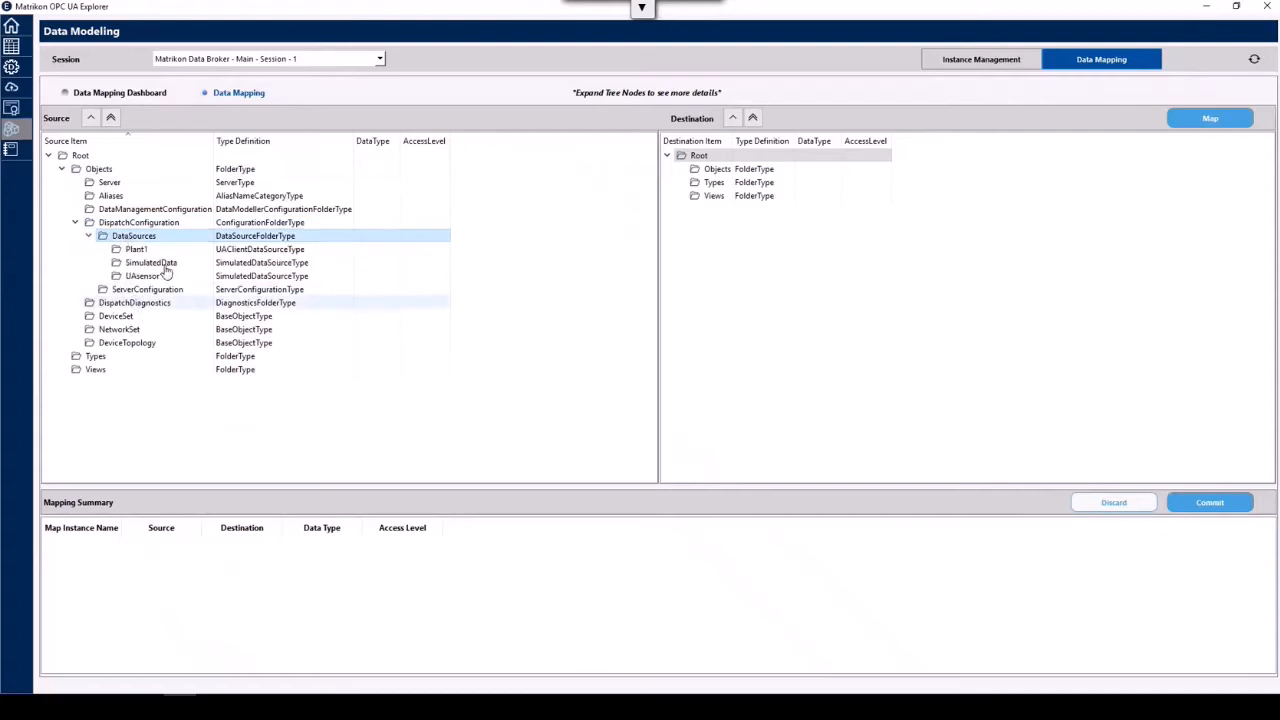
{"action": "left_click", "coordinate": [137, 249]}
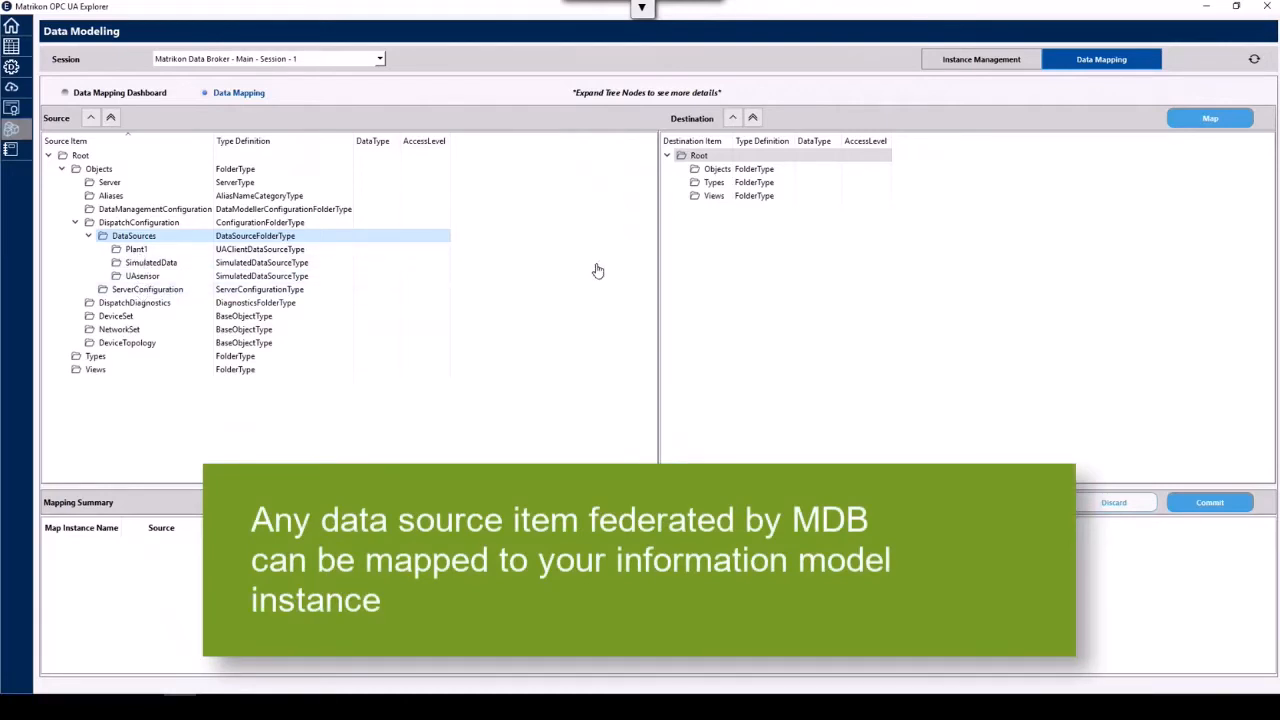
{"action": "left_click", "coordinate": [136, 249]}
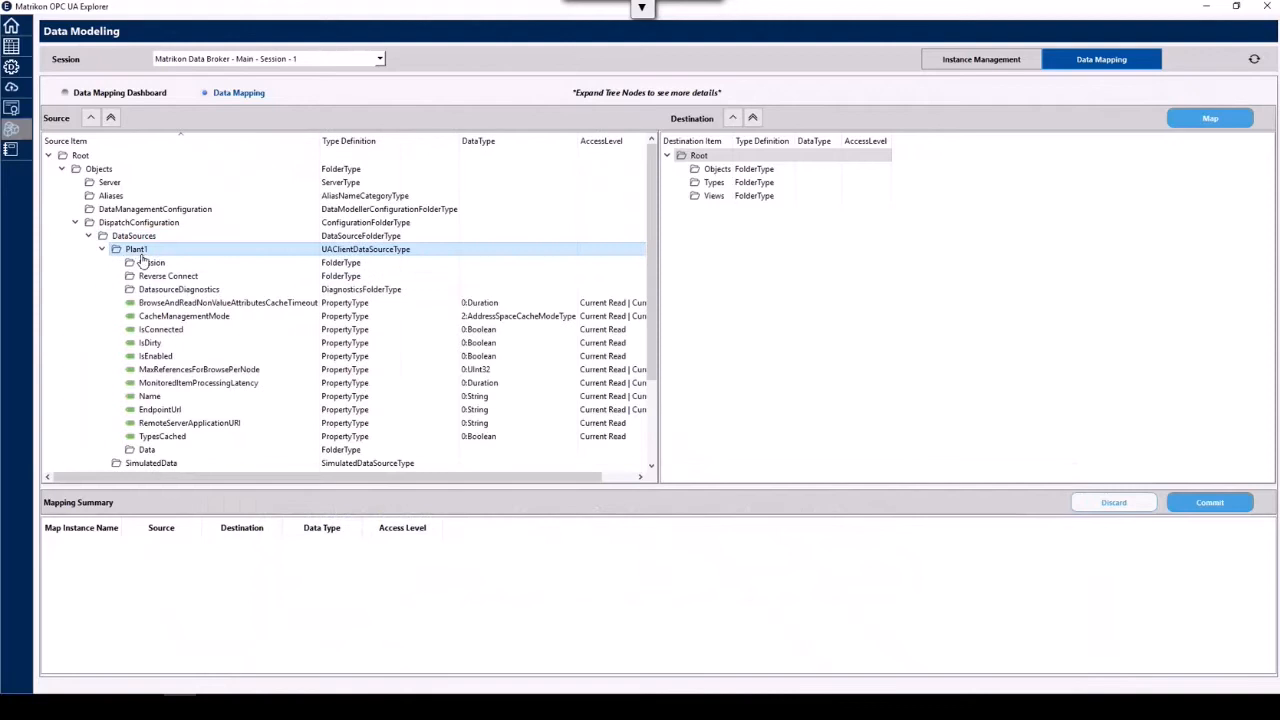
{"action": "left_click", "coordinate": [129, 449]}
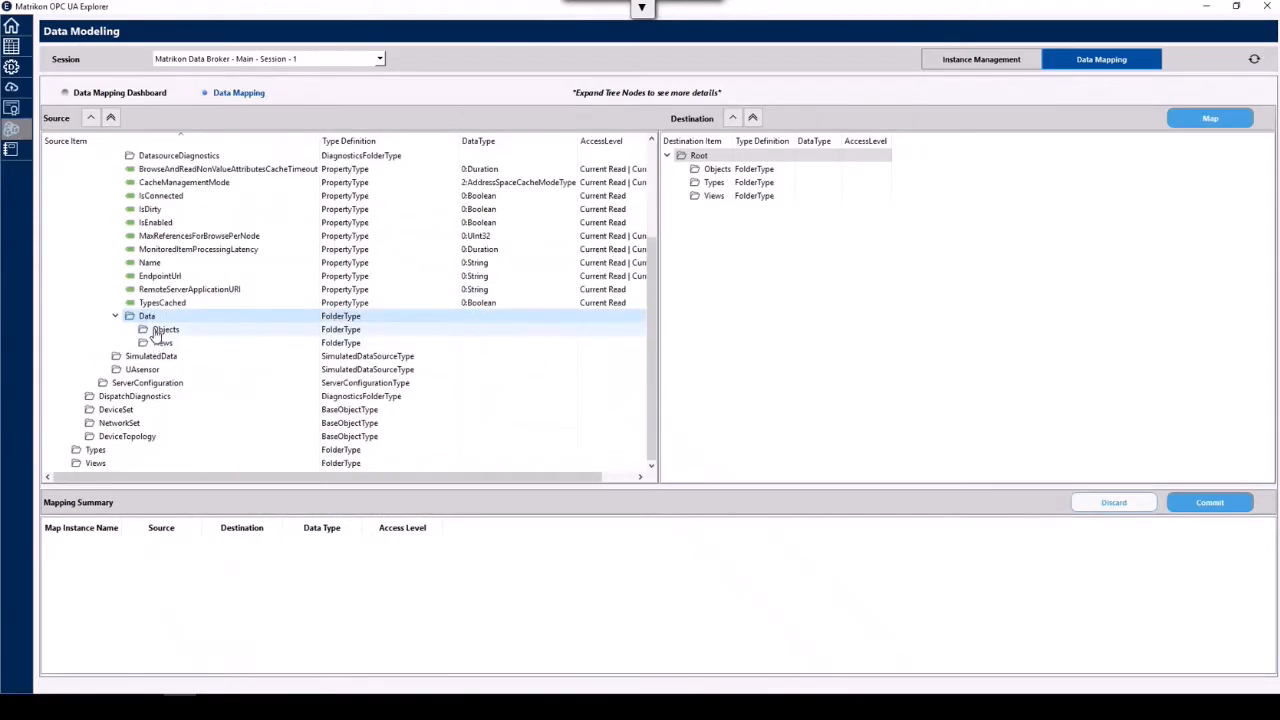
{"action": "left_click", "coordinate": [165, 329]}
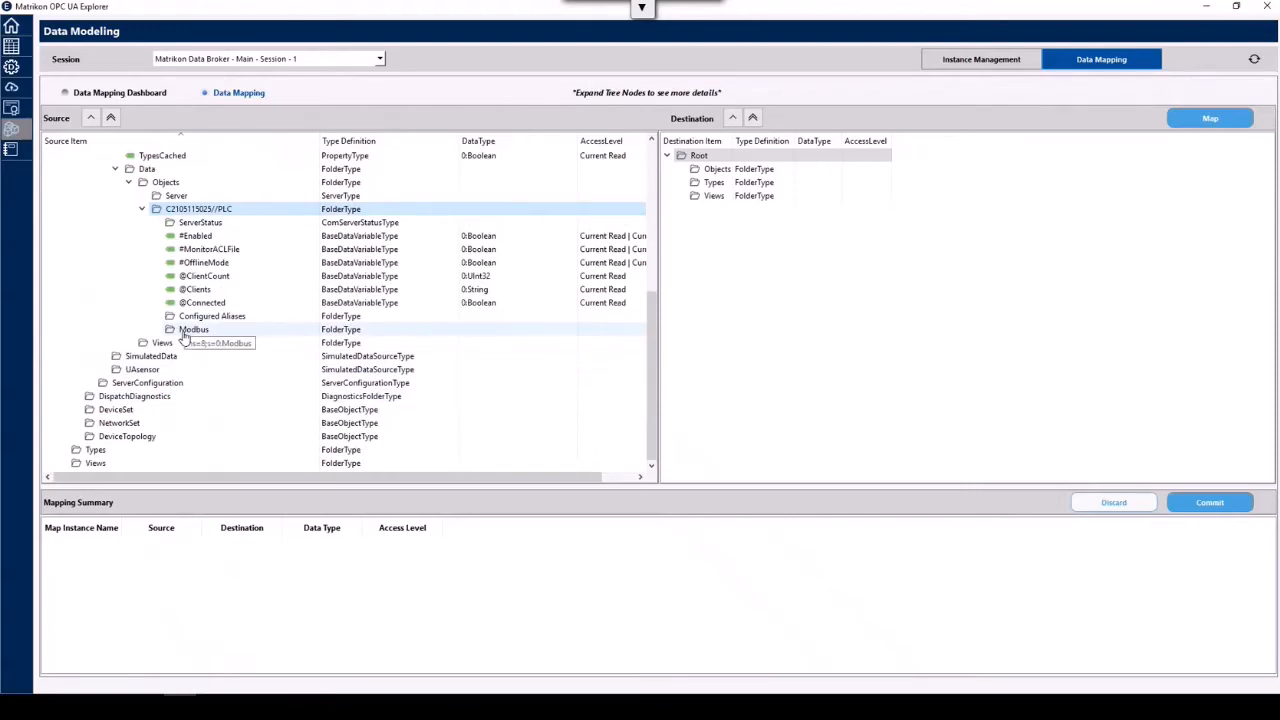
{"action": "left_click", "coordinate": [155, 329]}
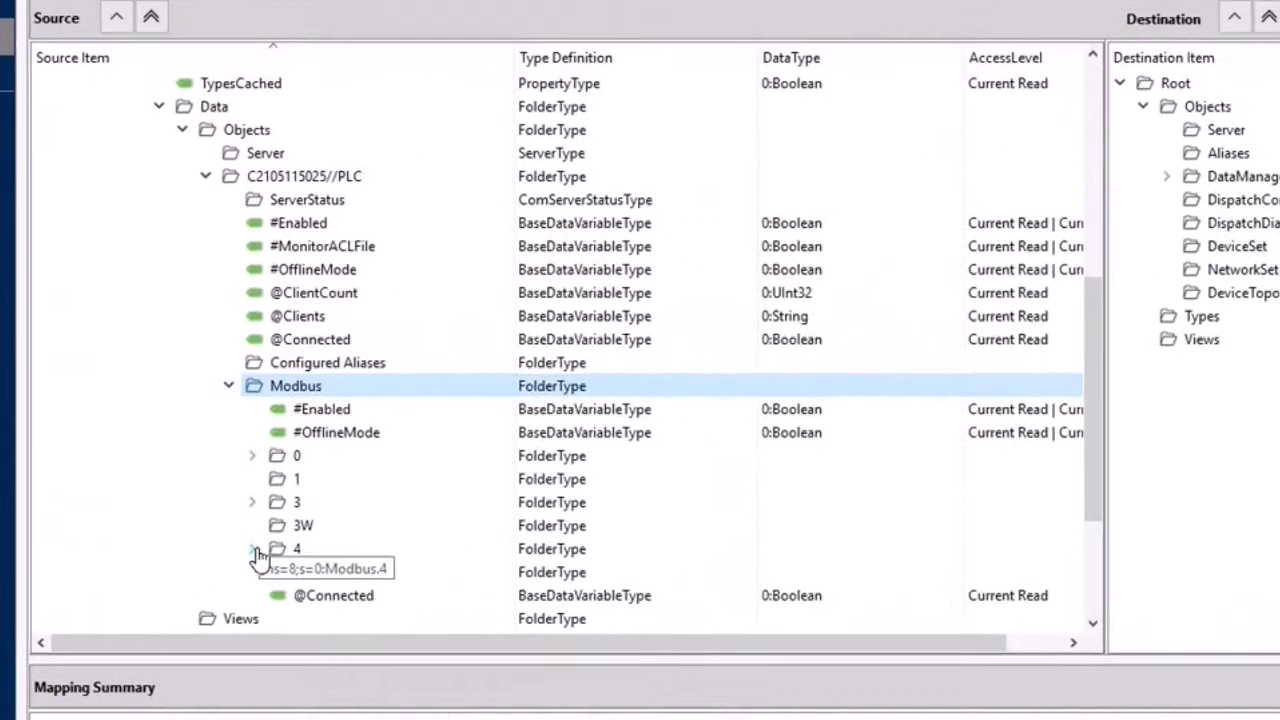
{"action": "left_click", "coordinate": [252, 549]}
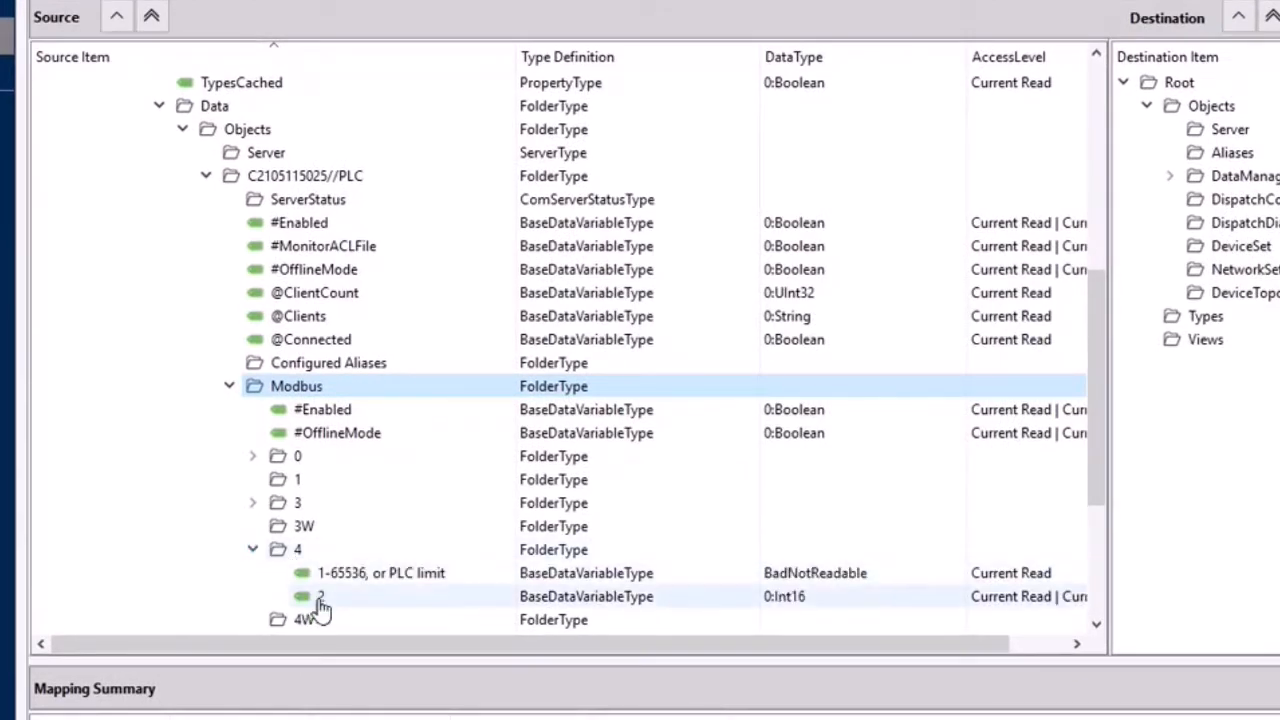
{"action": "left_click", "coordinate": [322, 596]}
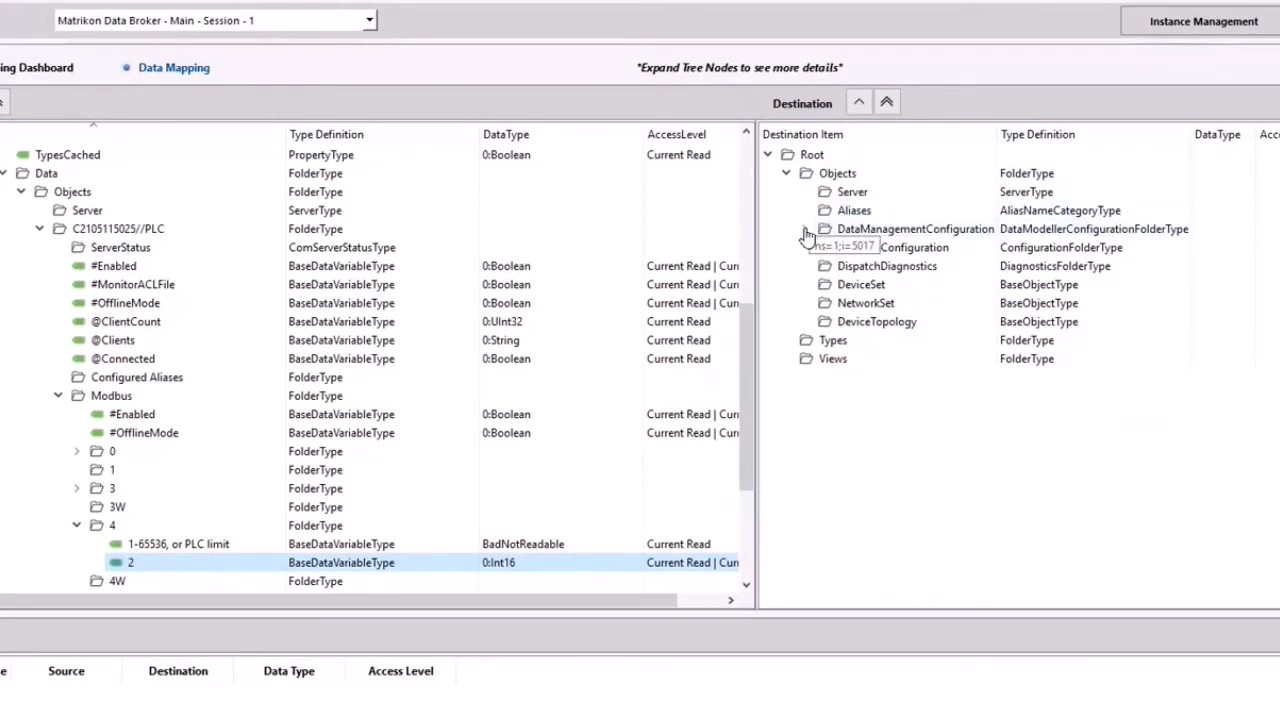
Expand LocalObjects > myprodcell and its Printer and Sensor tags in the Destination tree
{"action": "left_click", "coordinate": [807, 229]}
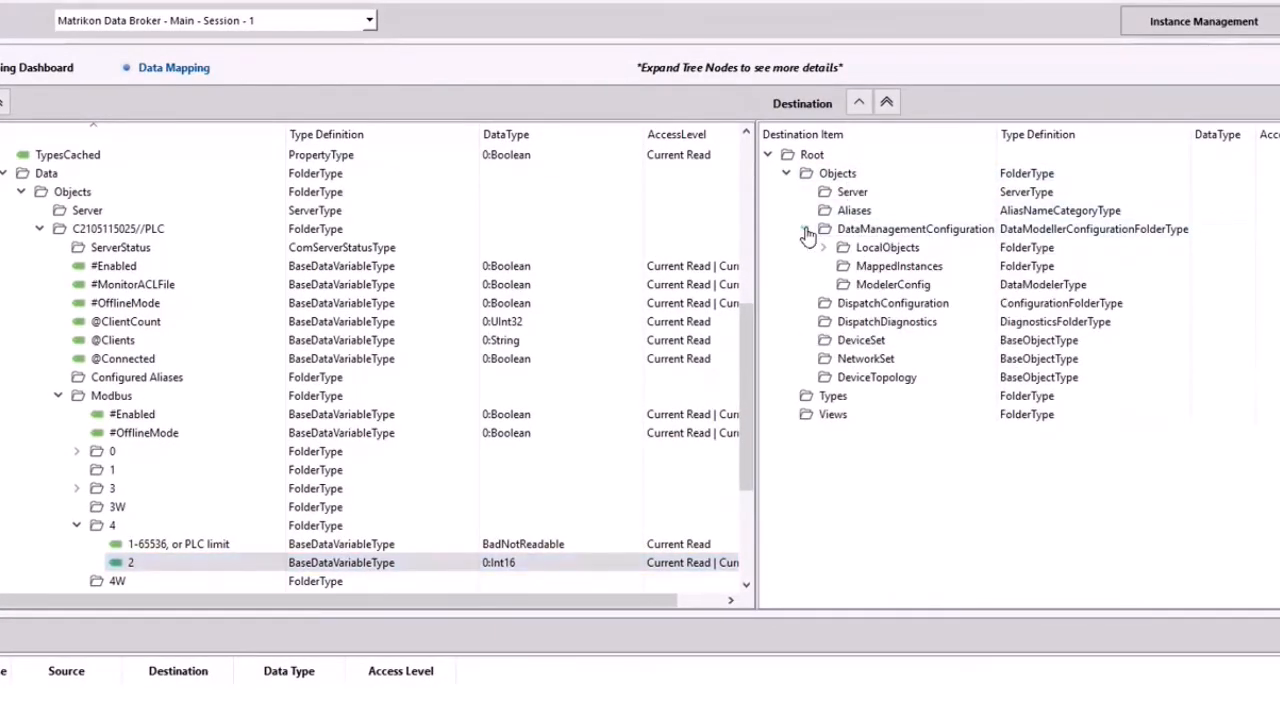
{"action": "left_click", "coordinate": [806, 228]}
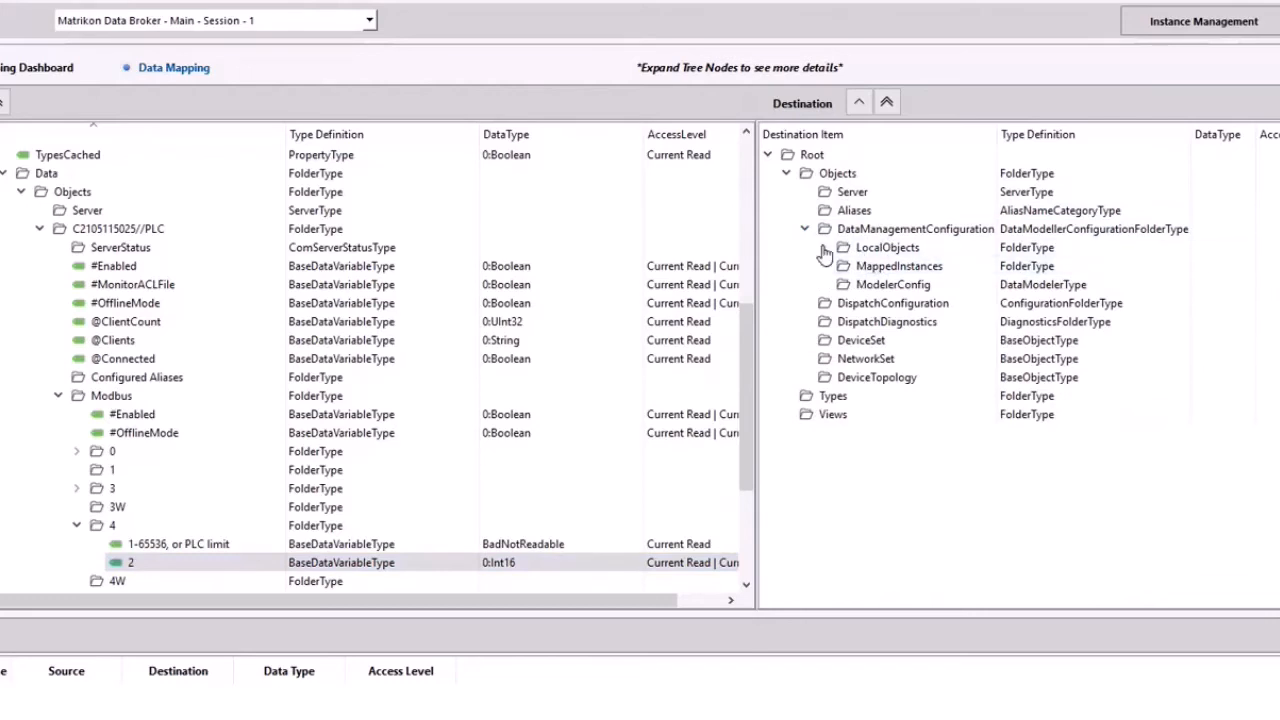
{"action": "left_click", "coordinate": [823, 247]}
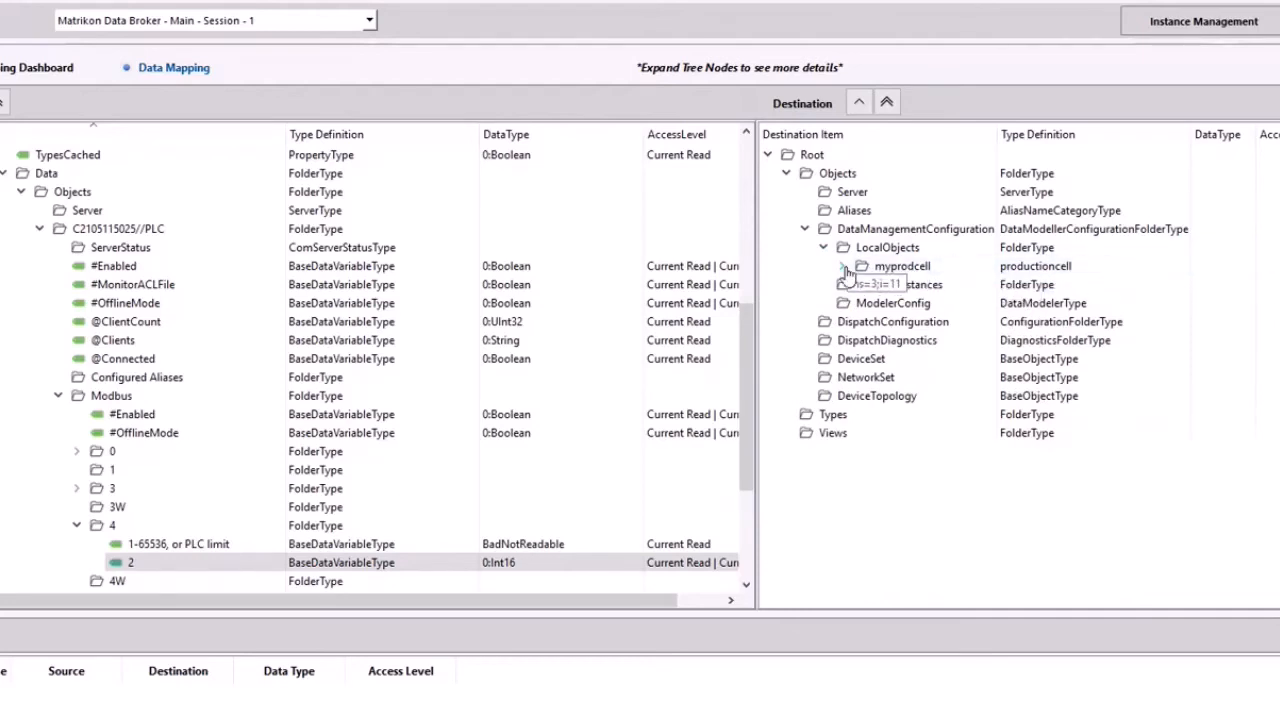
{"action": "left_click", "coordinate": [844, 266]}
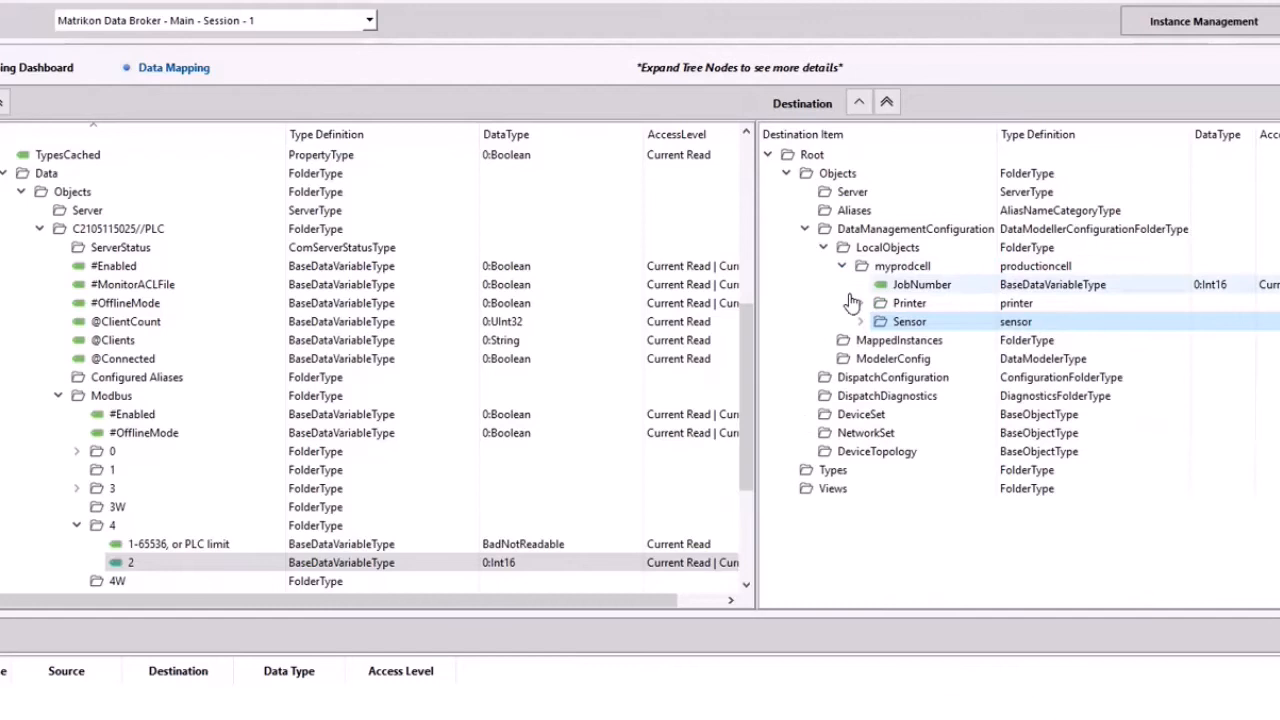
{"action": "left_click", "coordinate": [861, 303]}
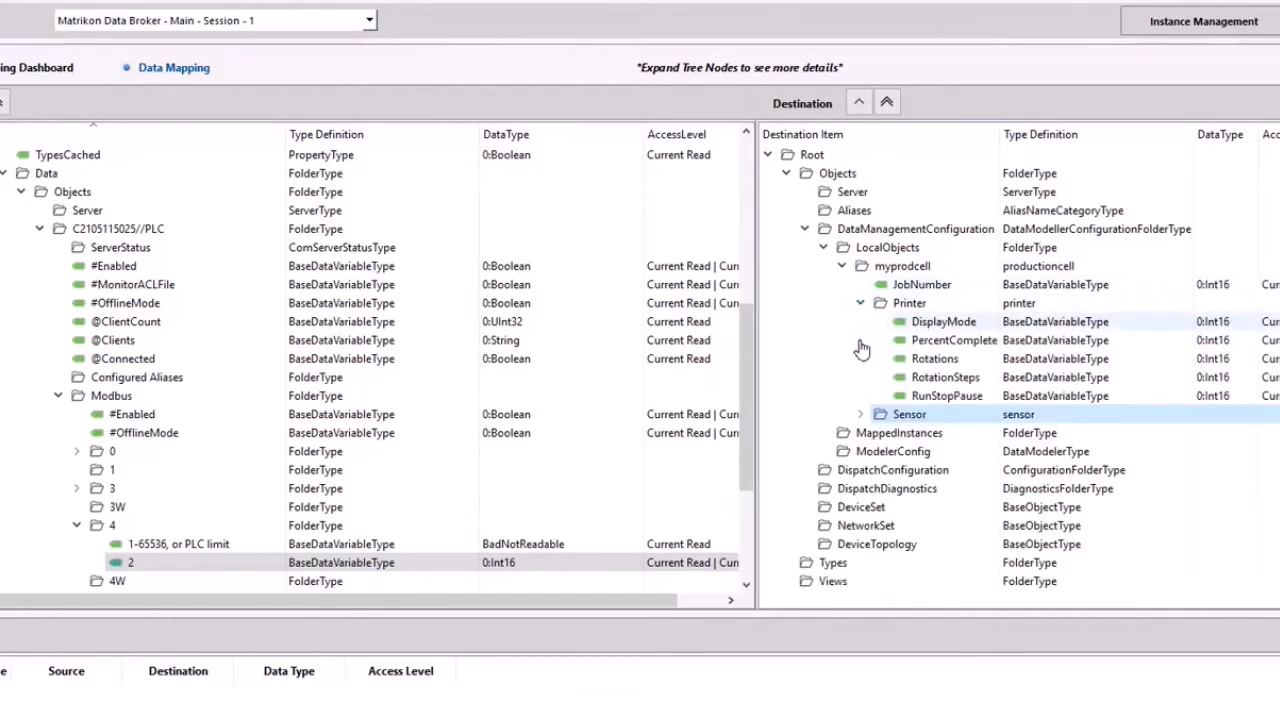
{"action": "left_click", "coordinate": [860, 414]}
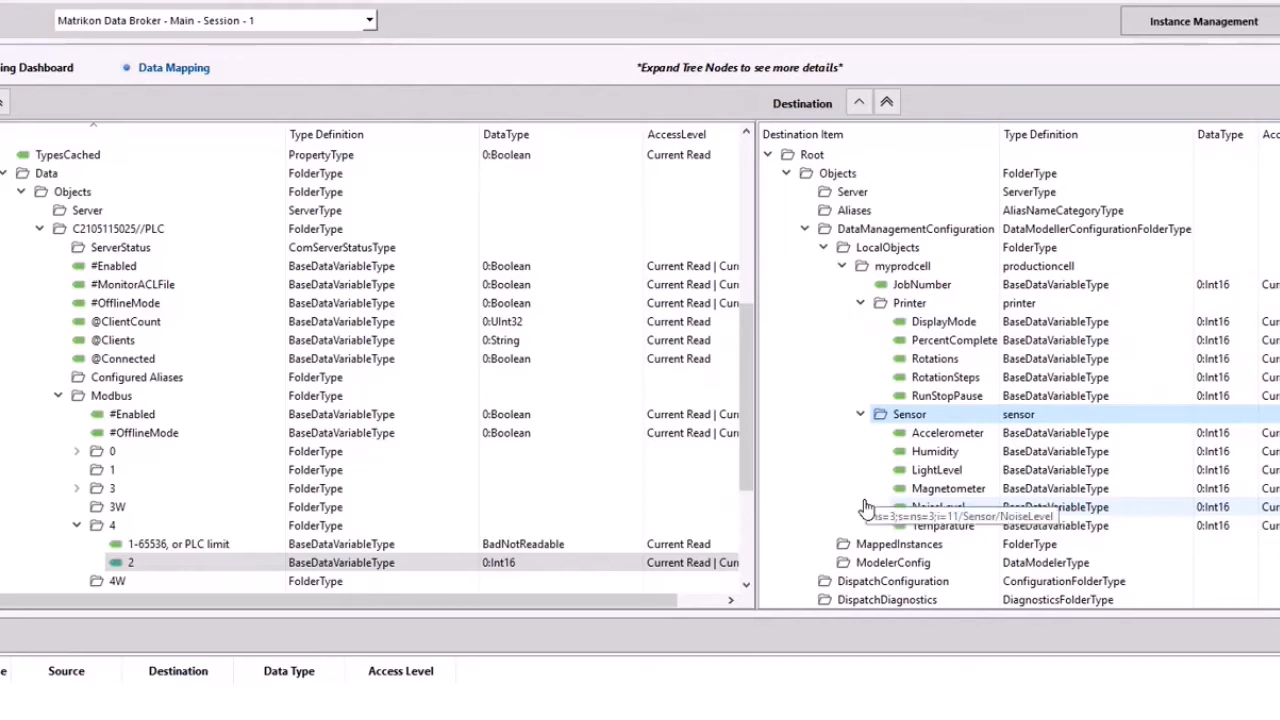
{"action": "mouse_move", "coordinate": [848, 503]}
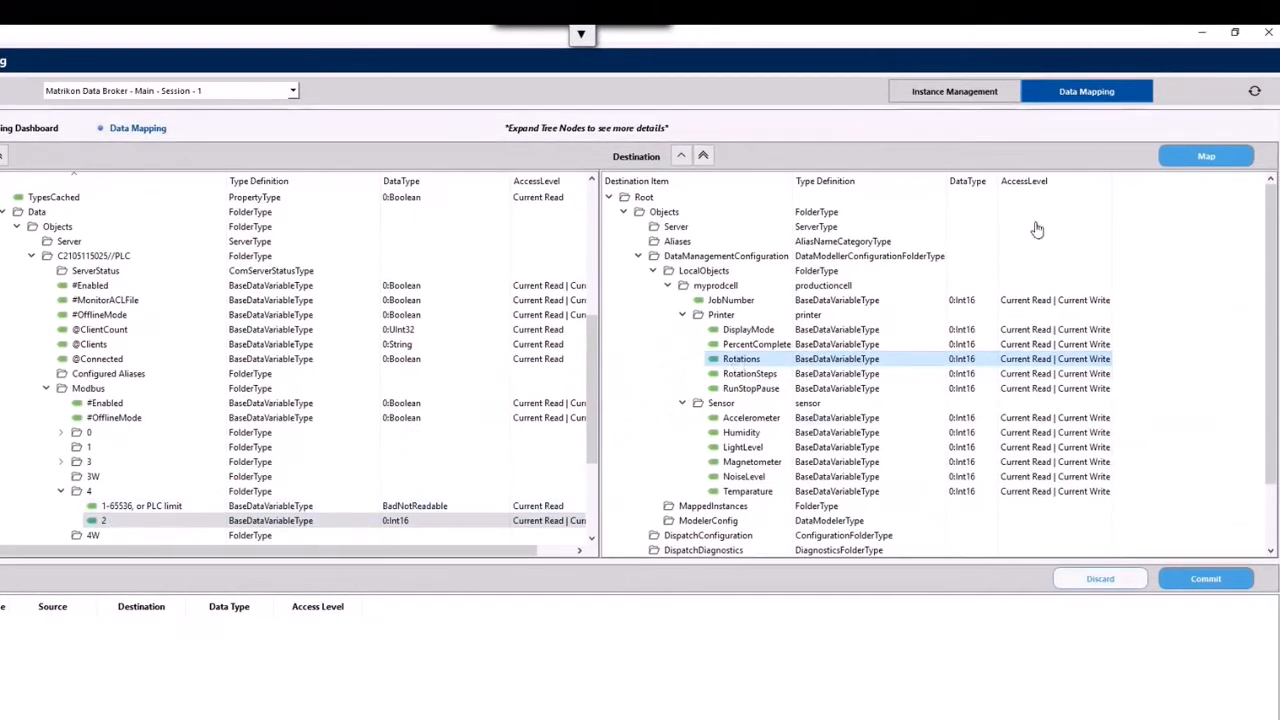
Preview the 2_Rotations mapping of Modbus register 2 to Rotations and queue it
{"action": "left_click", "coordinate": [1206, 156]}
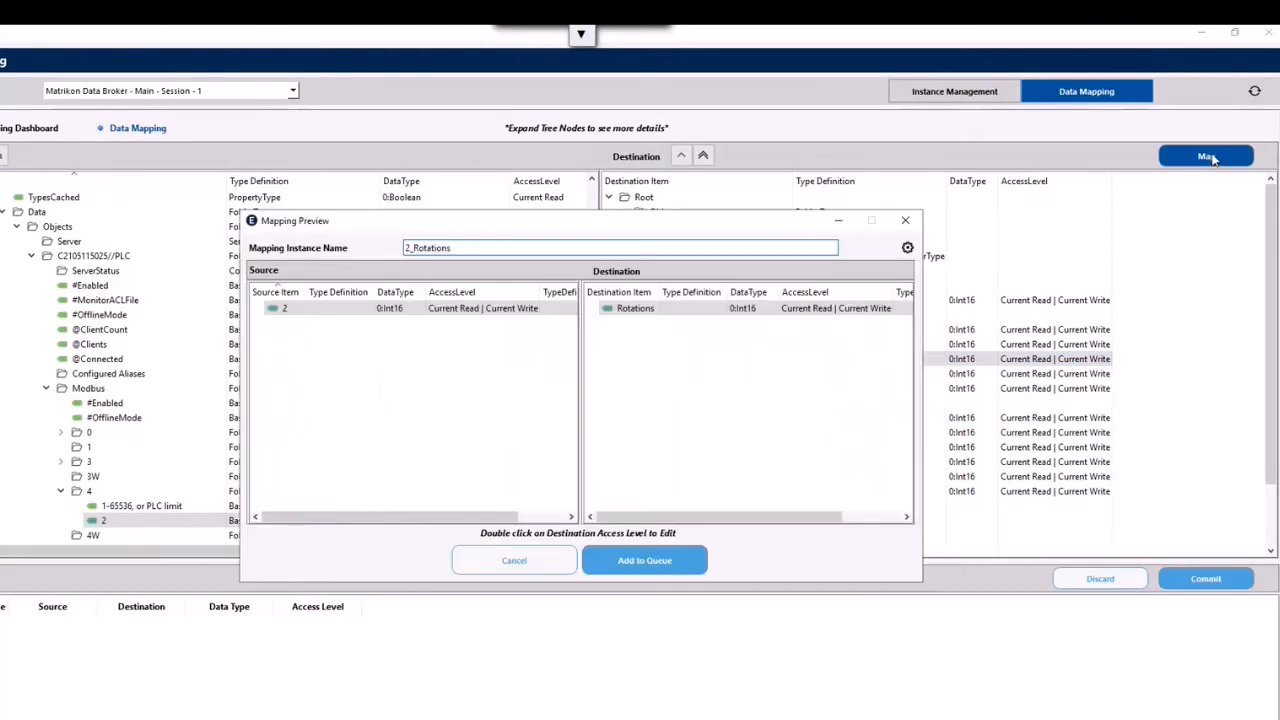
{"action": "left_click", "coordinate": [400, 308]}
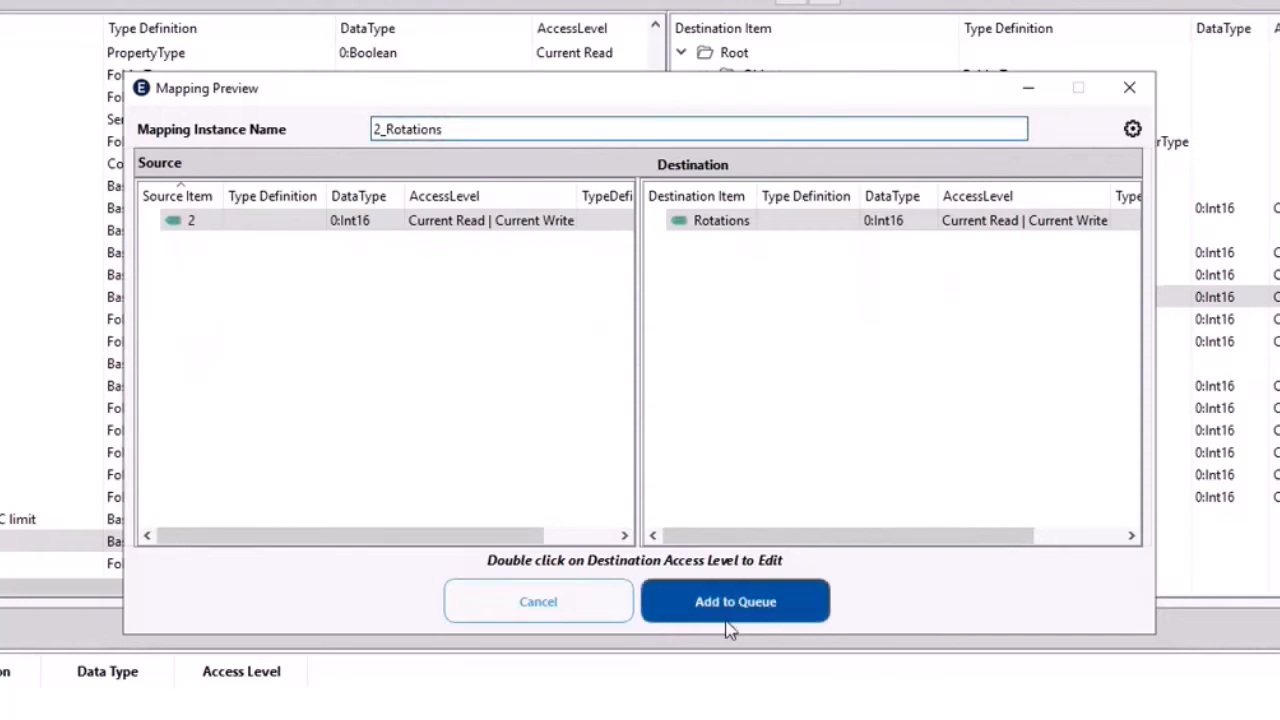
{"action": "mouse_move", "coordinate": [770, 608]}
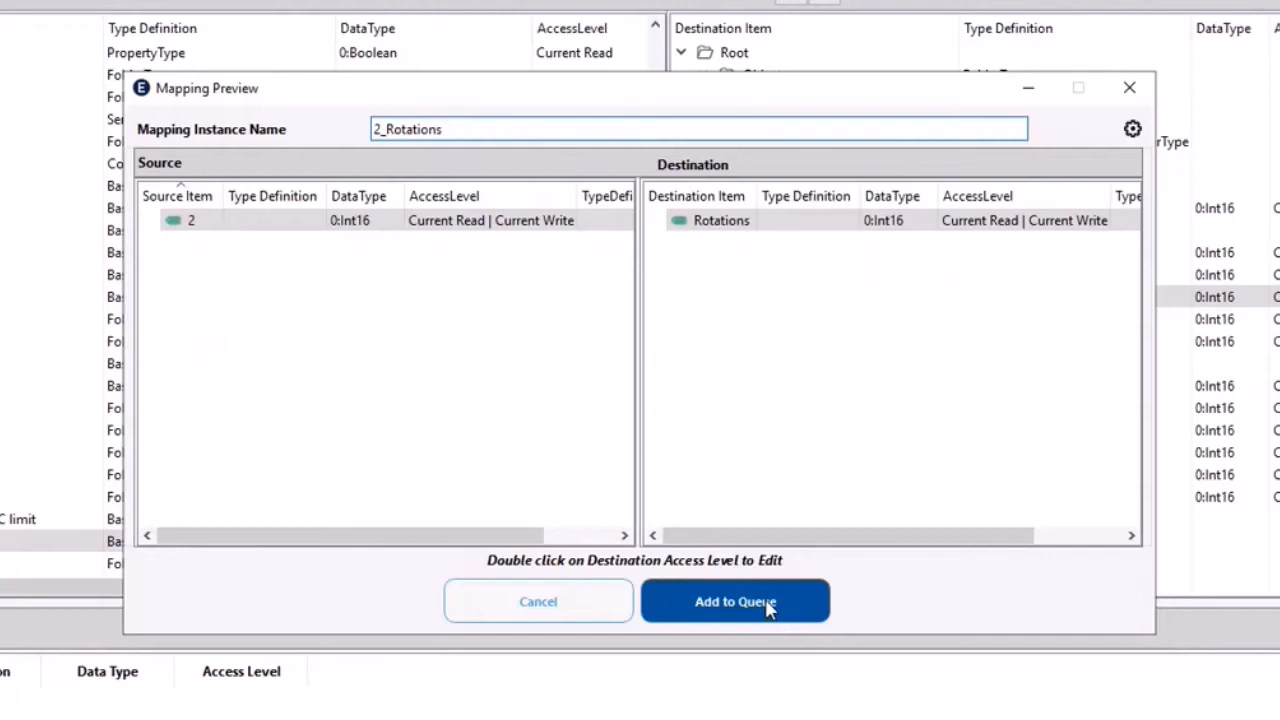
{"action": "left_click", "coordinate": [735, 601]}
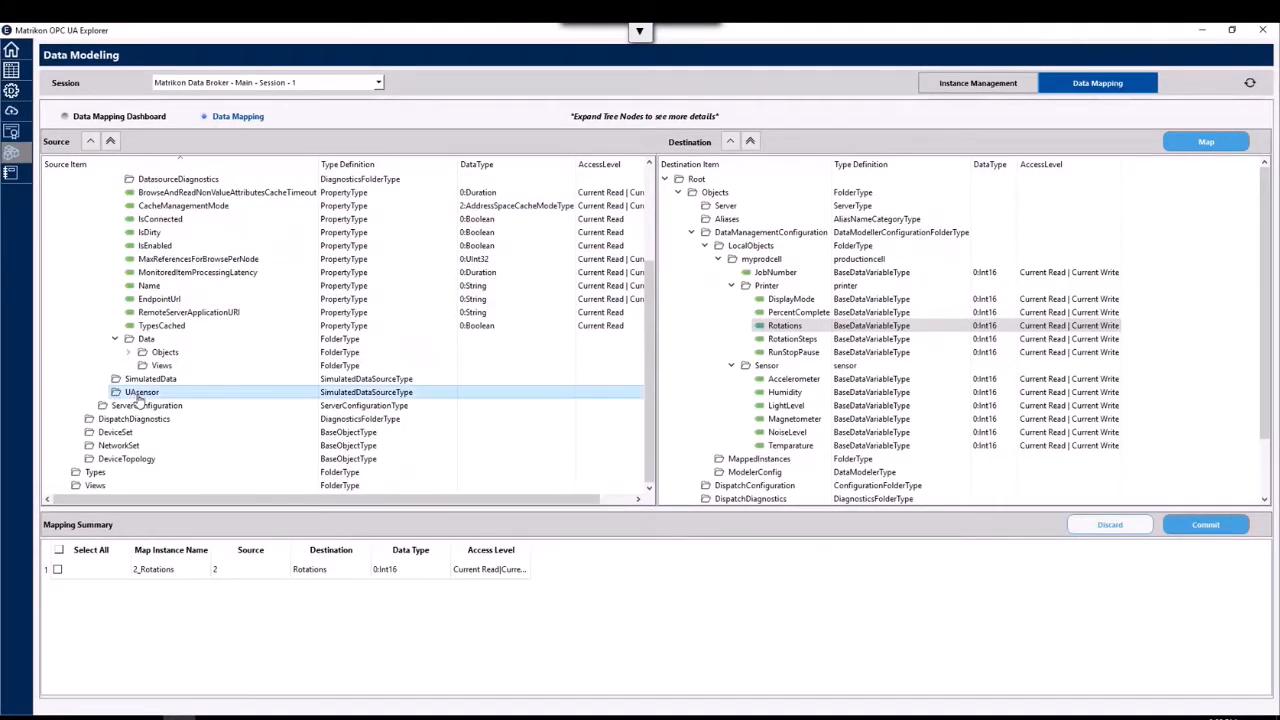
Map UAsensor's dynamic scalar Int16 to the Accelerometer tag and queue Int16_Accelerometer
{"action": "left_click", "coordinate": [101, 392]}
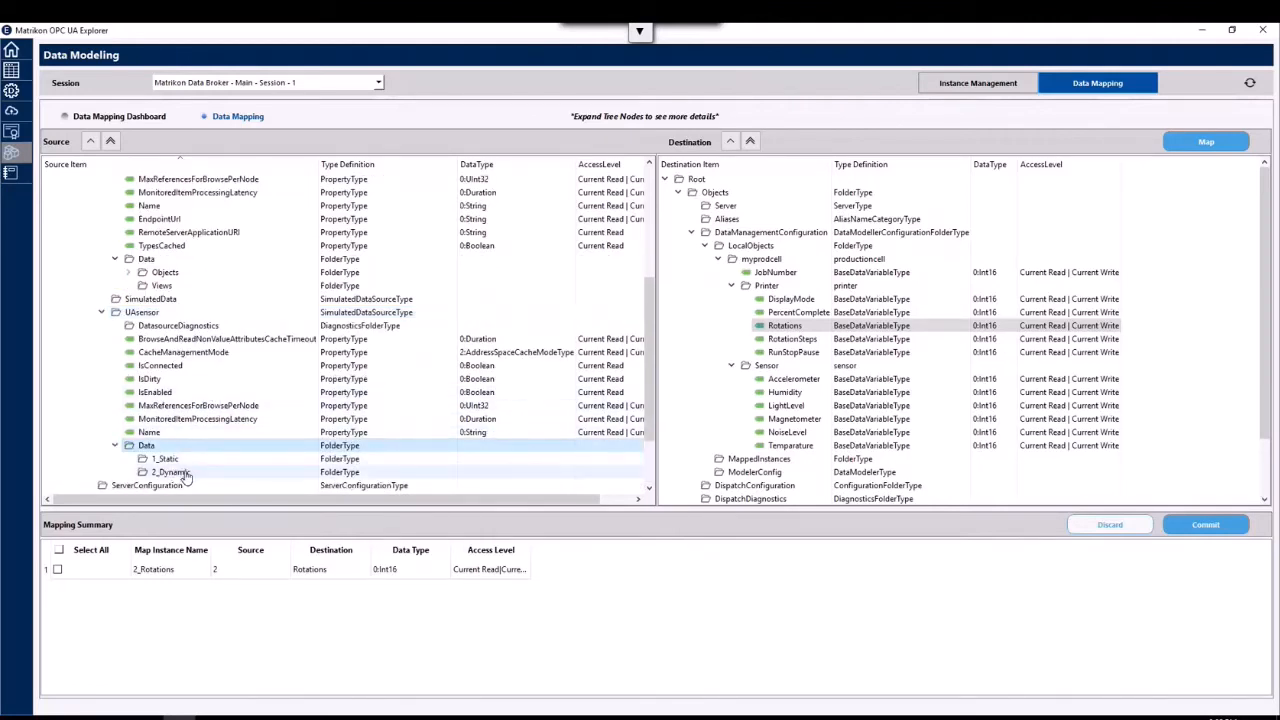
{"action": "left_click", "coordinate": [128, 471]}
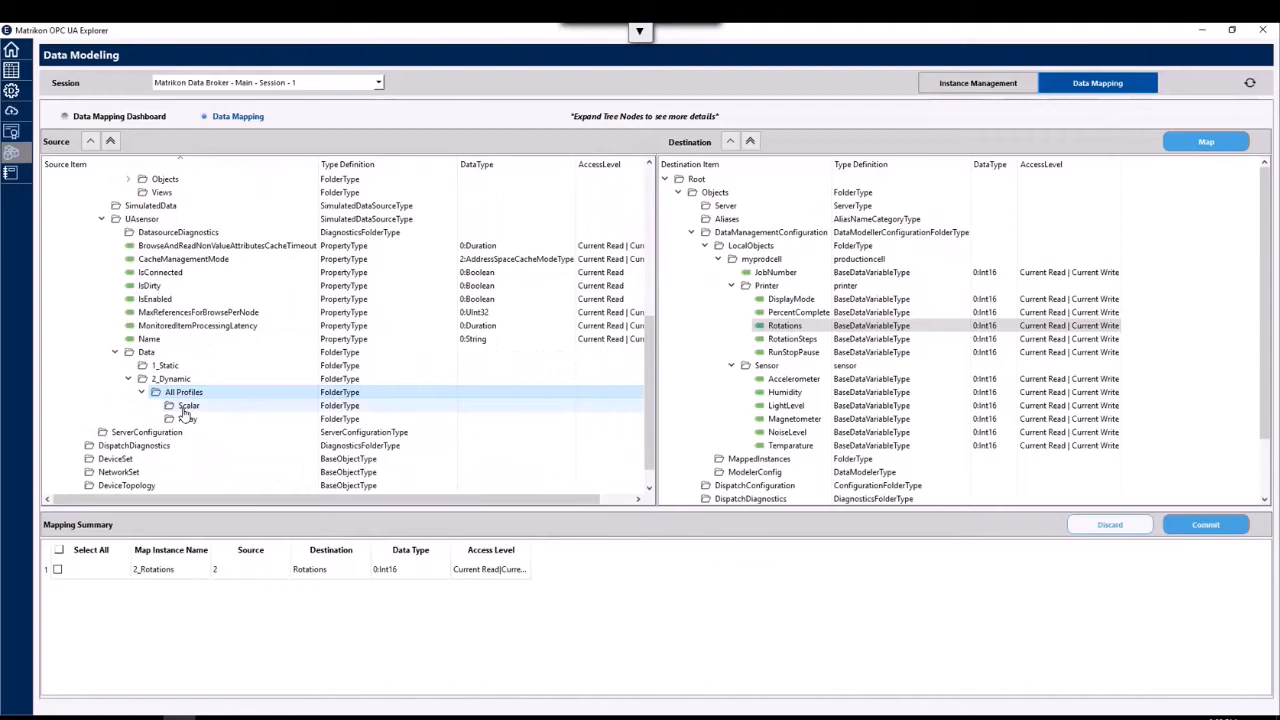
{"action": "left_click", "coordinate": [169, 405]}
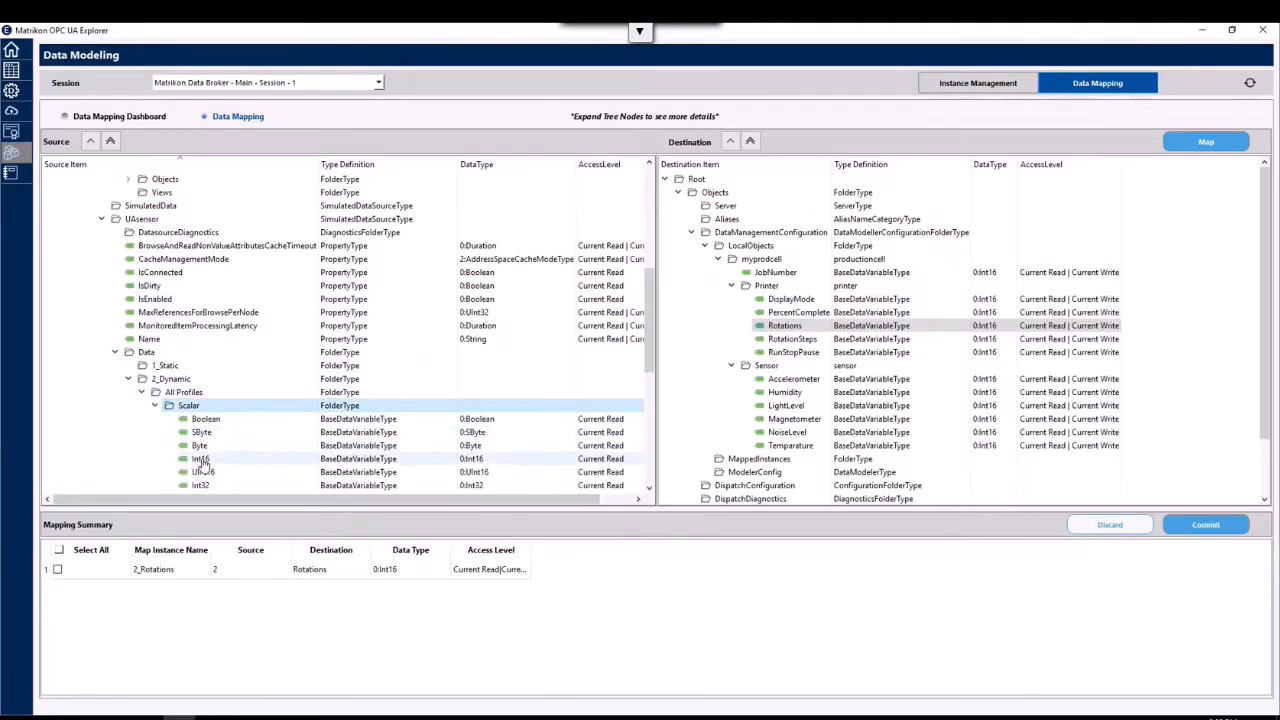
{"action": "left_click", "coordinate": [201, 458]}
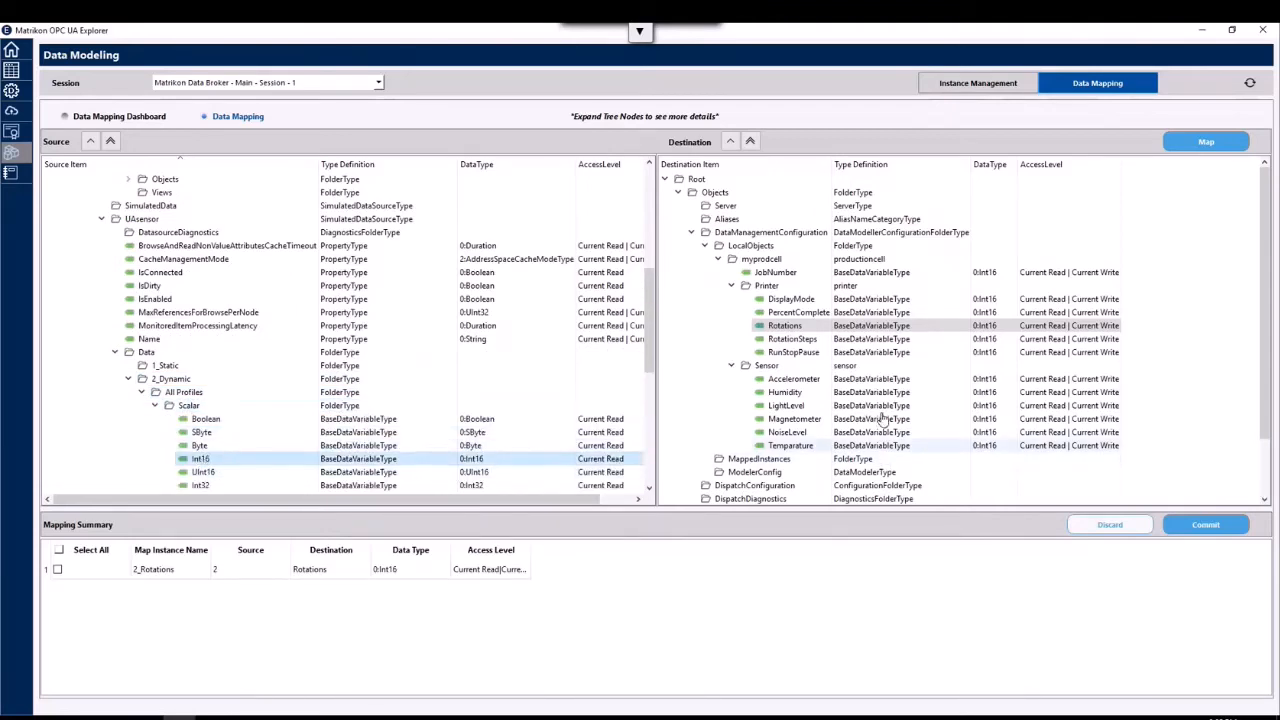
{"action": "left_click", "coordinate": [793, 378]}
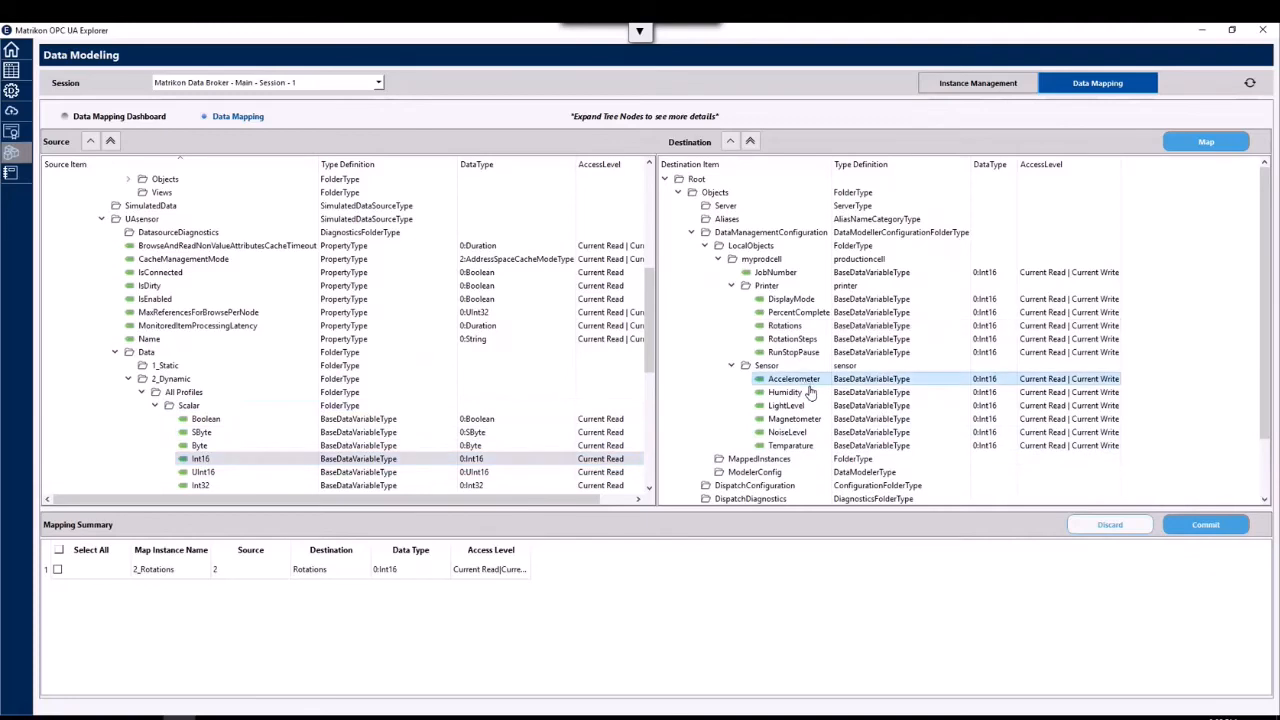
{"action": "mouse_move", "coordinate": [795, 418]}
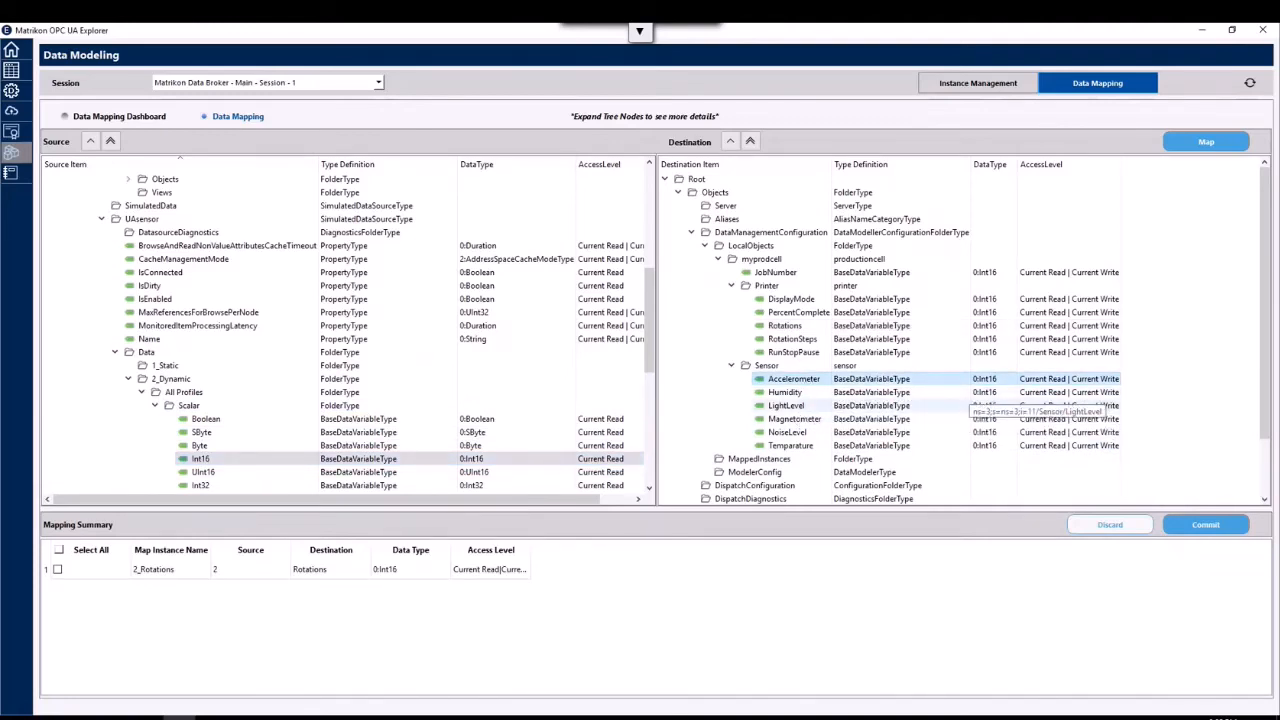
{"action": "left_click", "coordinate": [1206, 141]}
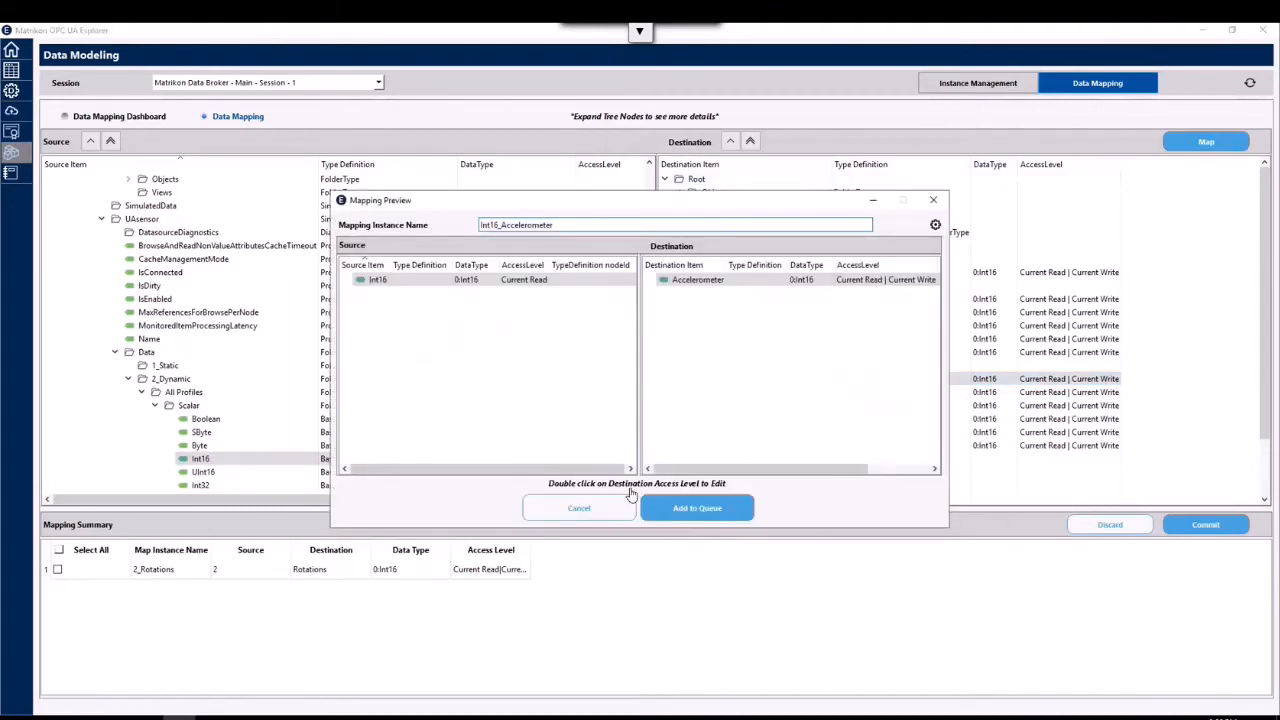
{"action": "left_click", "coordinate": [697, 508]}
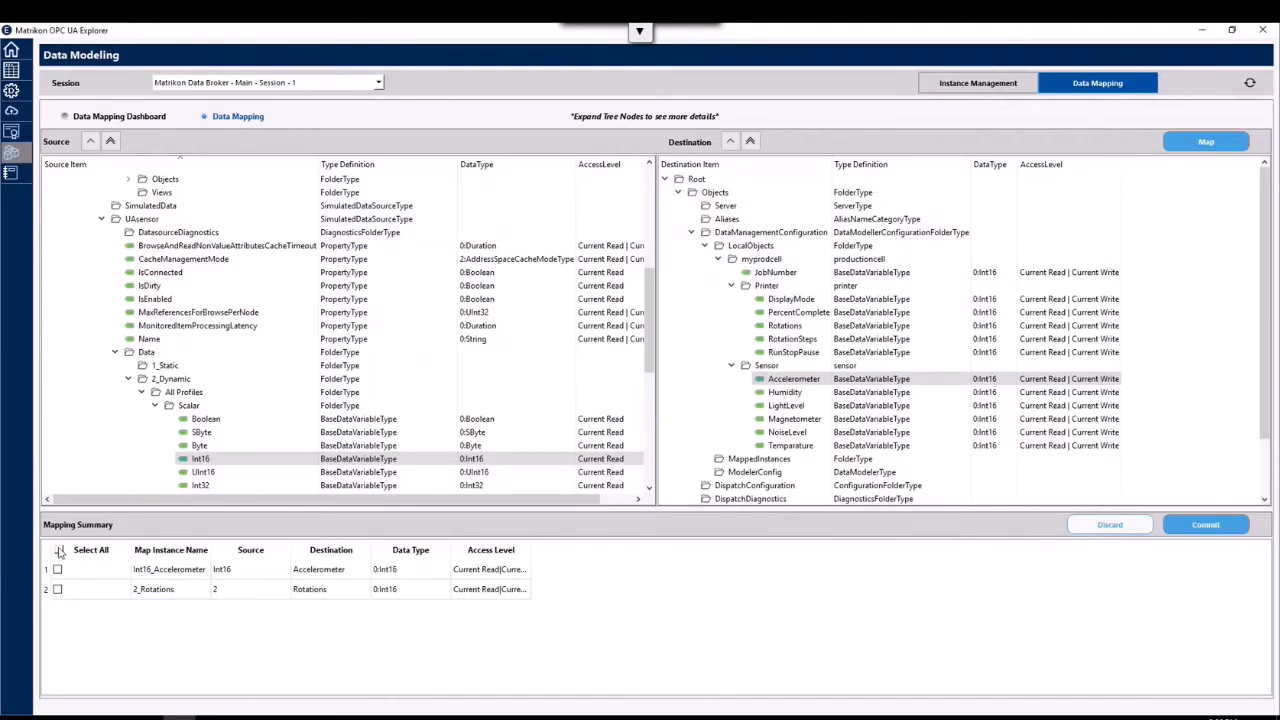
Select both queued mappings, Int16_Accelerometer and 2_Rotations, and commit them
{"action": "left_click", "coordinate": [58, 550]}
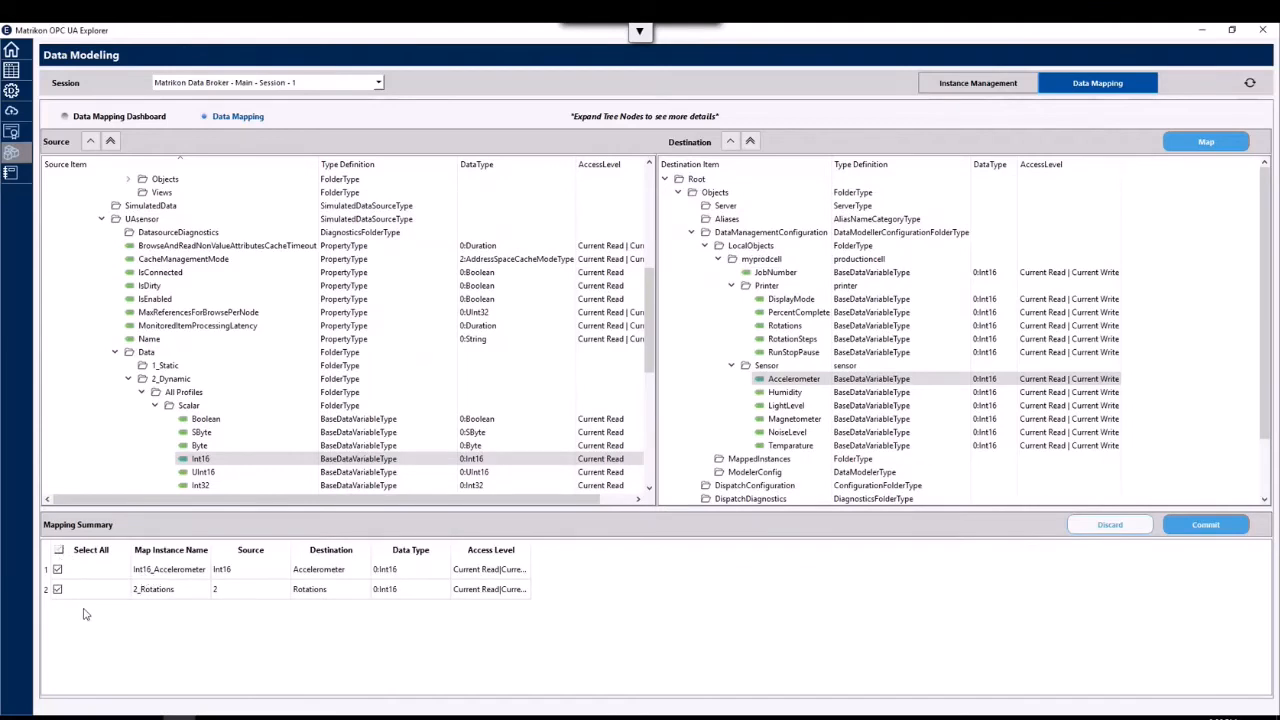
{"action": "left_click", "coordinate": [1205, 524]}
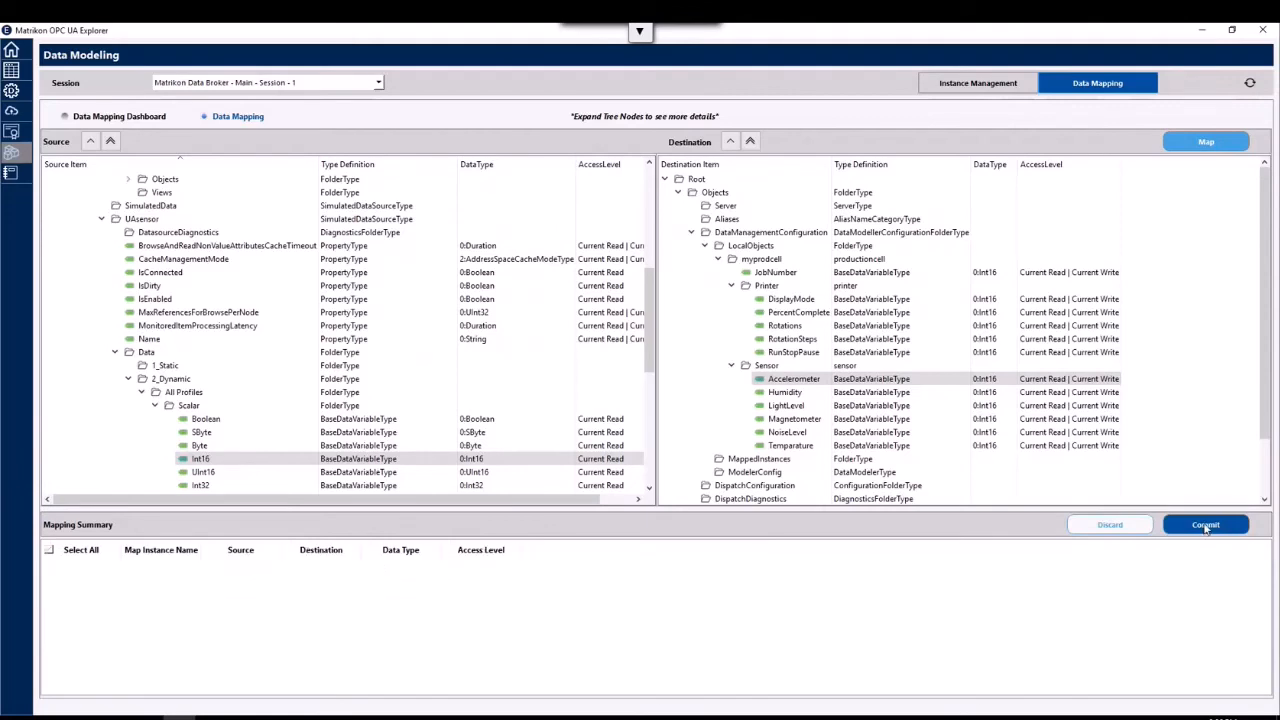
{"action": "mouse_move", "coordinate": [840, 529]}
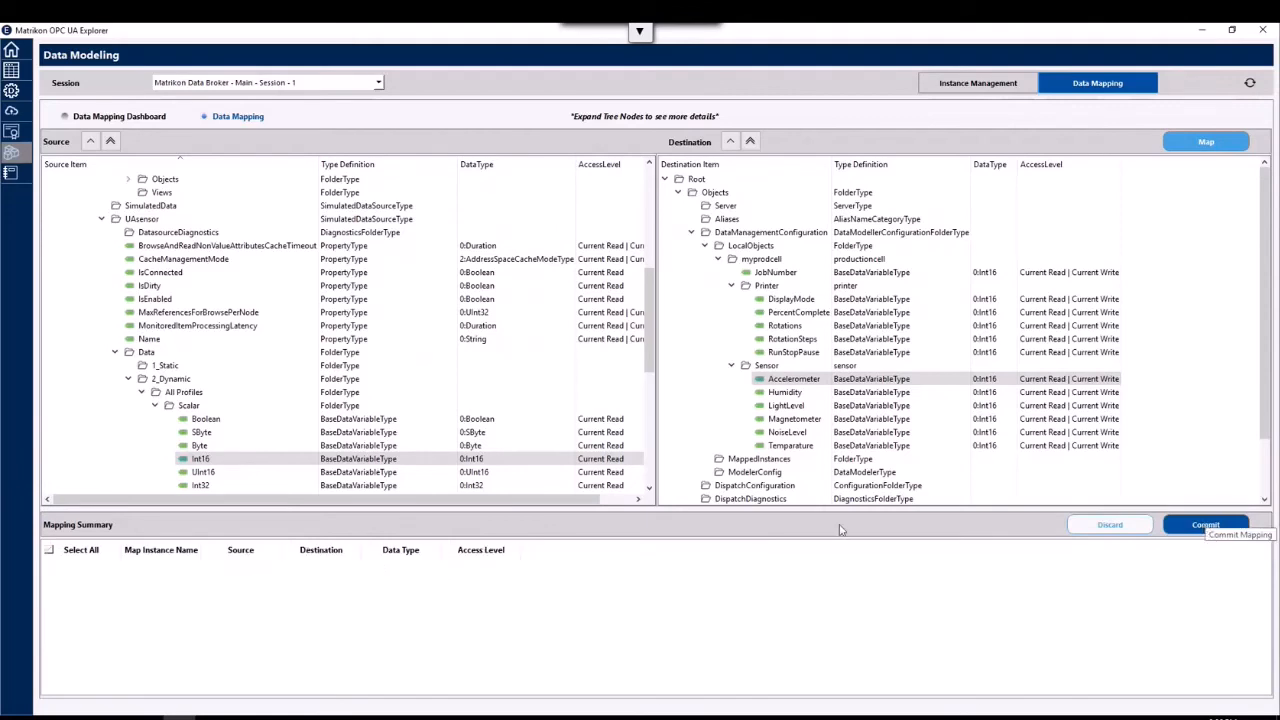
{"action": "mouse_move", "coordinate": [800, 530]}
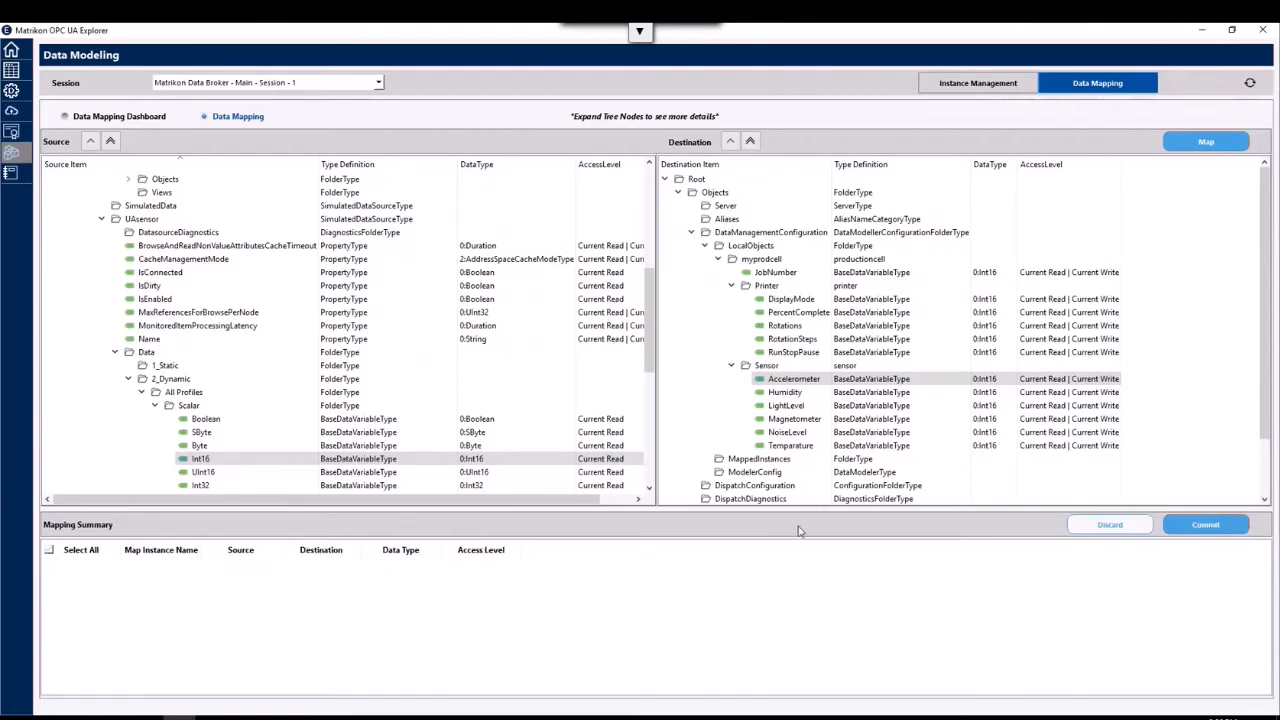
{"action": "mouse_move", "coordinate": [762, 529]}
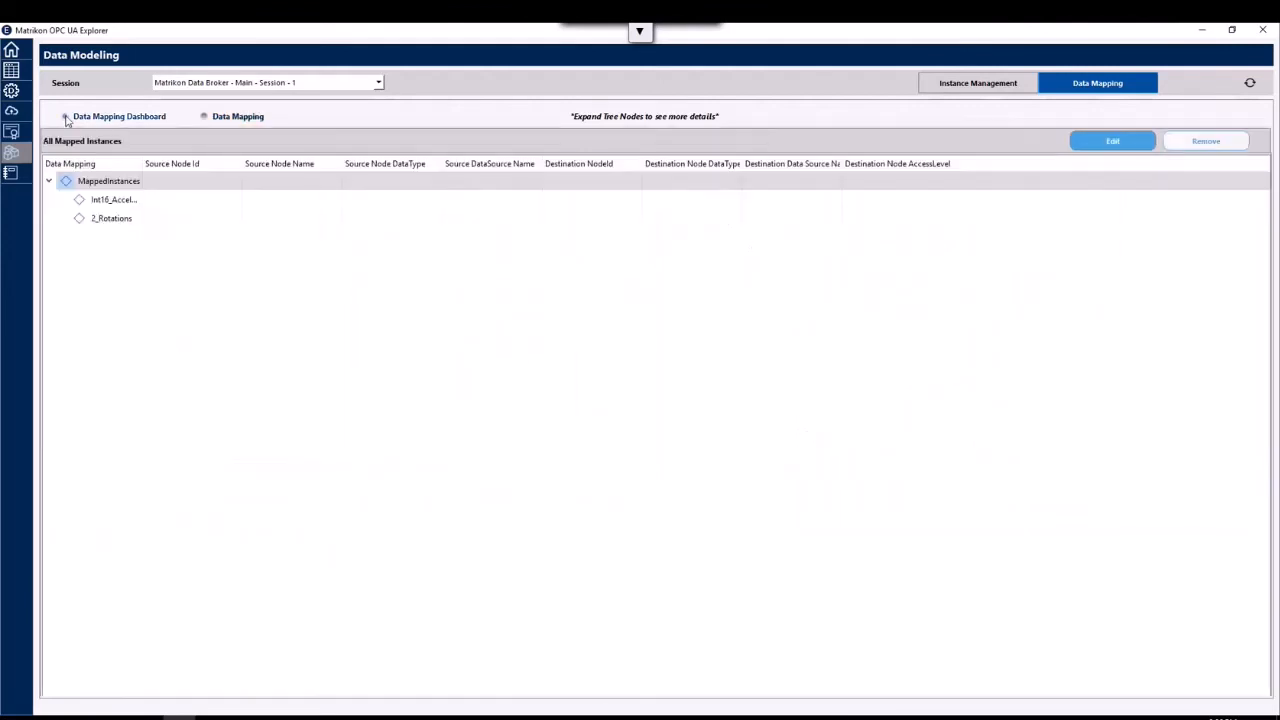
Review the Int16_Accel and 2_Rotations dashboard entries, then go to Data View
{"action": "left_click", "coordinate": [79, 199]}
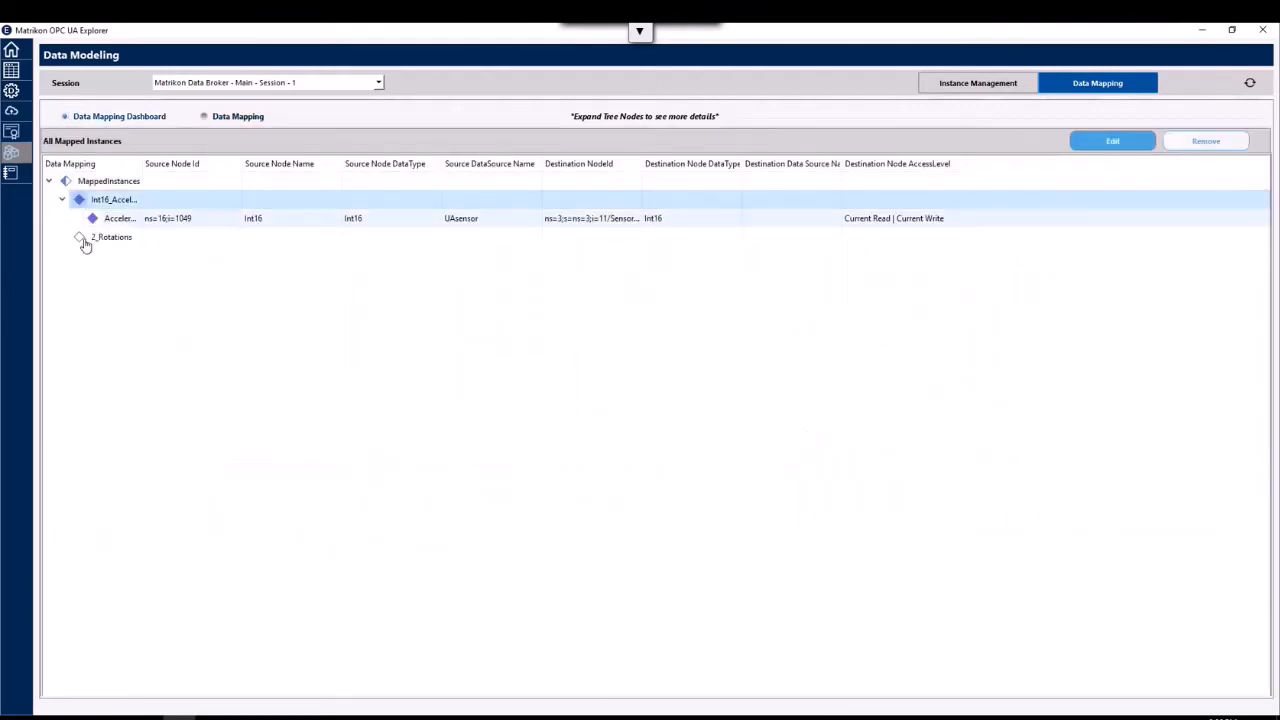
{"action": "left_click", "coordinate": [61, 237]}
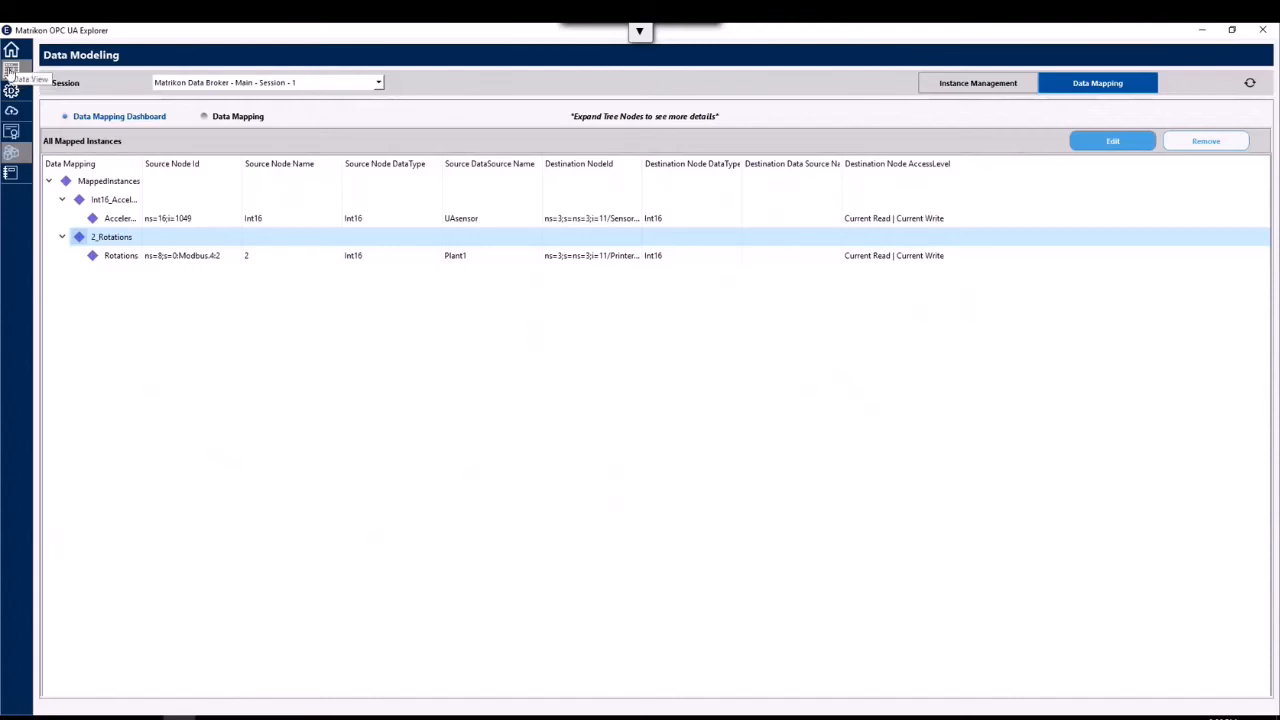
{"action": "left_click", "coordinate": [11, 49]}
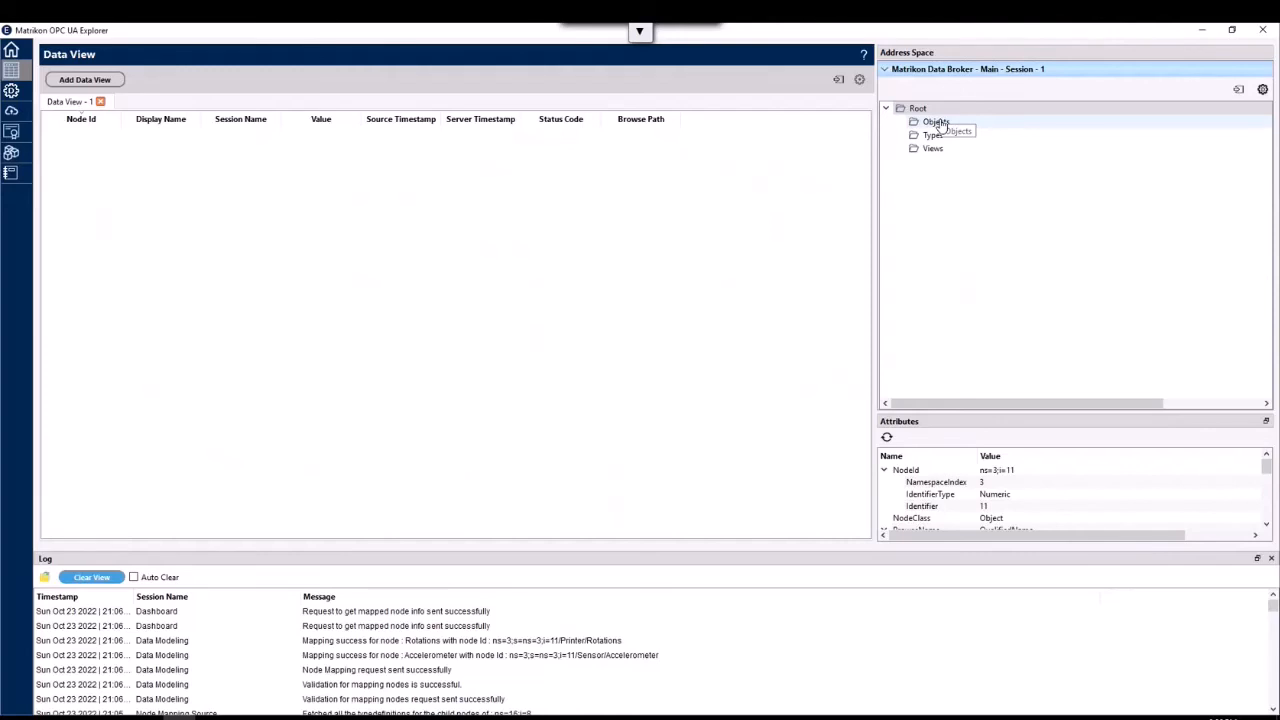
Add myprodcell's Printer/Rotations and Sensor/Accelerometer tags to the Data View table
{"action": "left_click", "coordinate": [914, 121]}
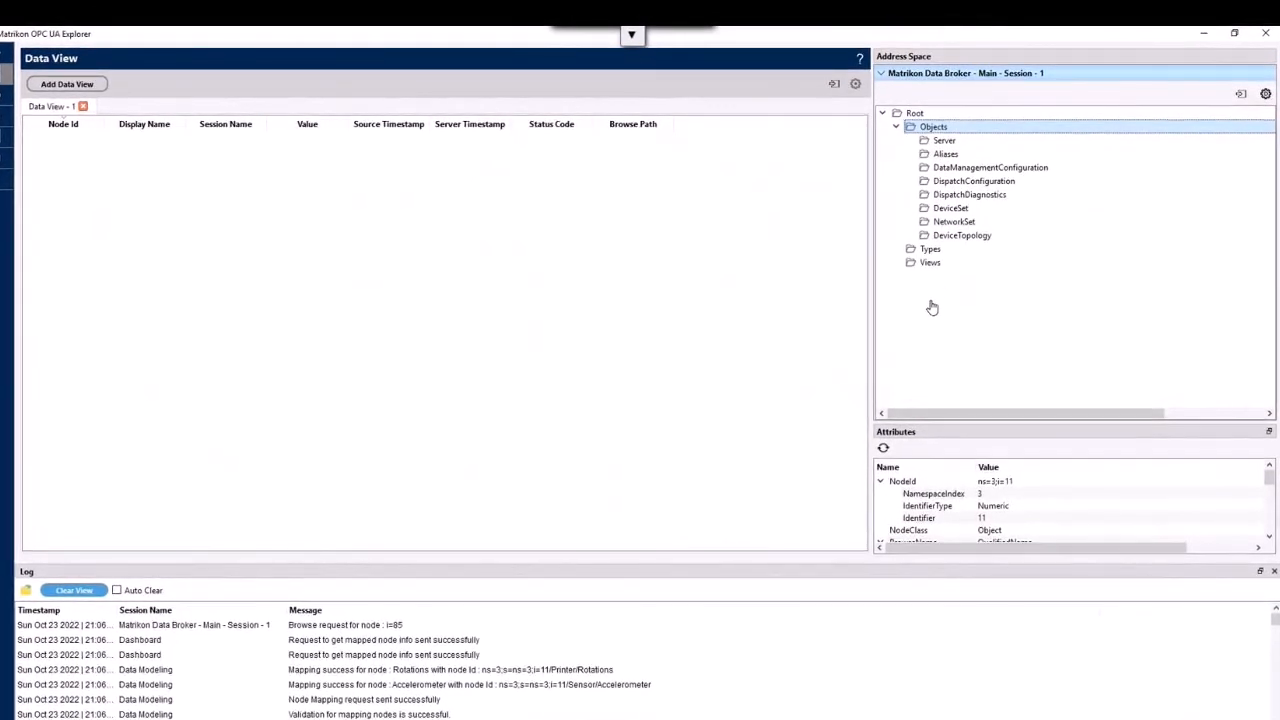
{"action": "mouse_move", "coordinate": [931, 333]}
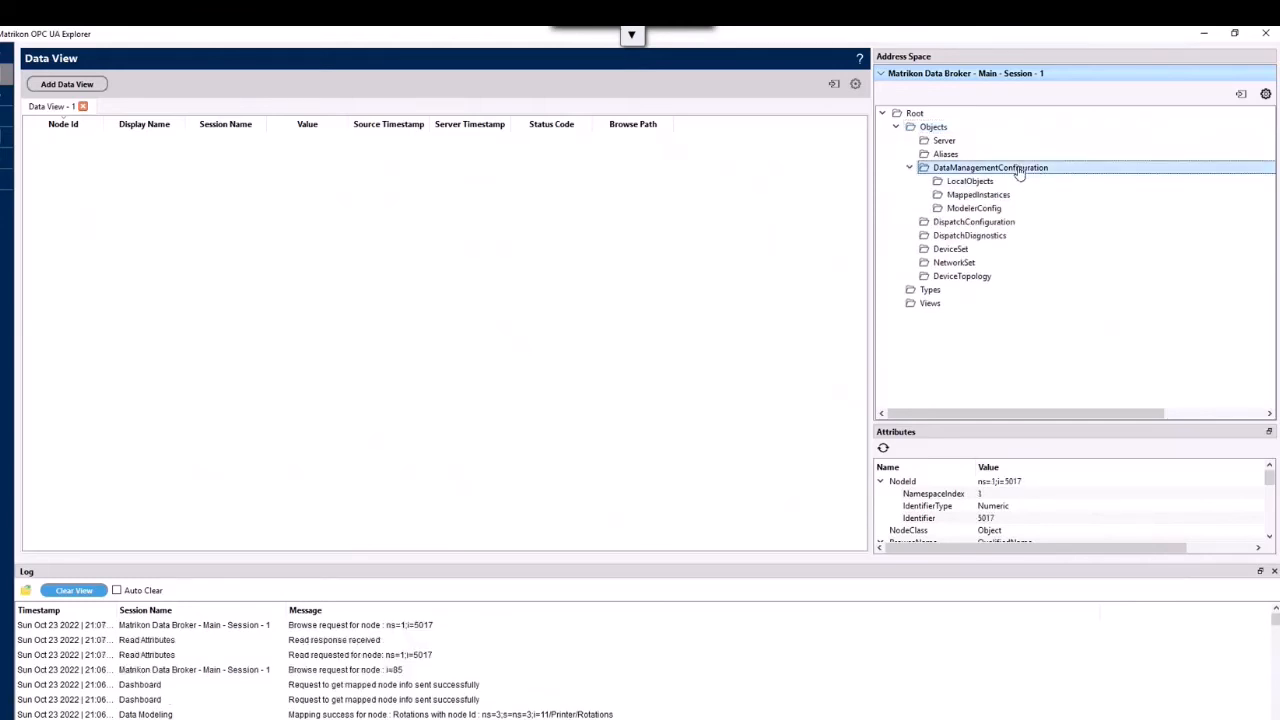
{"action": "left_click", "coordinate": [970, 181]}
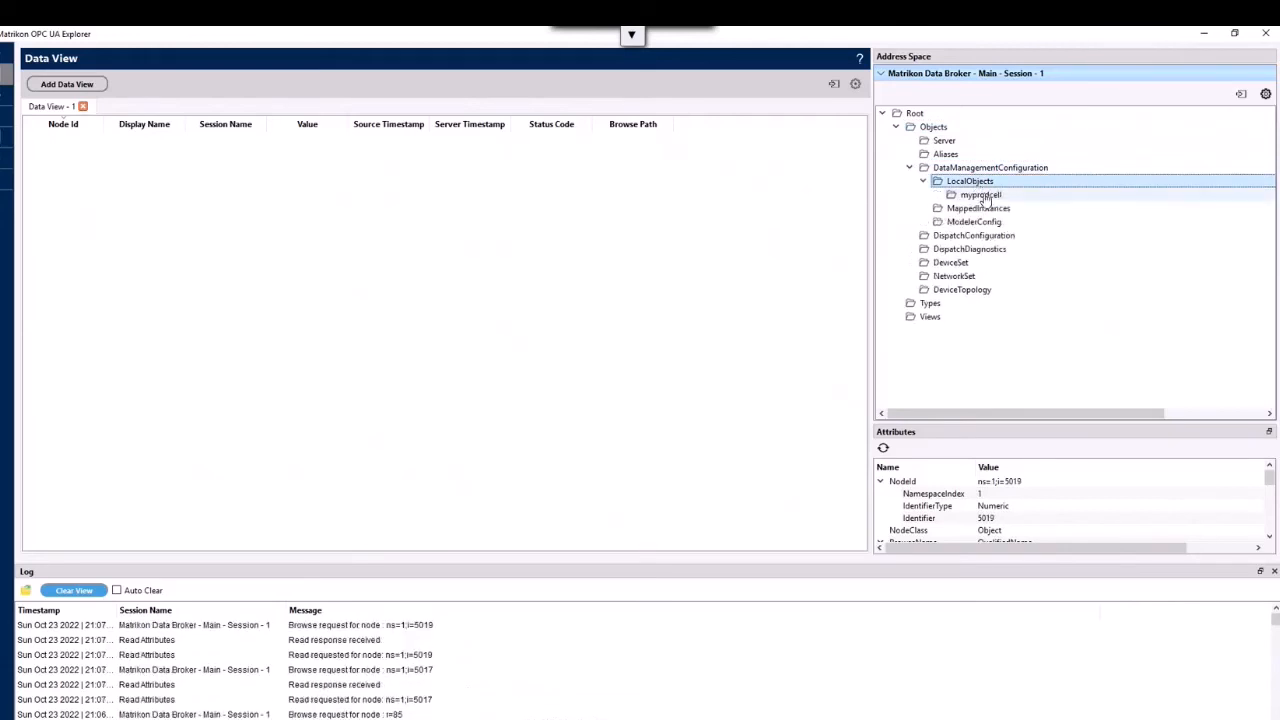
{"action": "left_click", "coordinate": [951, 194]}
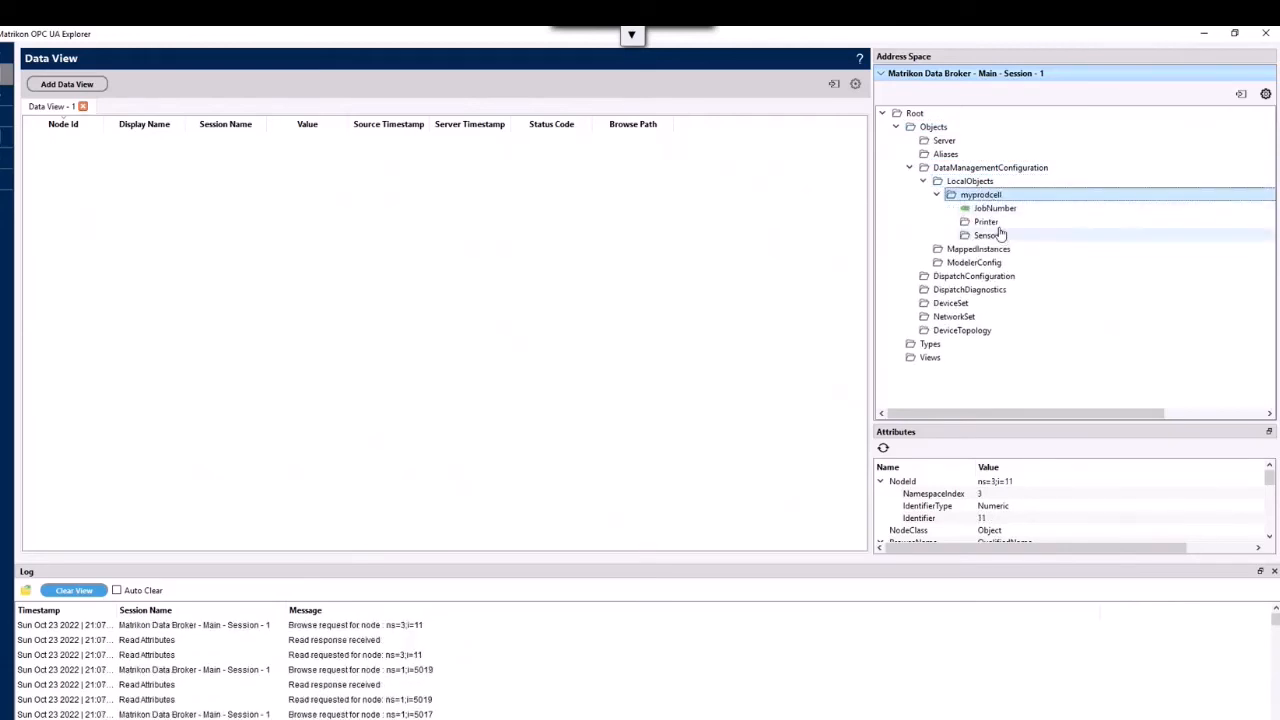
{"action": "left_click", "coordinate": [986, 221]}
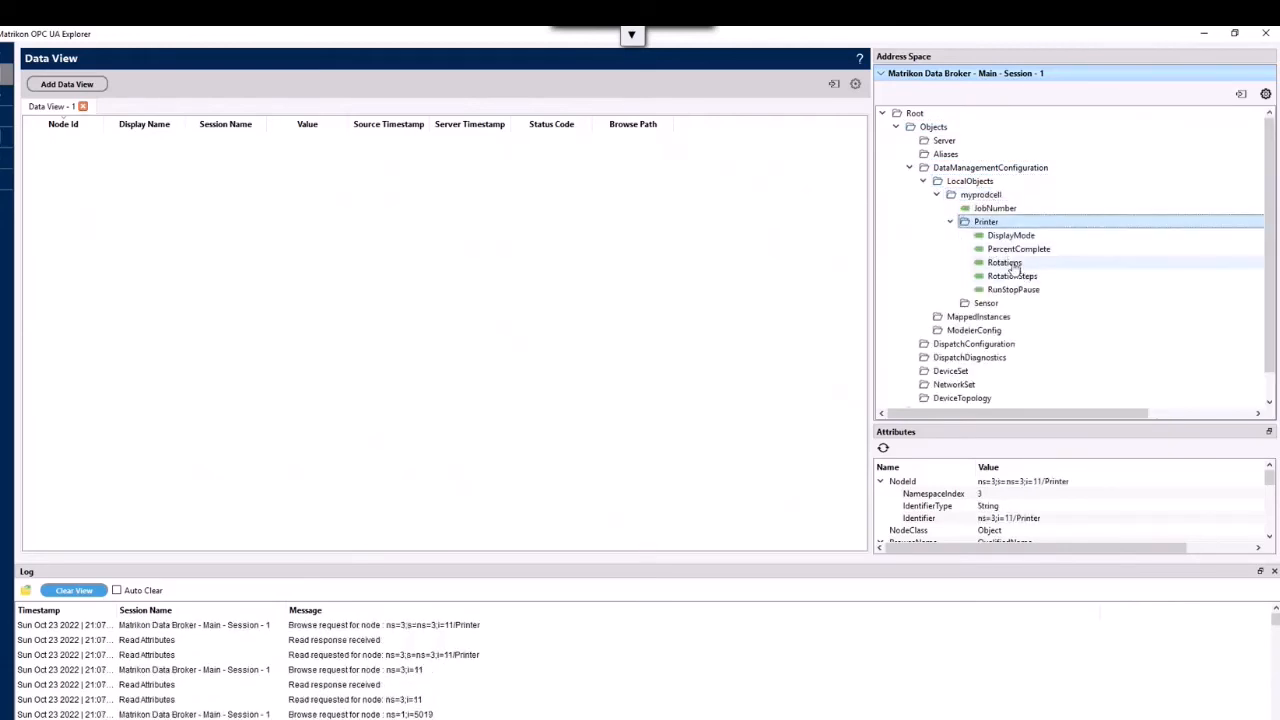
{"action": "double_click", "coordinate": [1004, 262]}
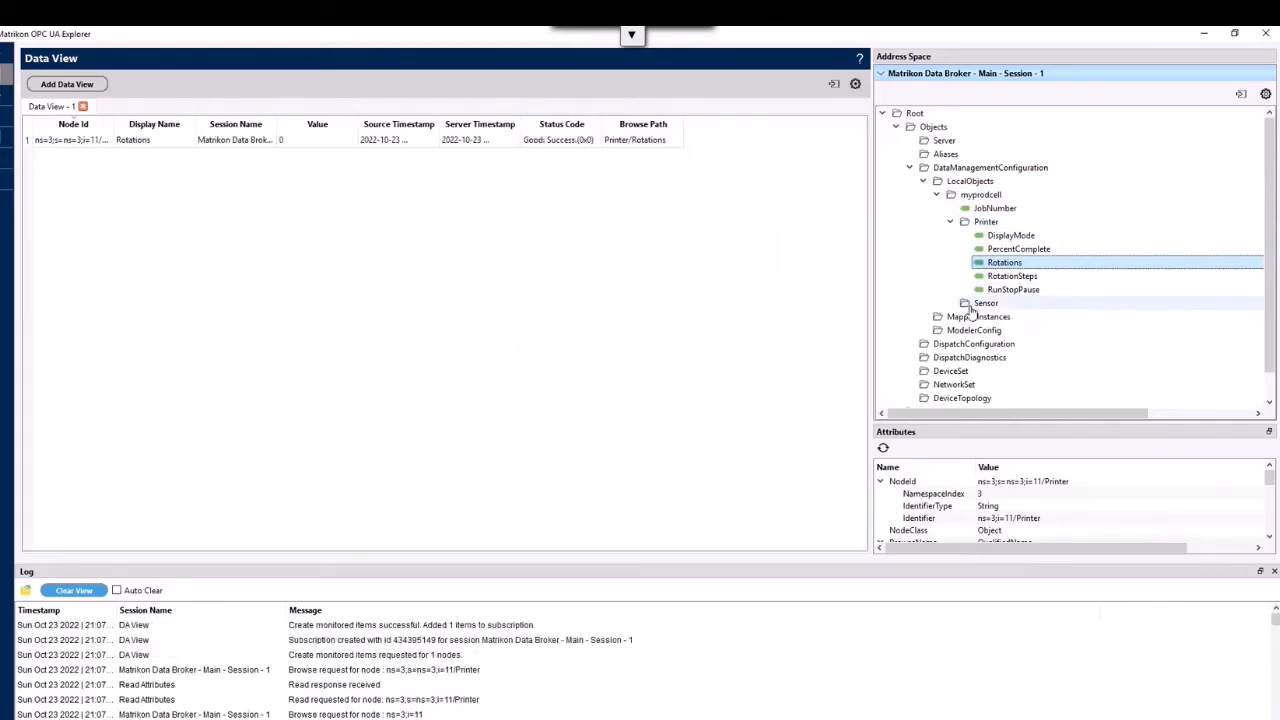
{"action": "left_click", "coordinate": [966, 303]}
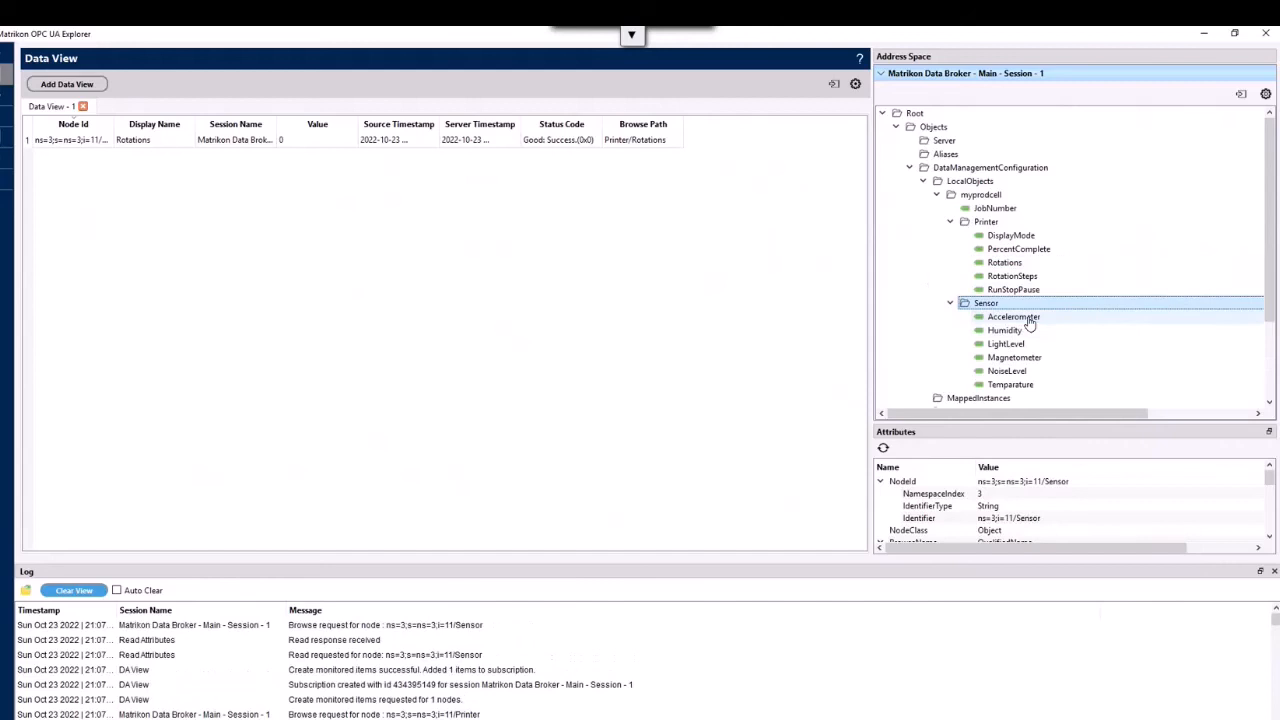
{"action": "double_click", "coordinate": [1013, 316]}
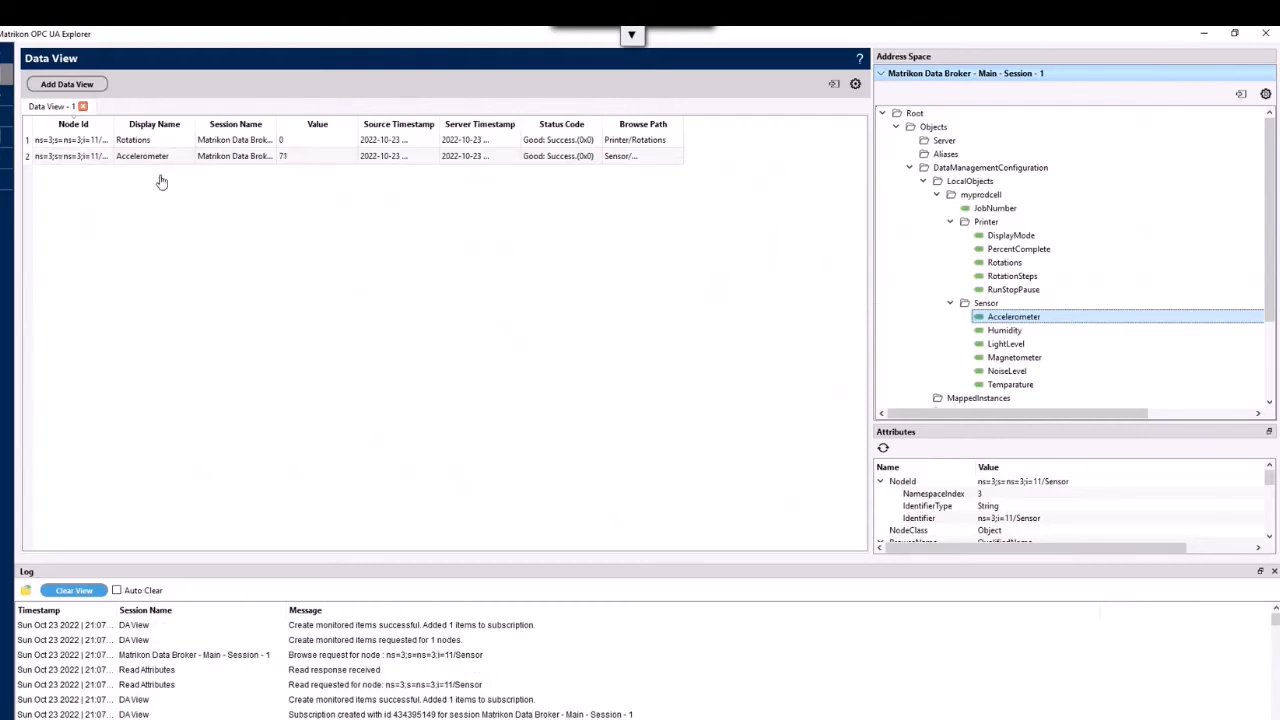
{"action": "mouse_move", "coordinate": [160, 160]}
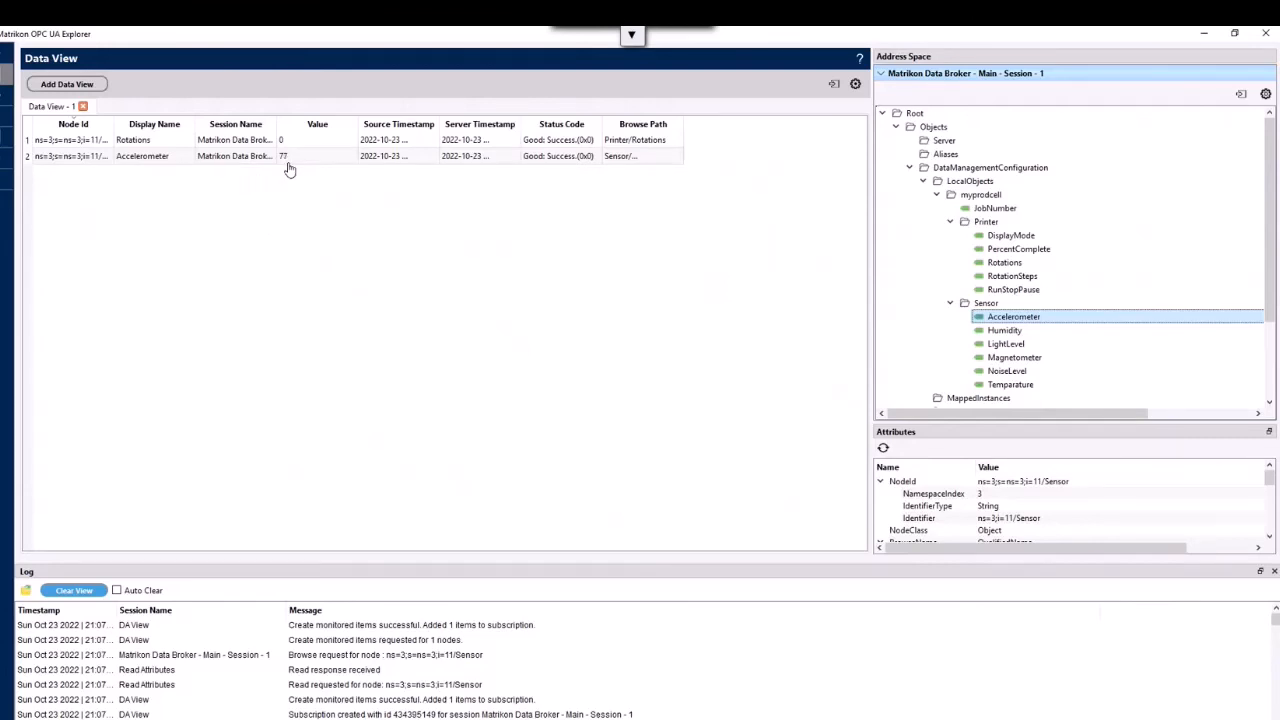
{"action": "mouse_move", "coordinate": [290, 160]}
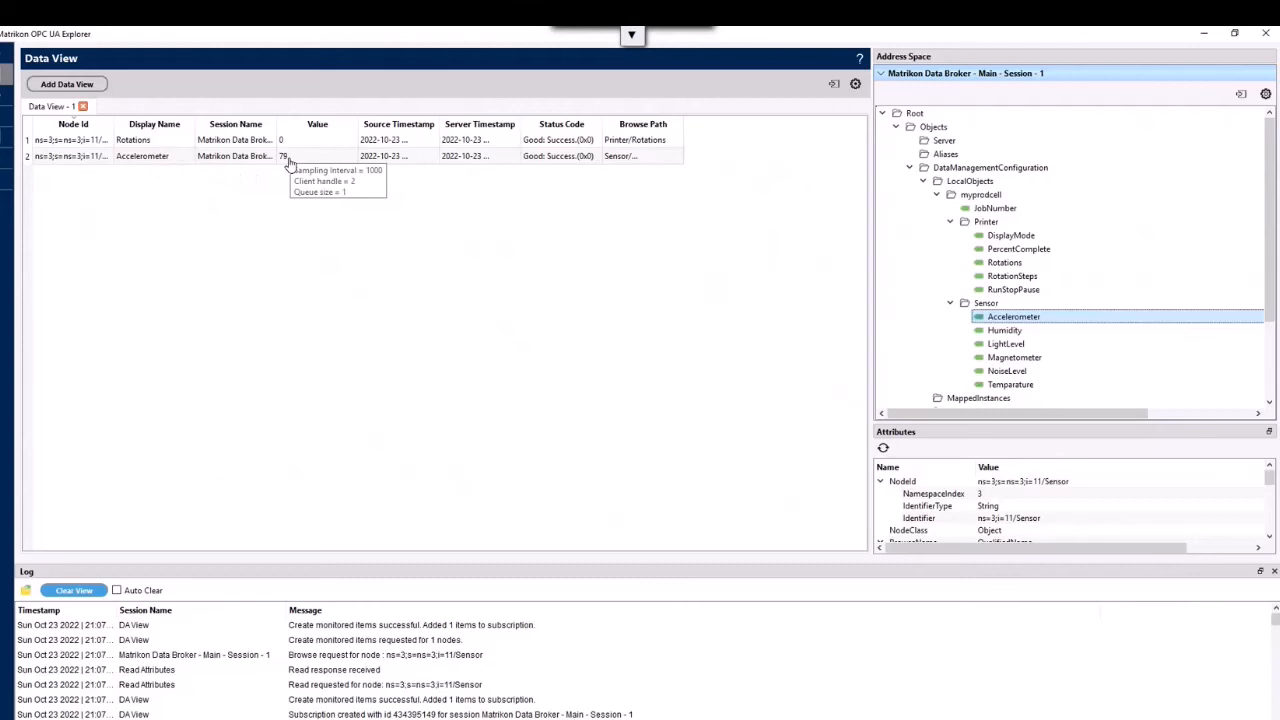
{"action": "mouse_move", "coordinate": [330, 299]}
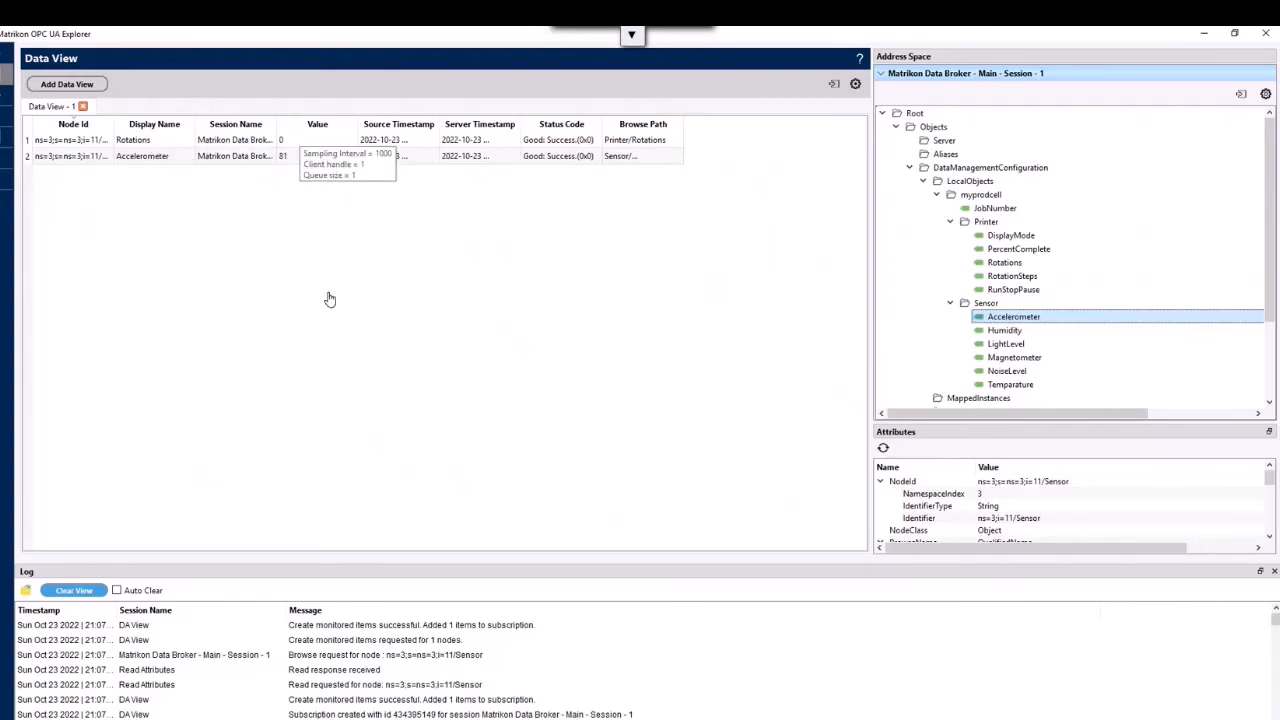
{"action": "mouse_move", "coordinate": [760, 383]}
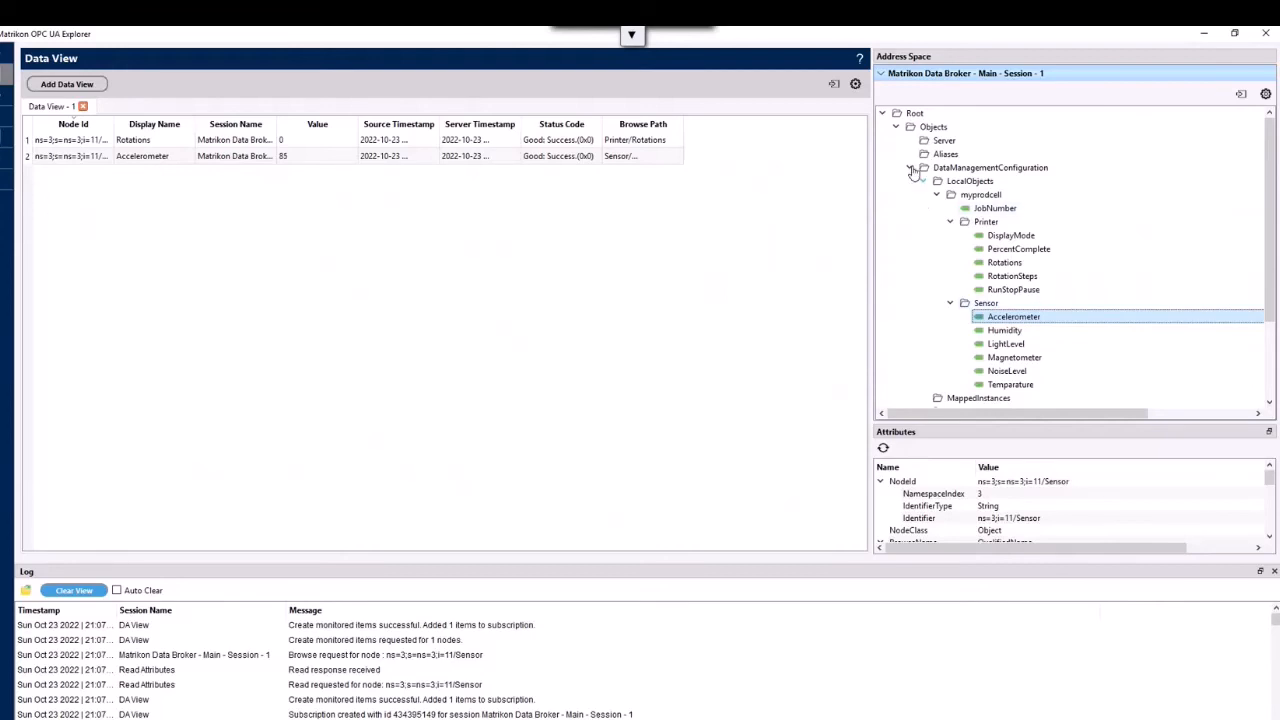
Monitor Plant1's Modbus register 4/2 in Data View and begin editing its value
{"action": "left_click", "coordinate": [911, 167]}
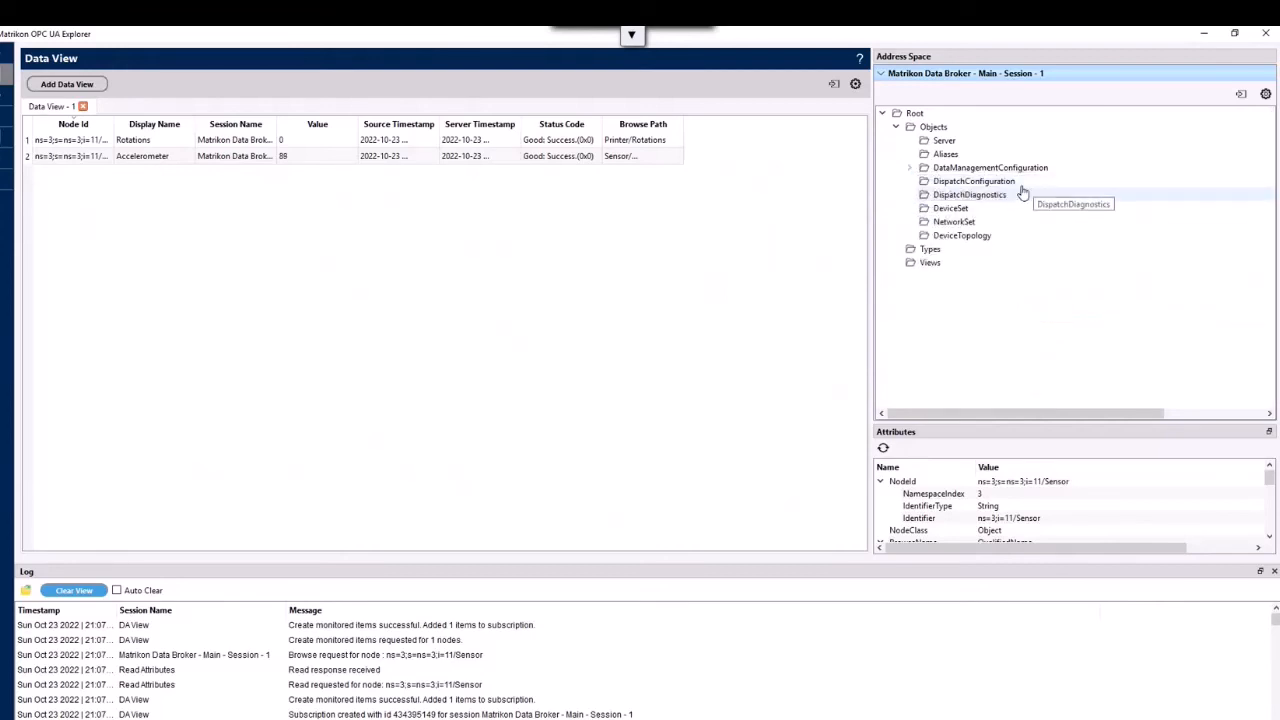
{"action": "left_click", "coordinate": [974, 181]}
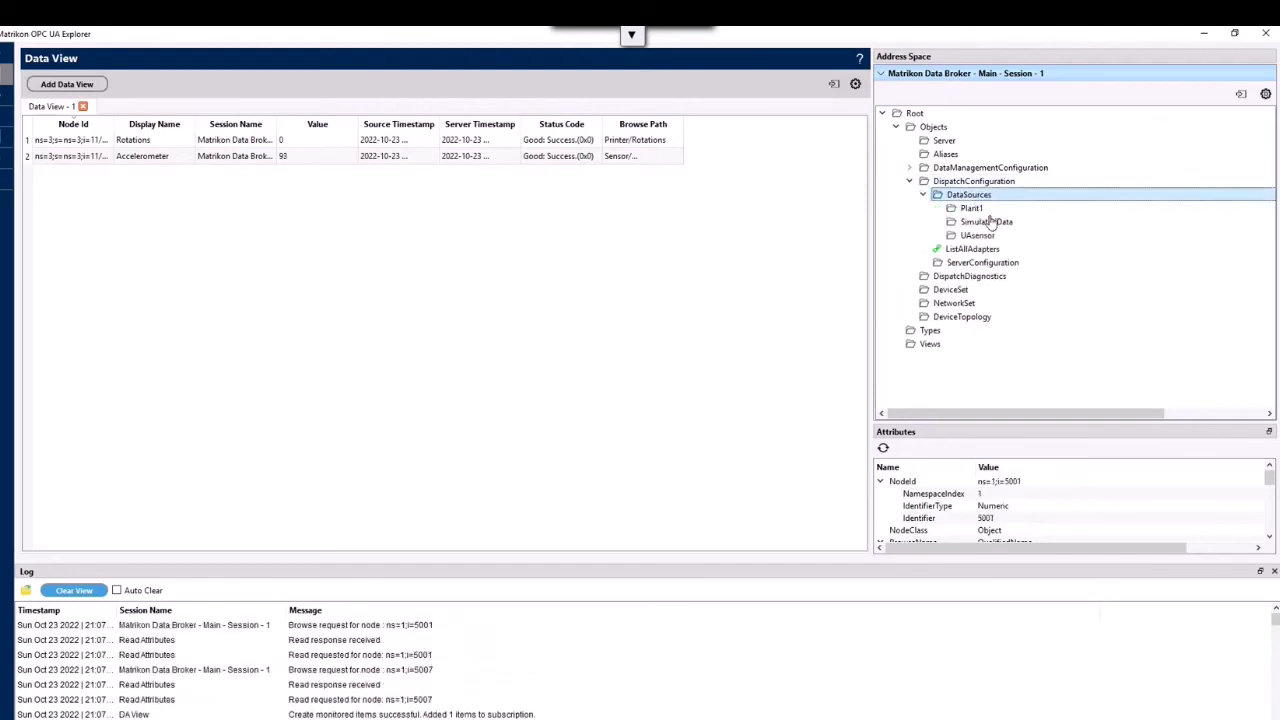
{"action": "left_click", "coordinate": [971, 208]}
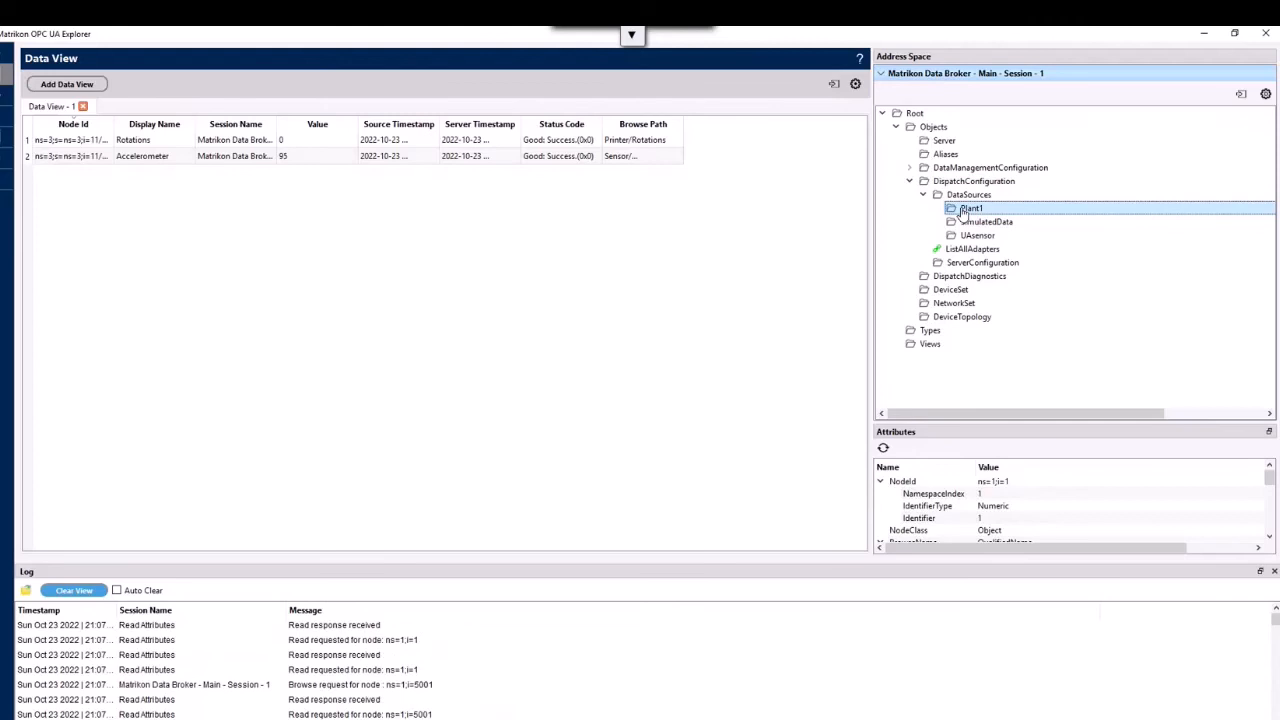
{"action": "left_click", "coordinate": [937, 208]}
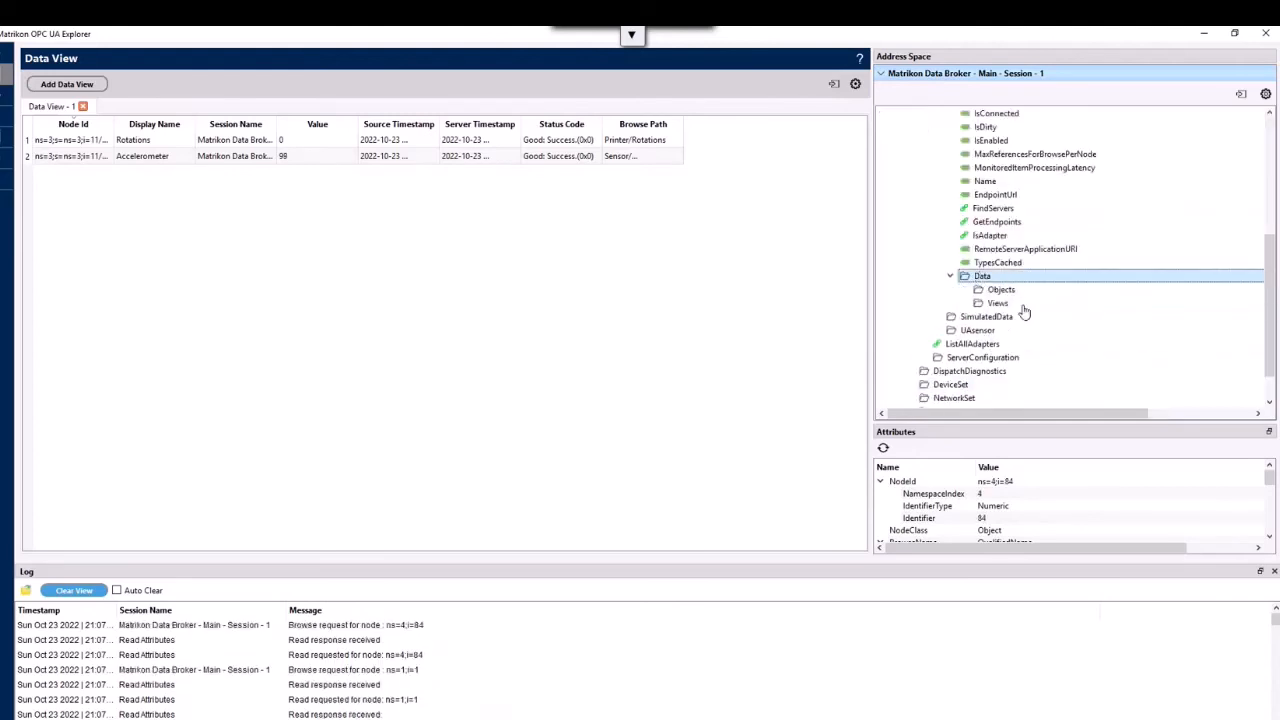
{"action": "left_click", "coordinate": [978, 289]}
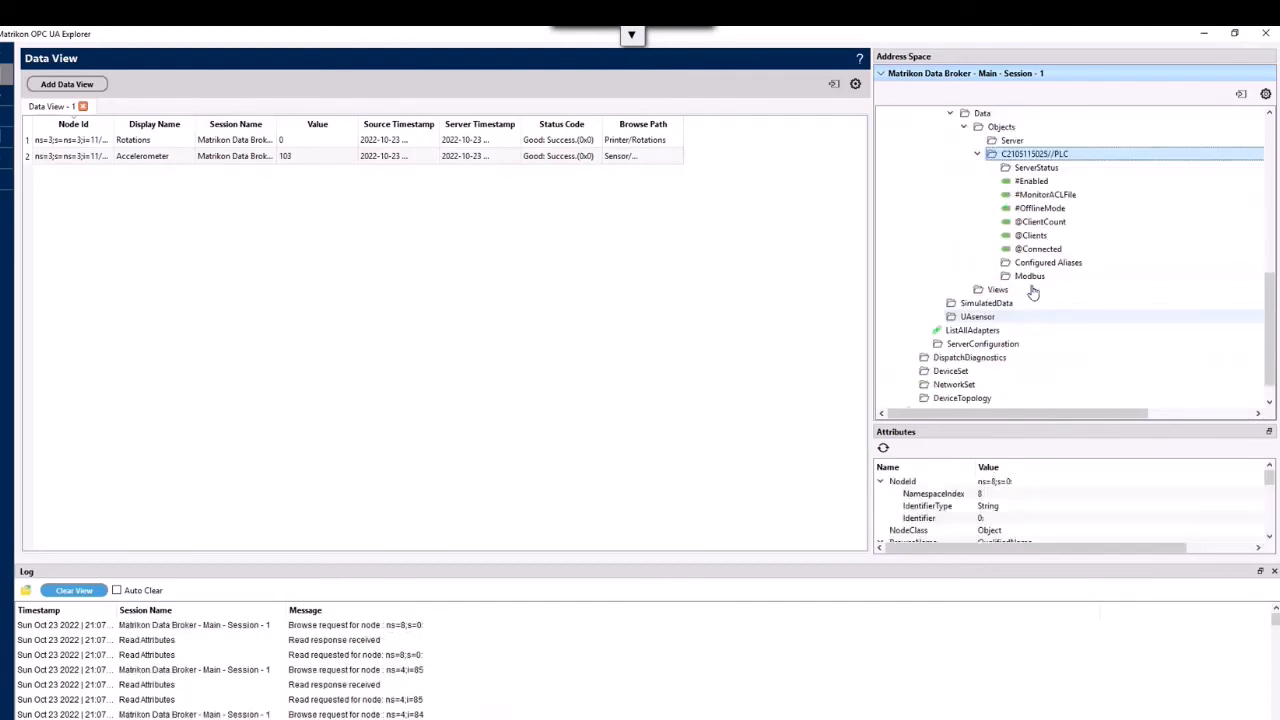
{"action": "left_click", "coordinate": [1030, 275]}
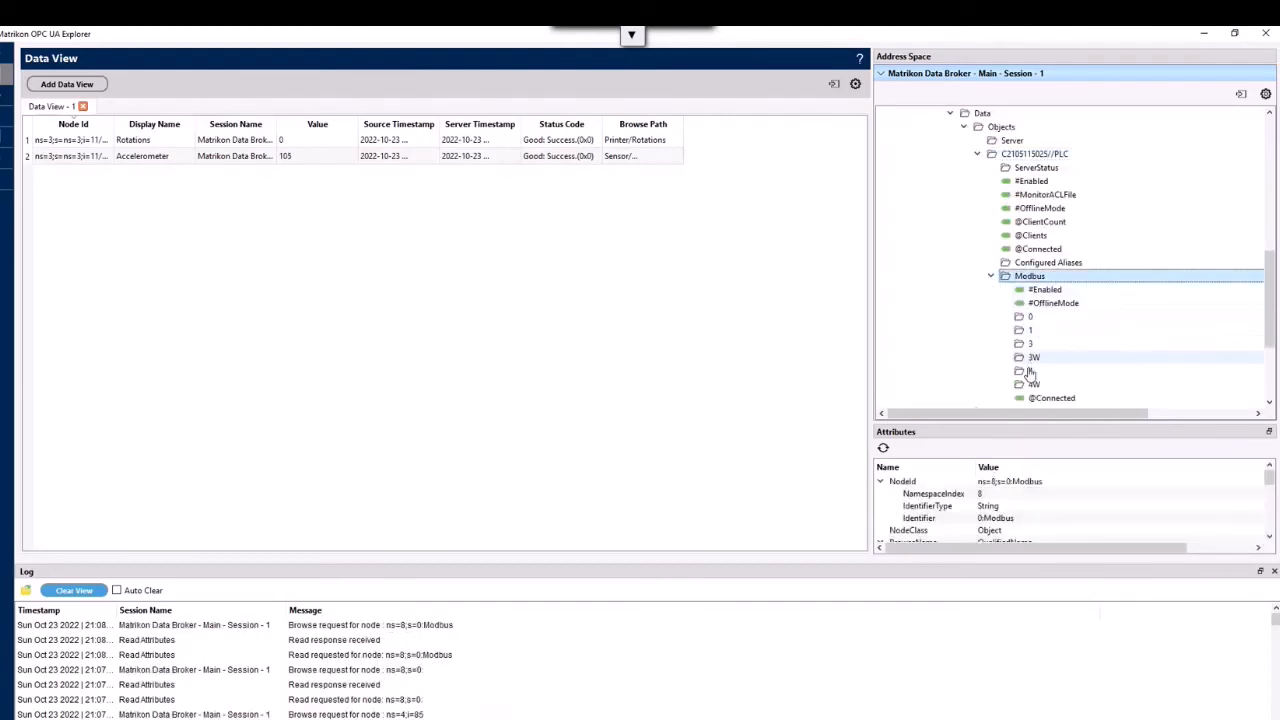
{"action": "left_click", "coordinate": [1020, 357]}
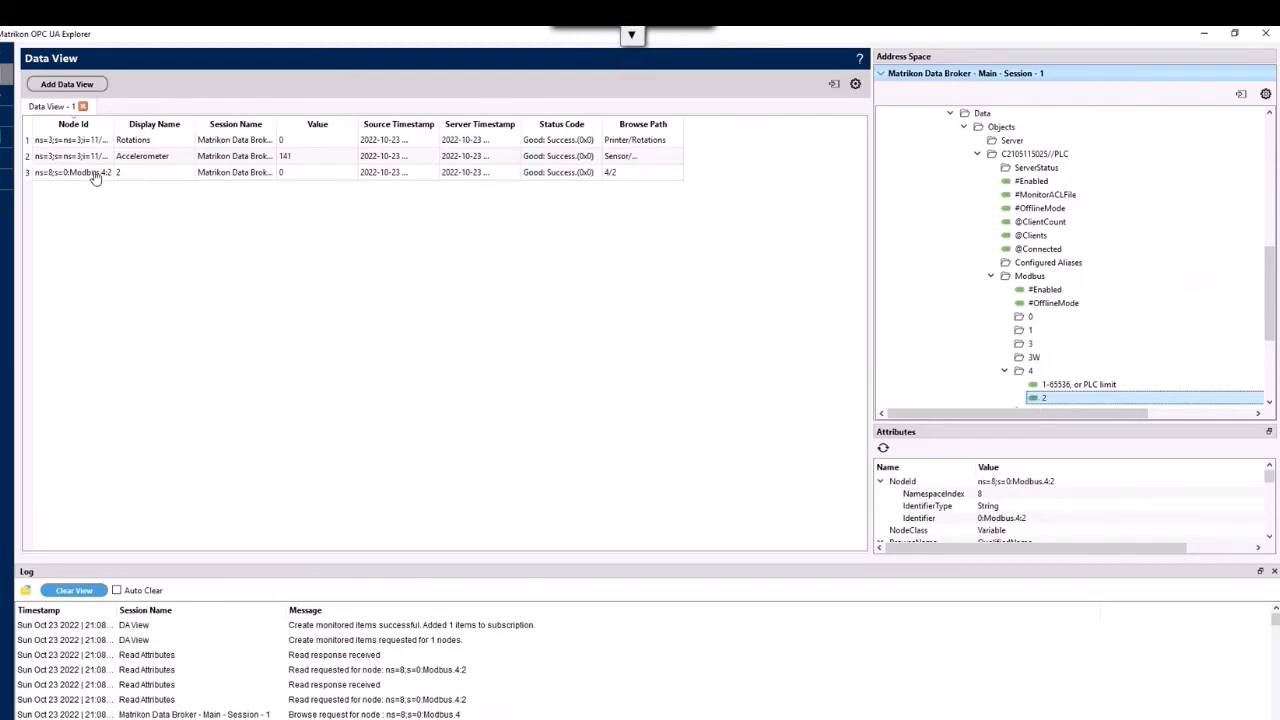
{"action": "left_click", "coordinate": [95, 172]}
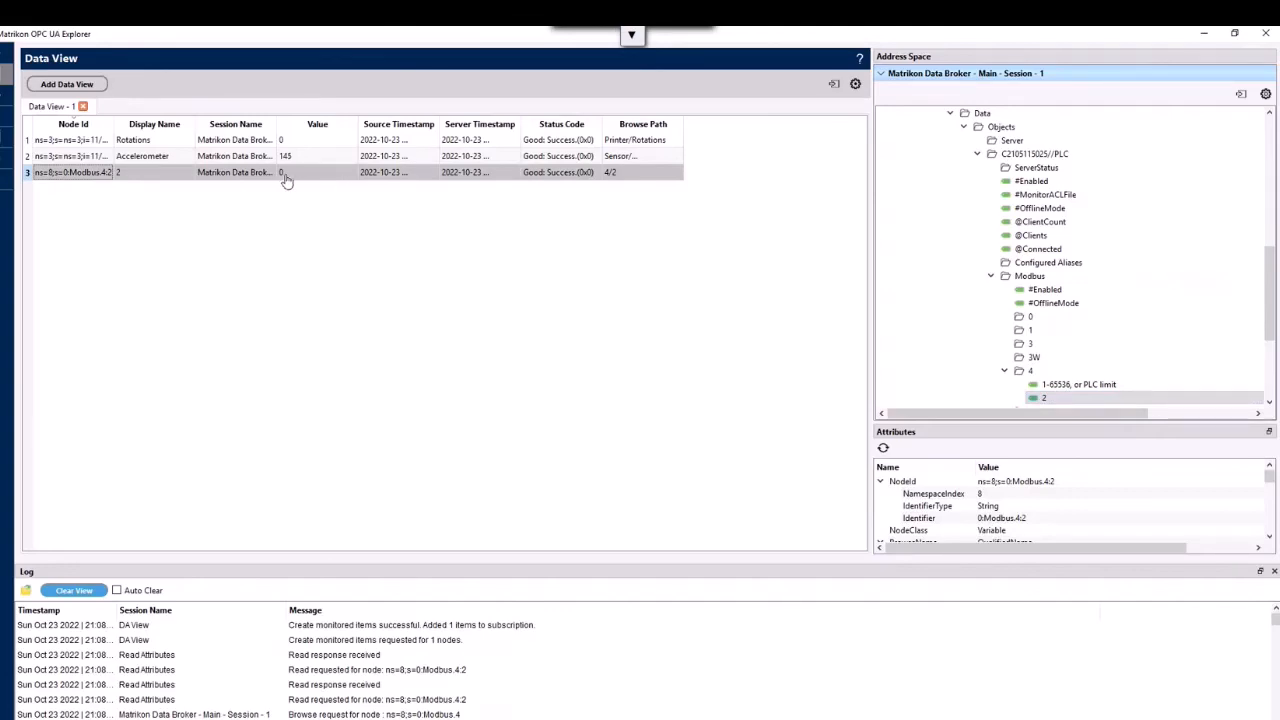
{"action": "double_click", "coordinate": [285, 172]}
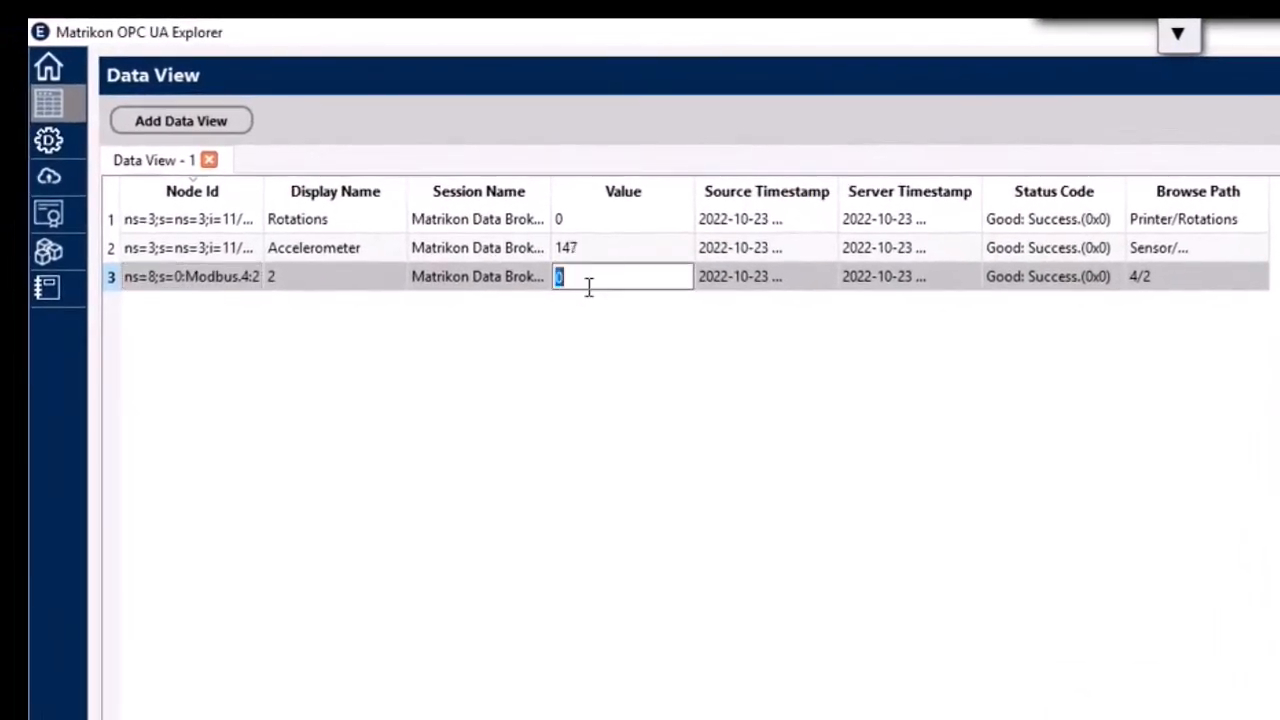